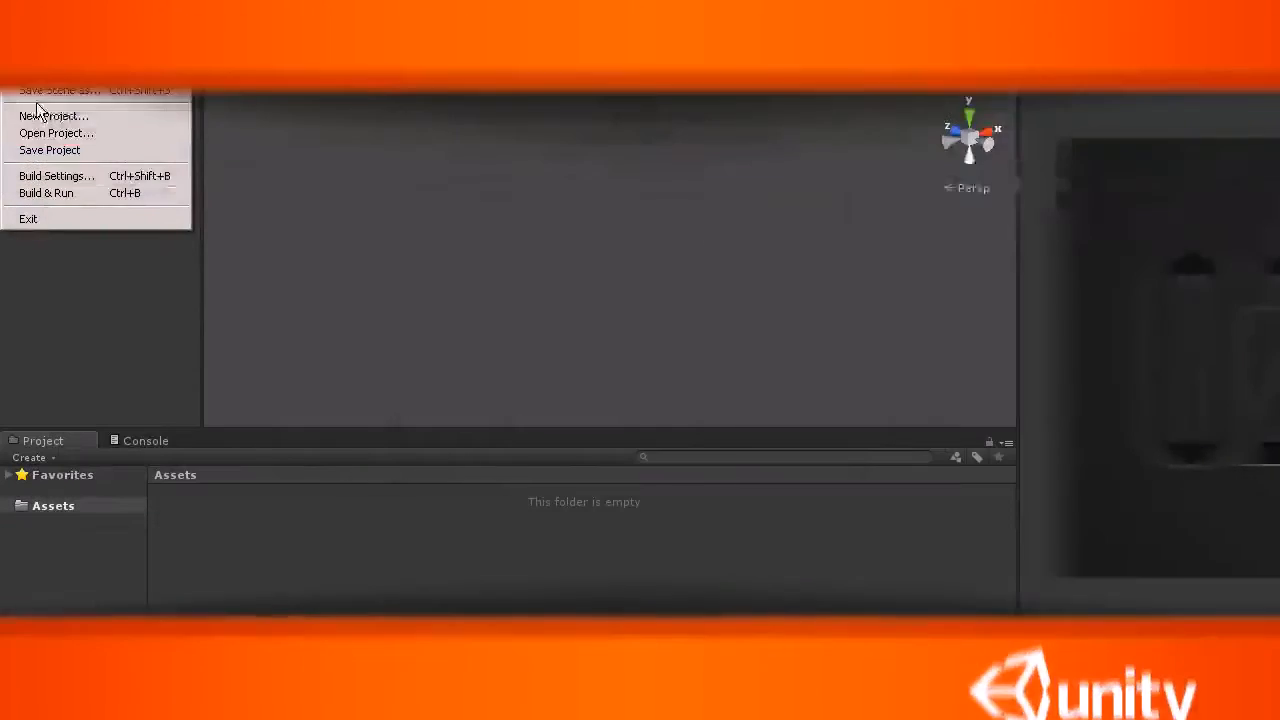
Step: Open the Create New Project wizard with the default location and no packages ticked
{"action": "left_click", "coordinate": [54, 115]}
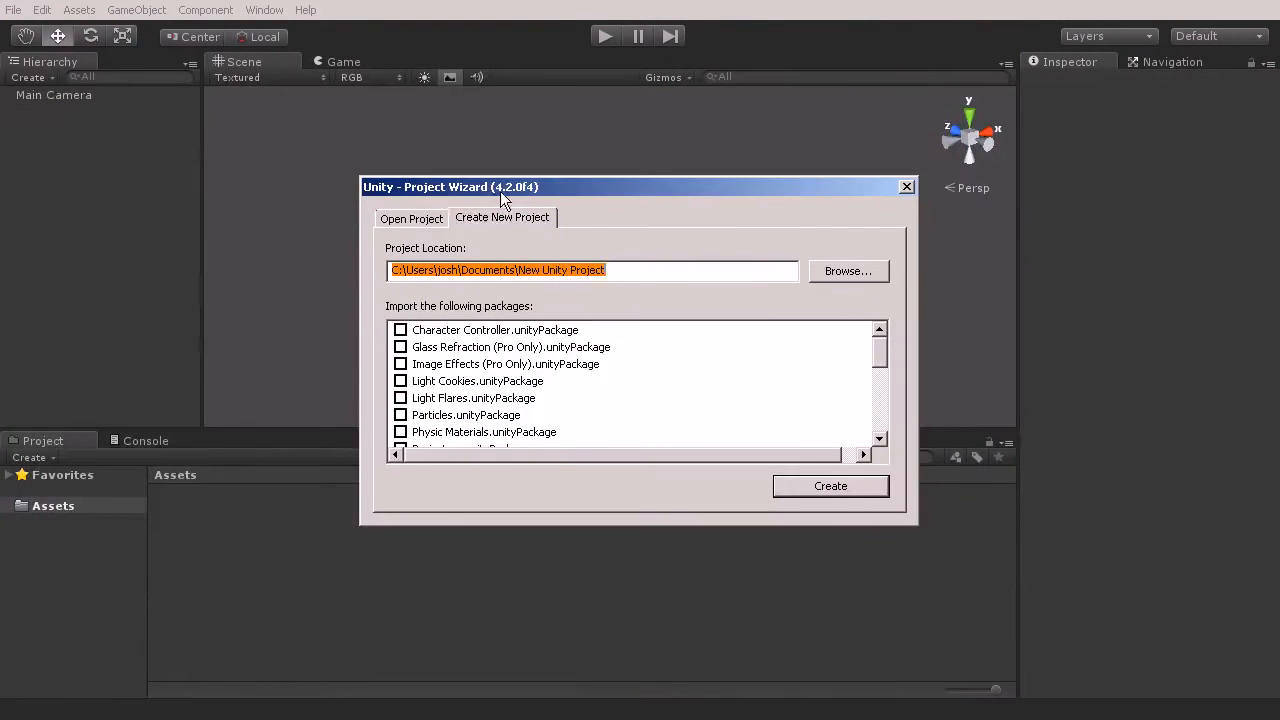
{"action": "mouse_move", "coordinate": [475, 225]}
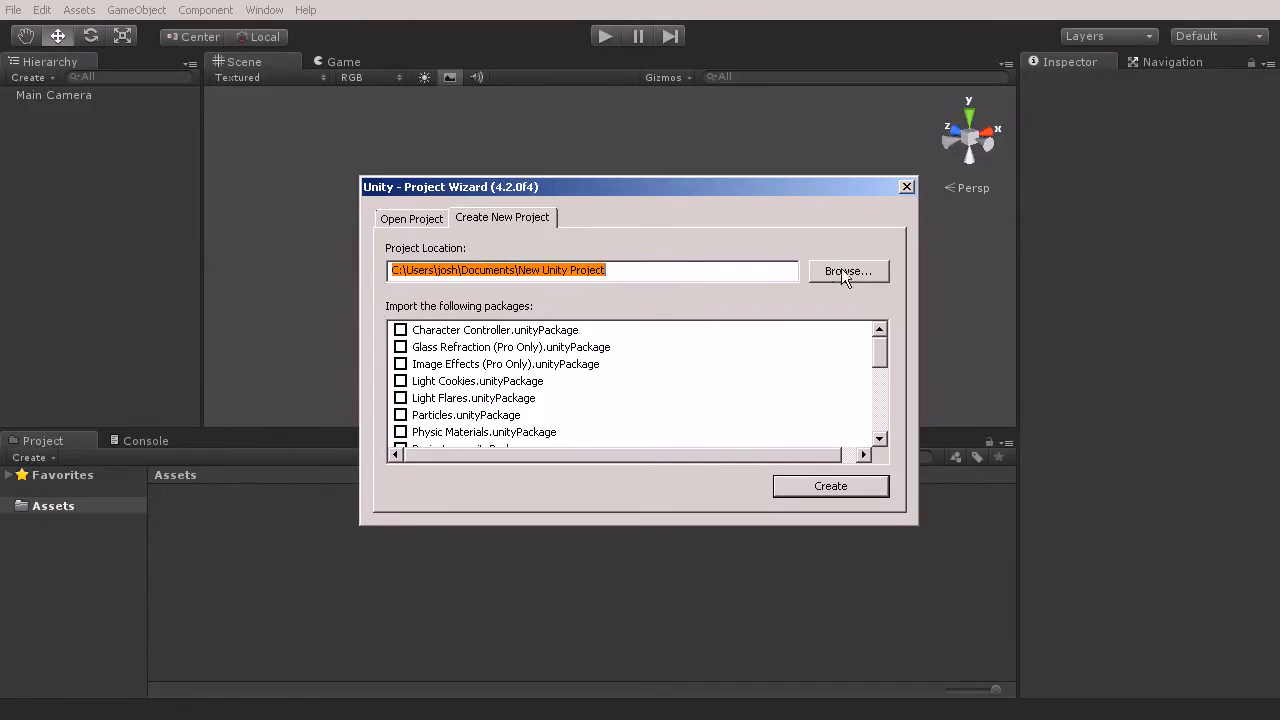
{"action": "mouse_move", "coordinate": [817, 278]}
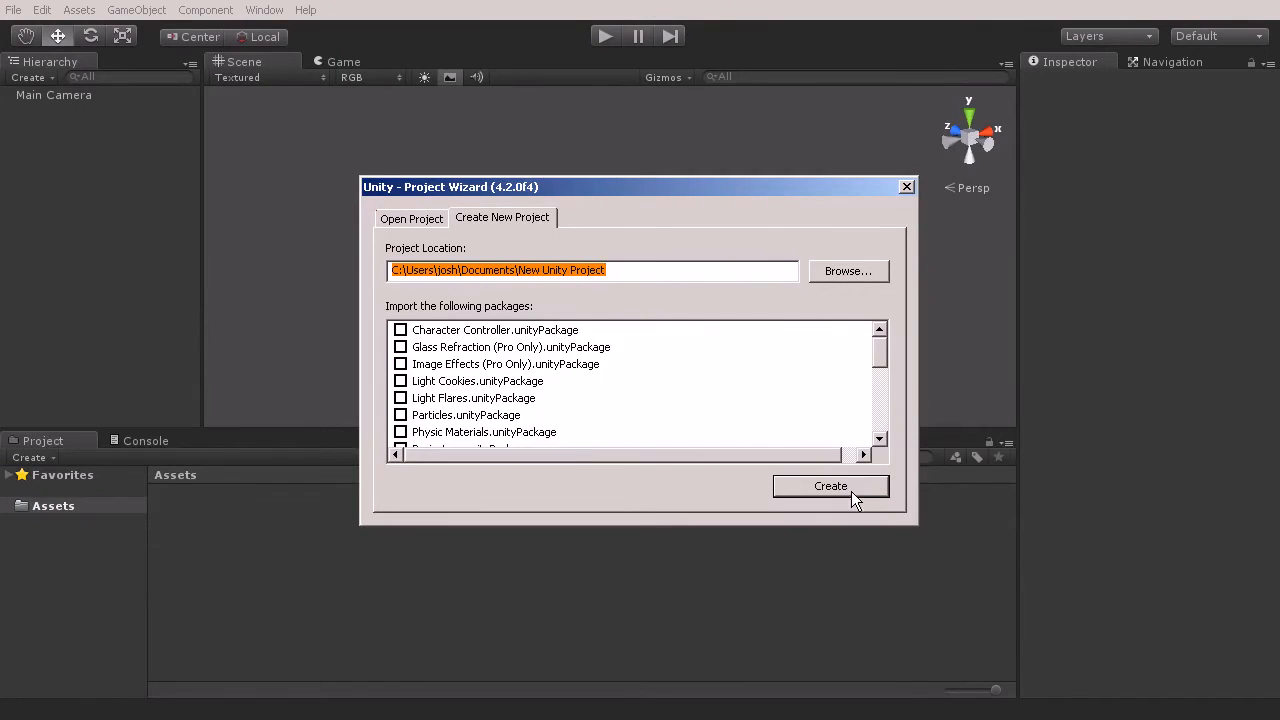
{"action": "mouse_move", "coordinate": [870, 367]}
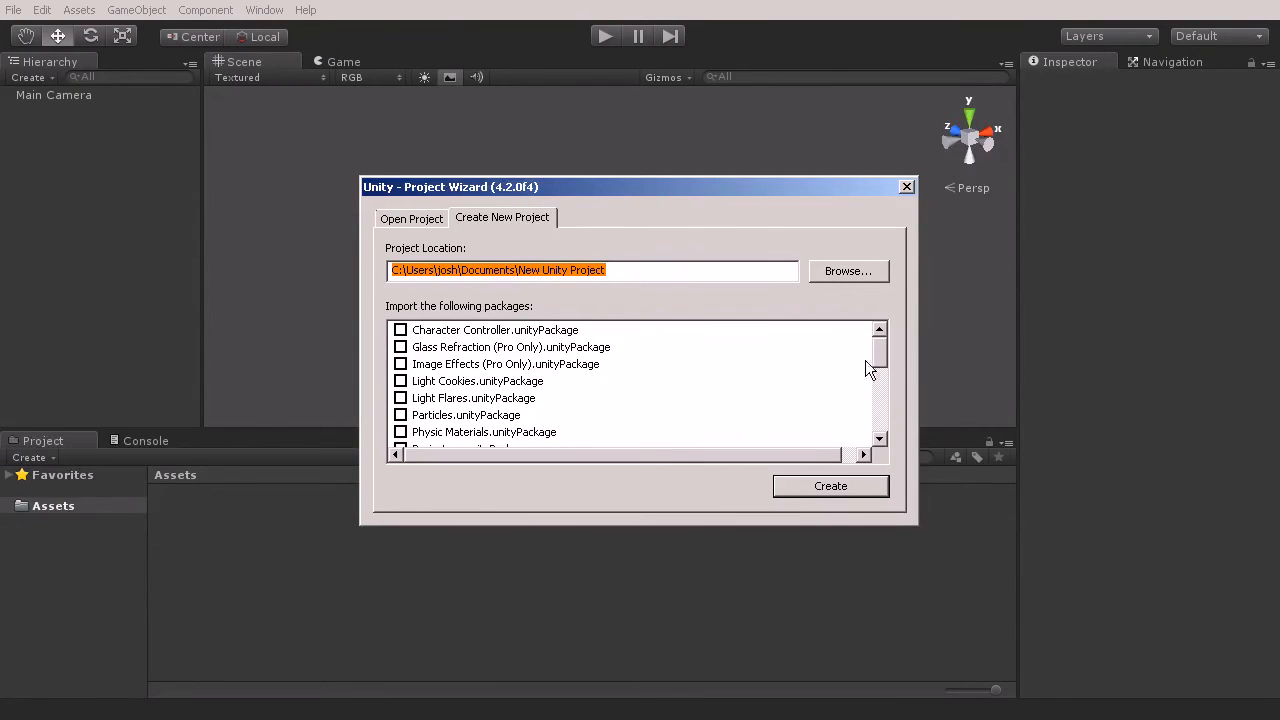
{"action": "scroll", "scroll_direction": "down", "scroll_amount": 3}
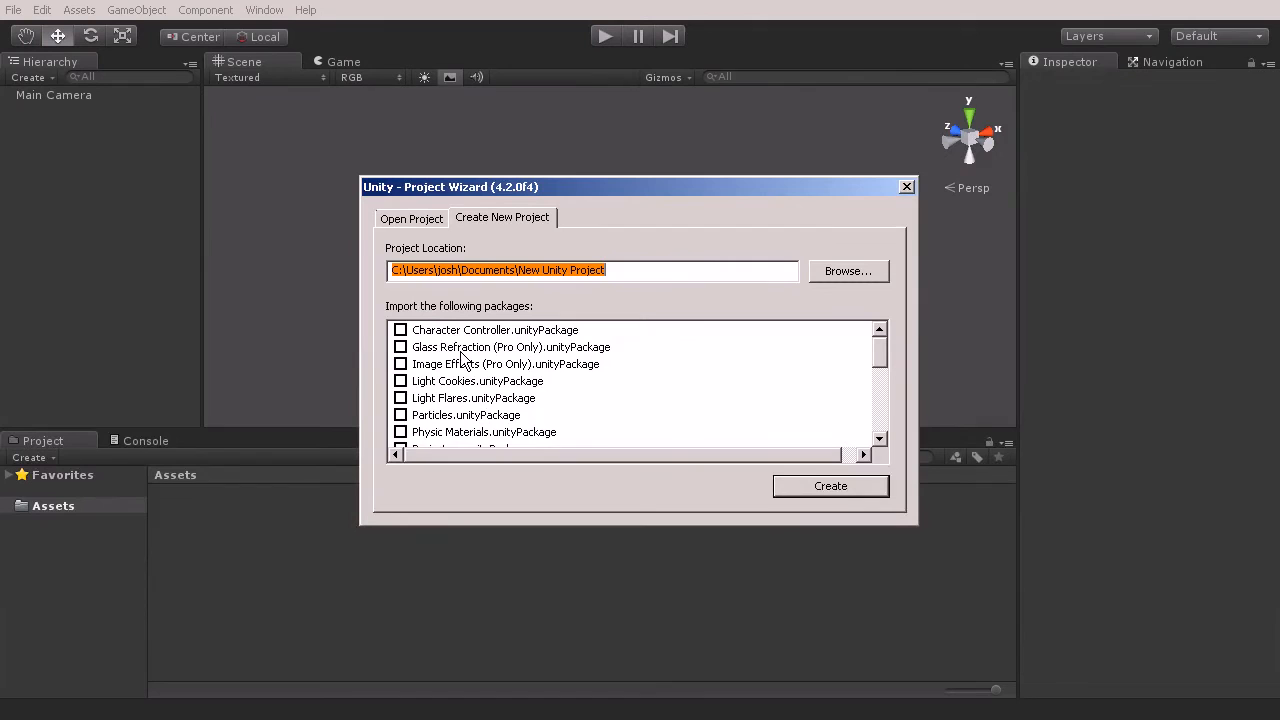
{"action": "mouse_move", "coordinate": [420, 367]}
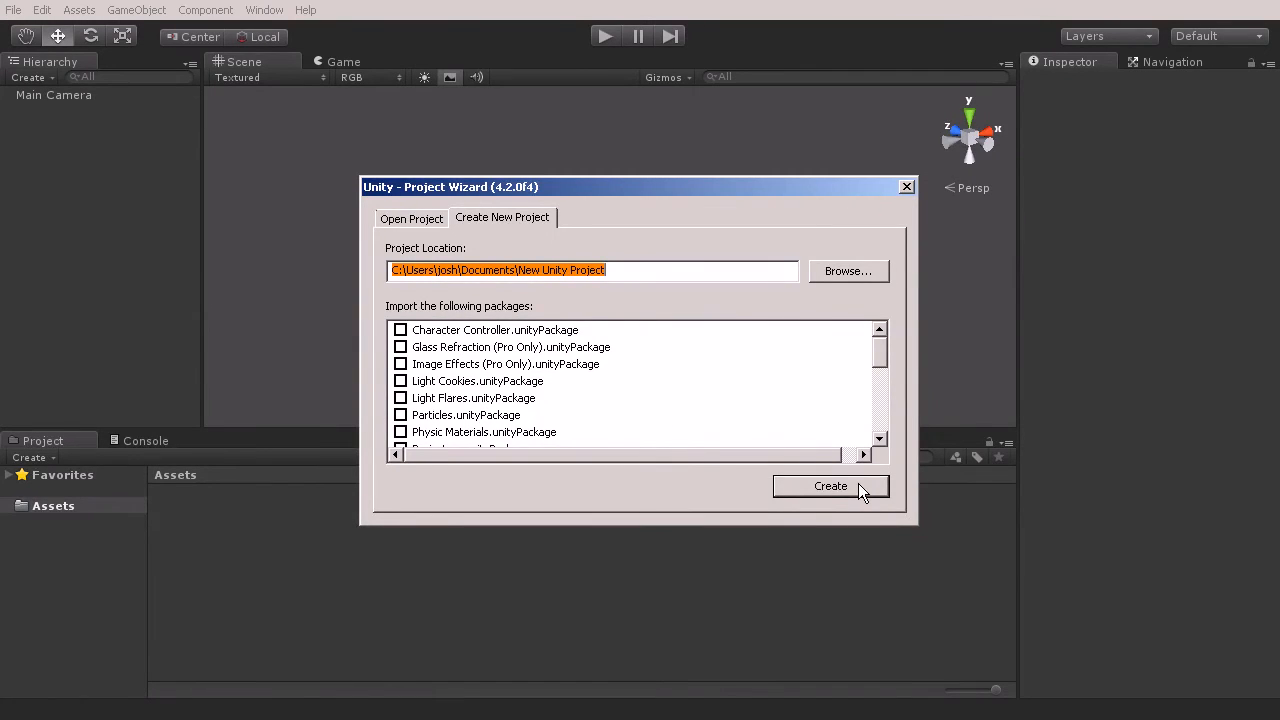
Step: Create the empty project and add Materials, Prefabs, Scenes, Scripts and Textures folders to Assets
{"action": "left_click", "coordinate": [830, 486]}
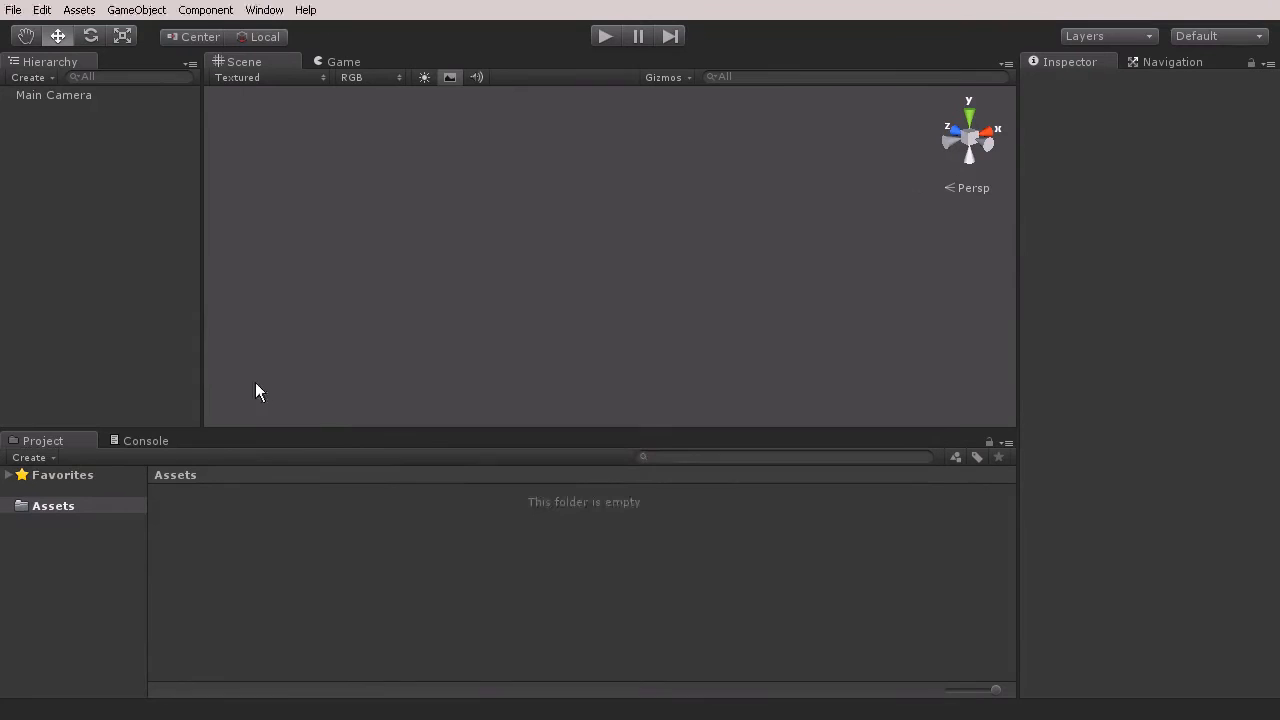
{"action": "mouse_move", "coordinate": [433, 430]}
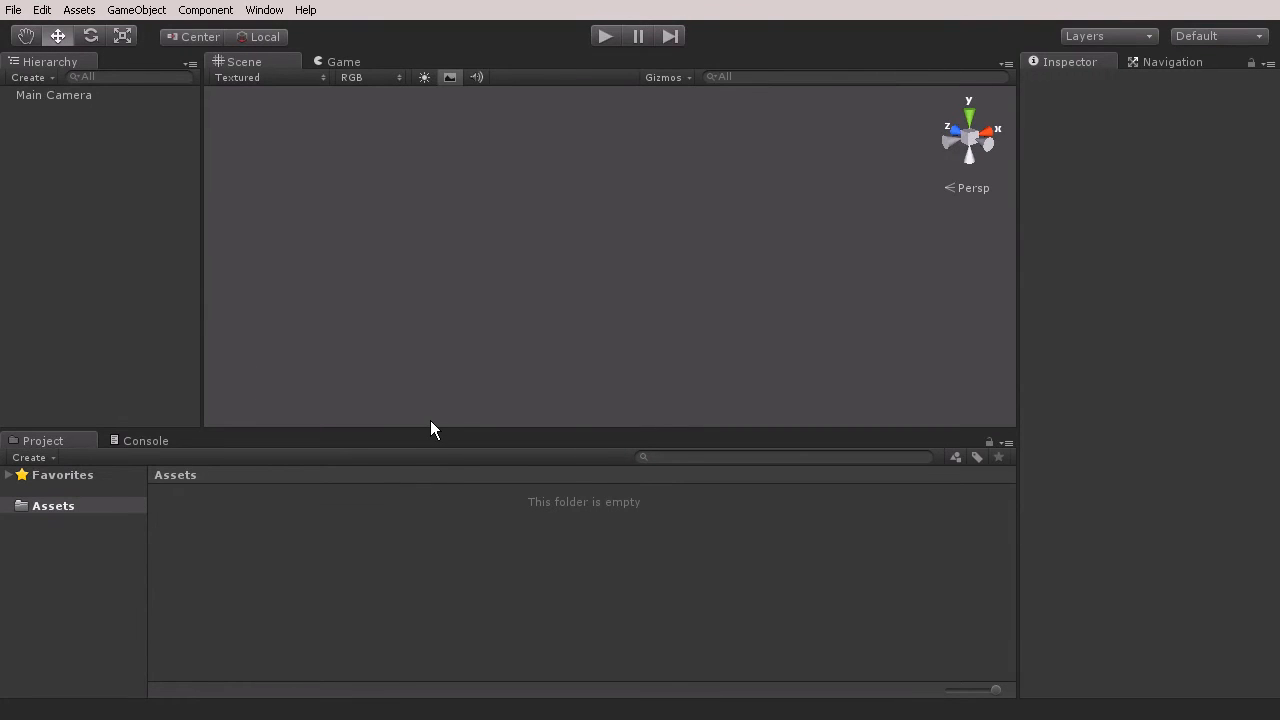
{"action": "mouse_move", "coordinate": [430, 431]}
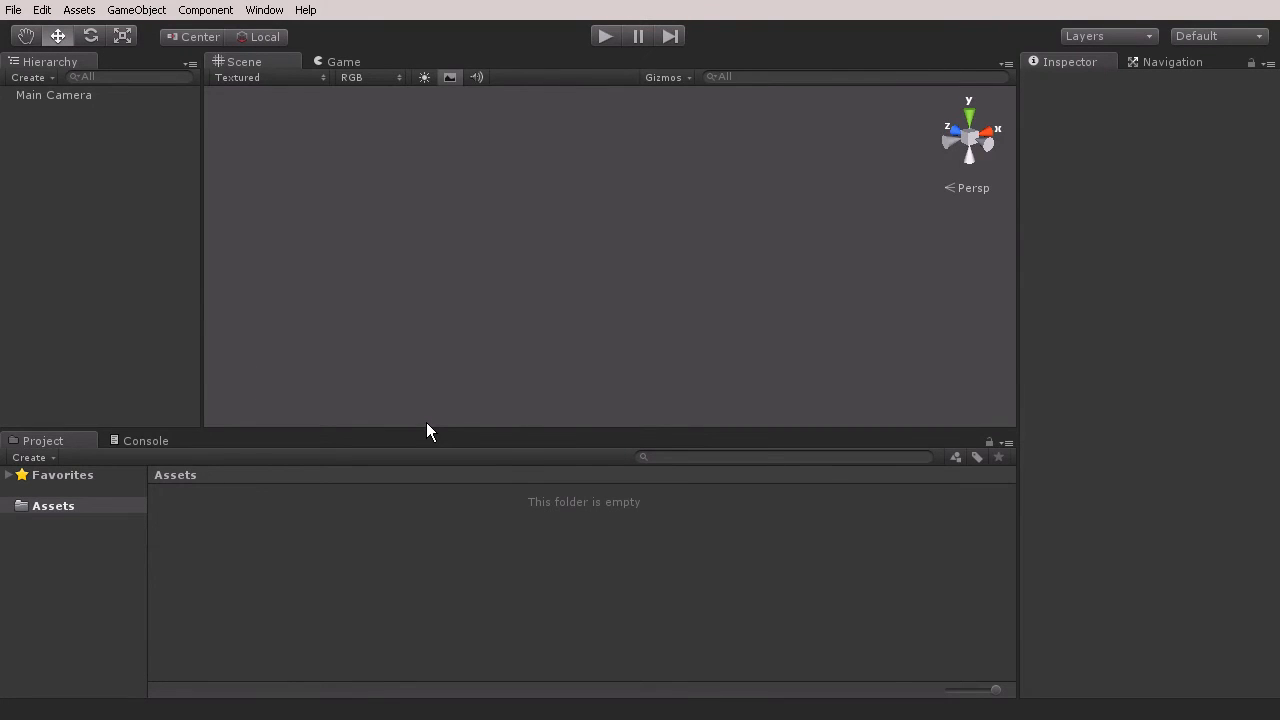
{"action": "mouse_move", "coordinate": [224, 568]}
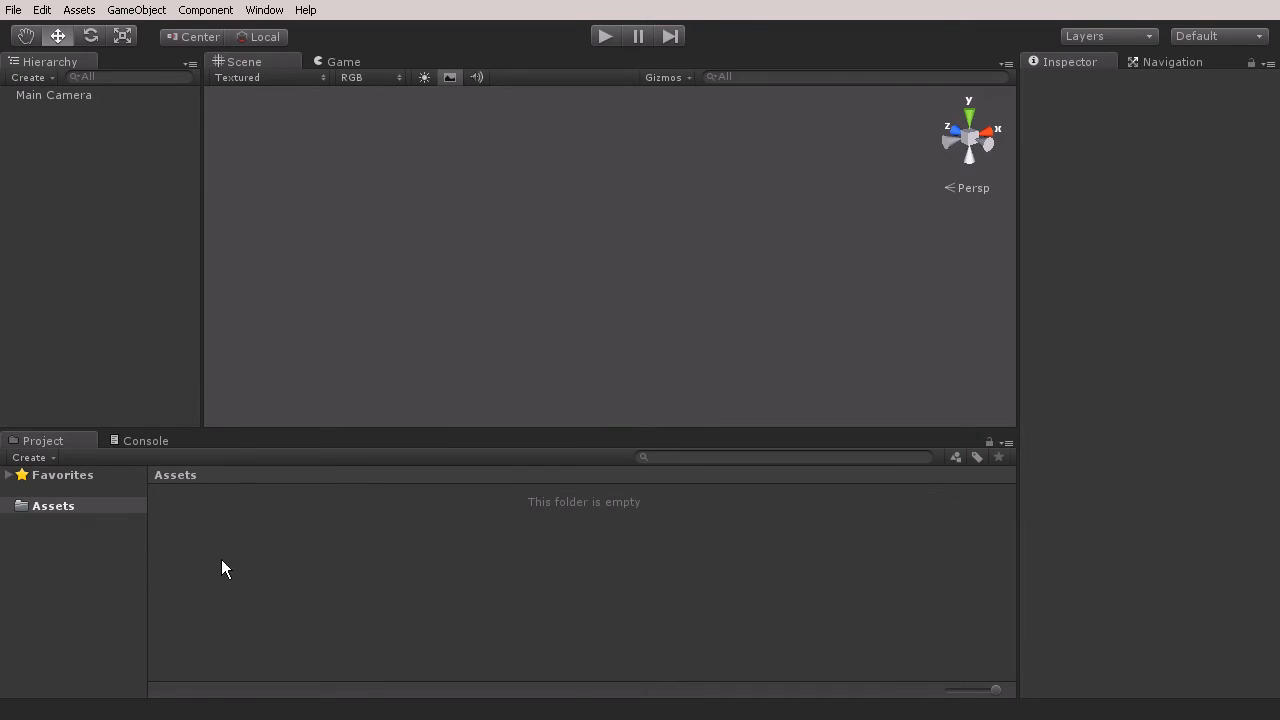
{"action": "right_click", "coordinate": [225, 568]}
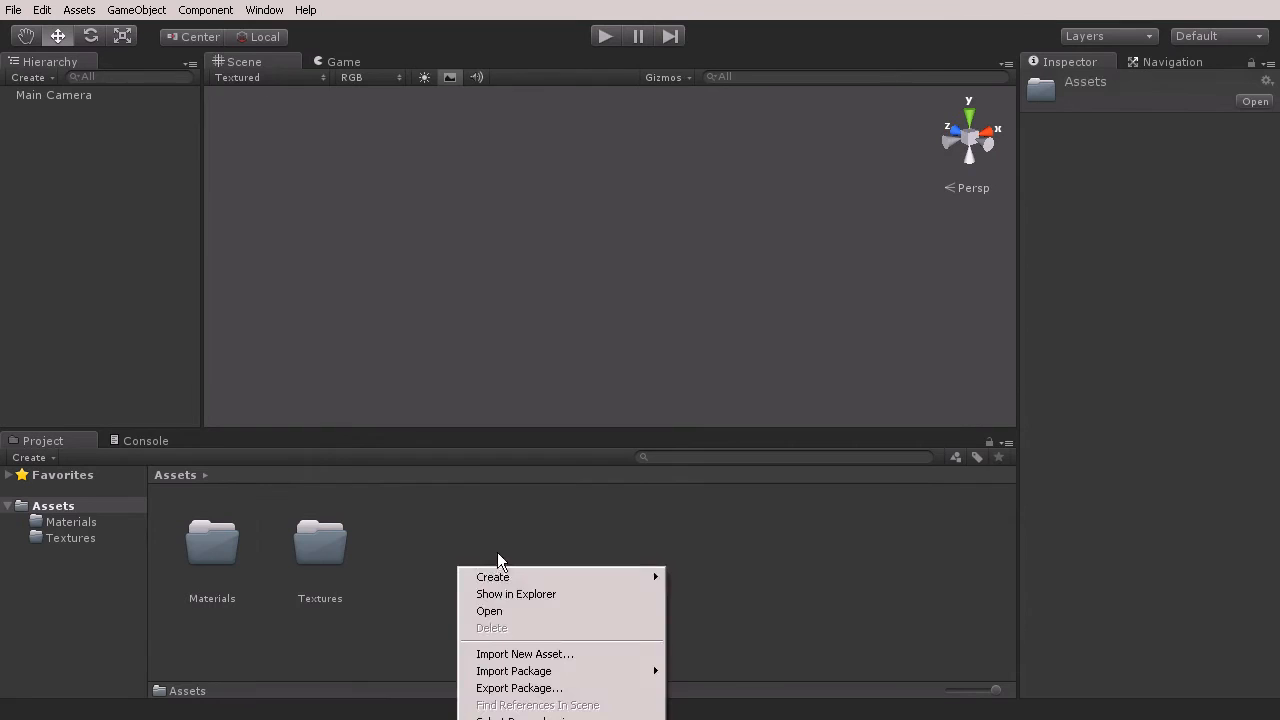
{"action": "left_click", "coordinate": [492, 577]}
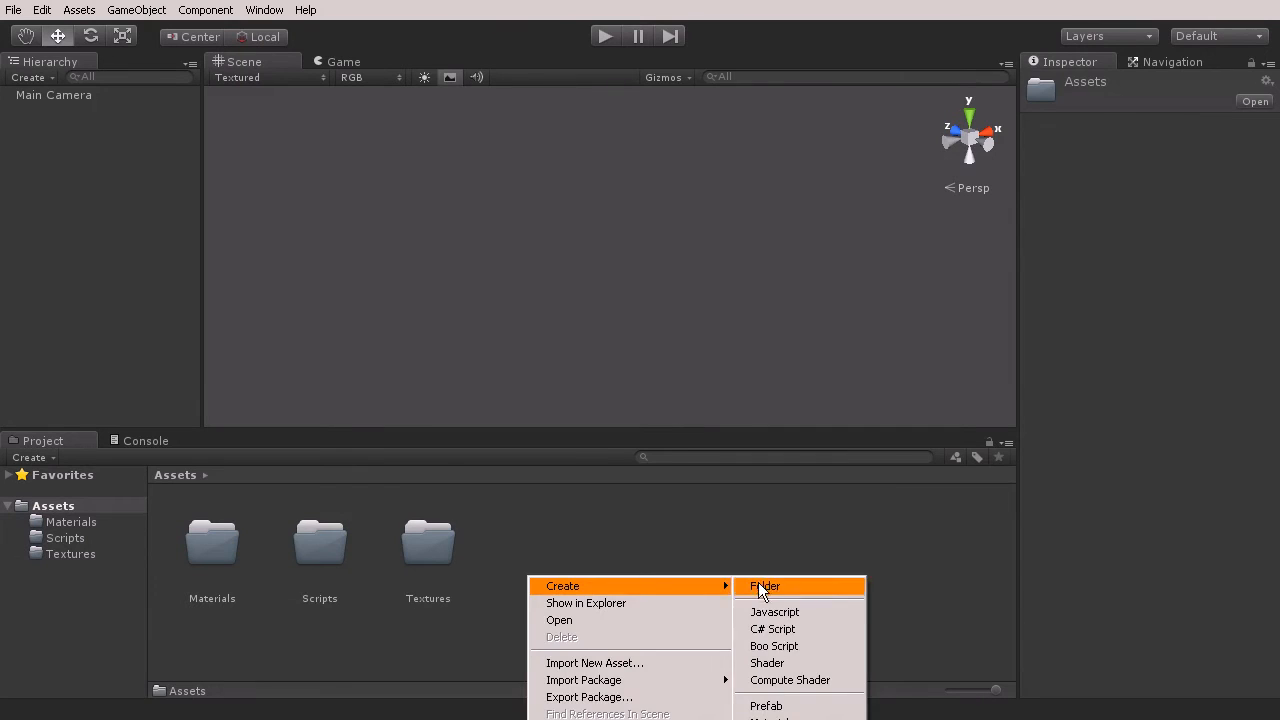
{"action": "left_click", "coordinate": [764, 586]}
{"action": "type", "text": "Prefabs"}
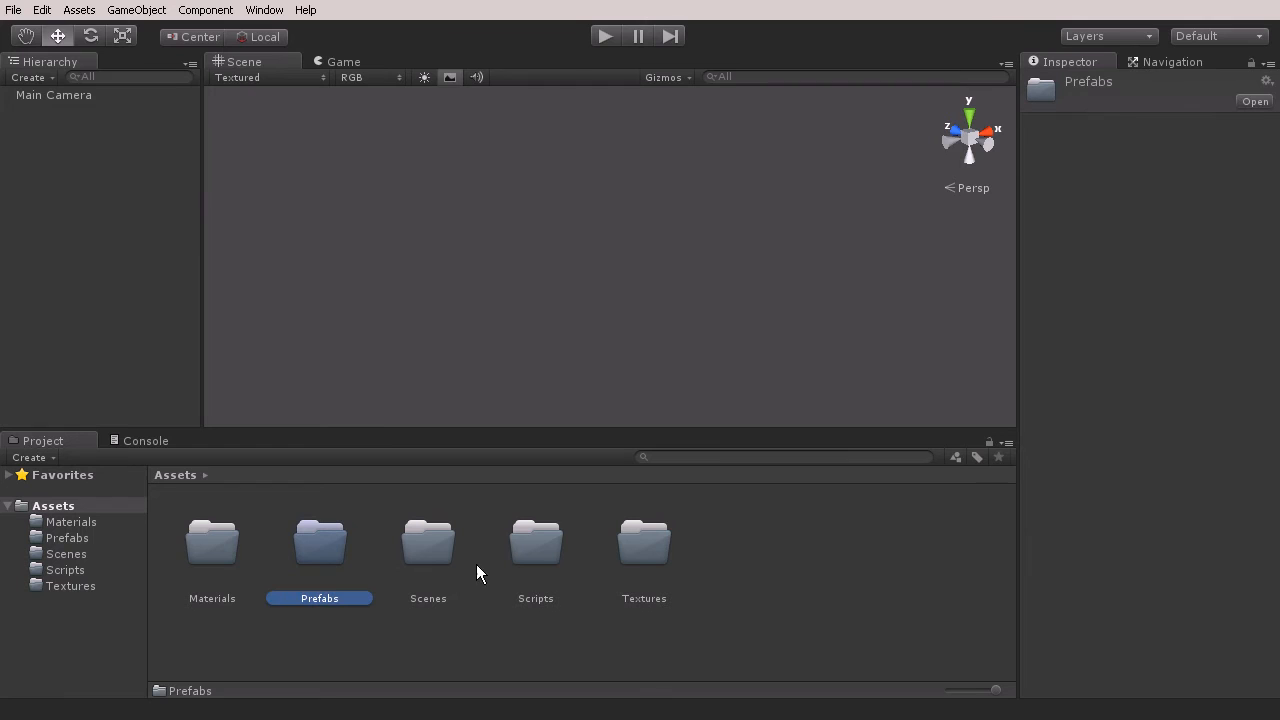
{"action": "mouse_move", "coordinate": [107, 585]}
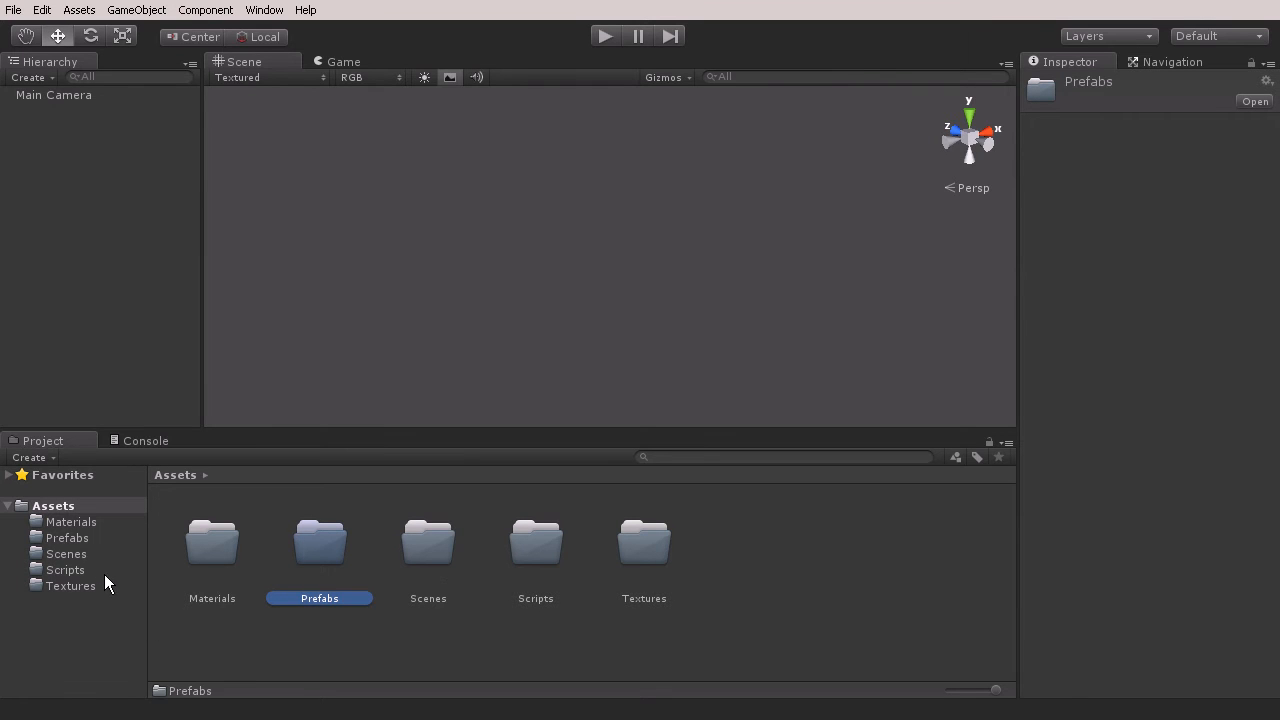
{"action": "mouse_move", "coordinate": [124, 588]}
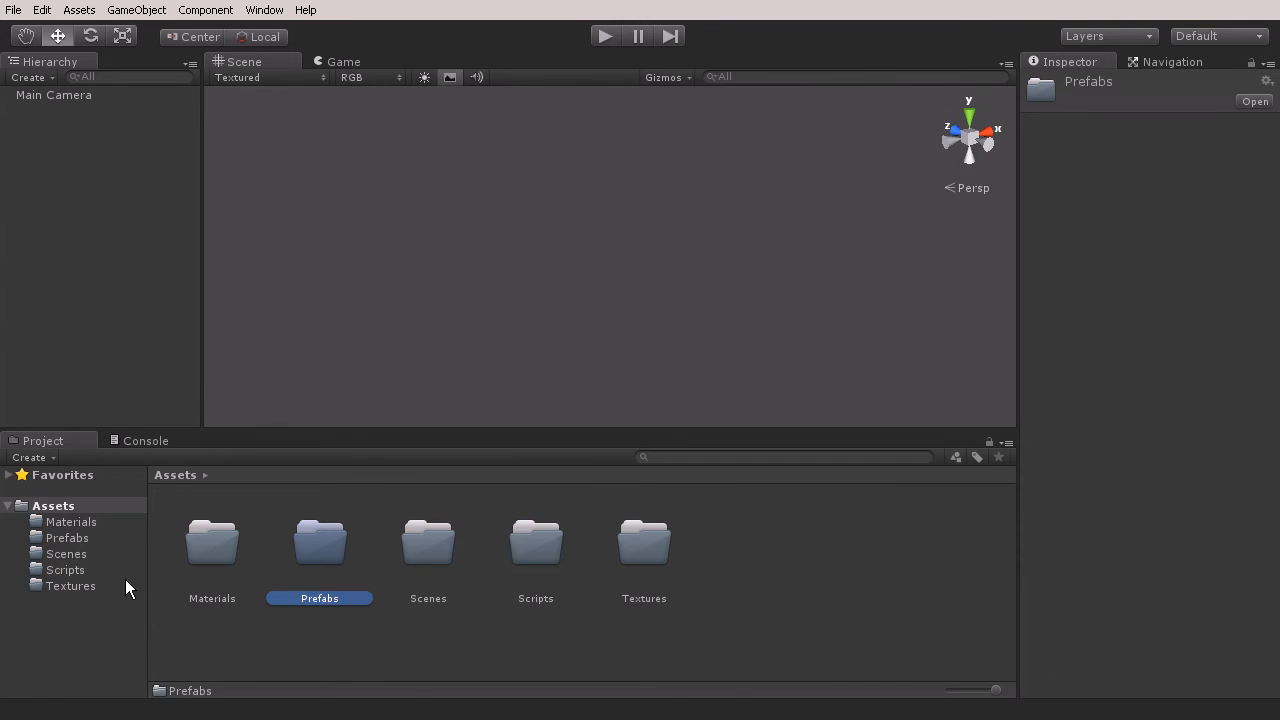
{"action": "mouse_move", "coordinate": [58, 596]}
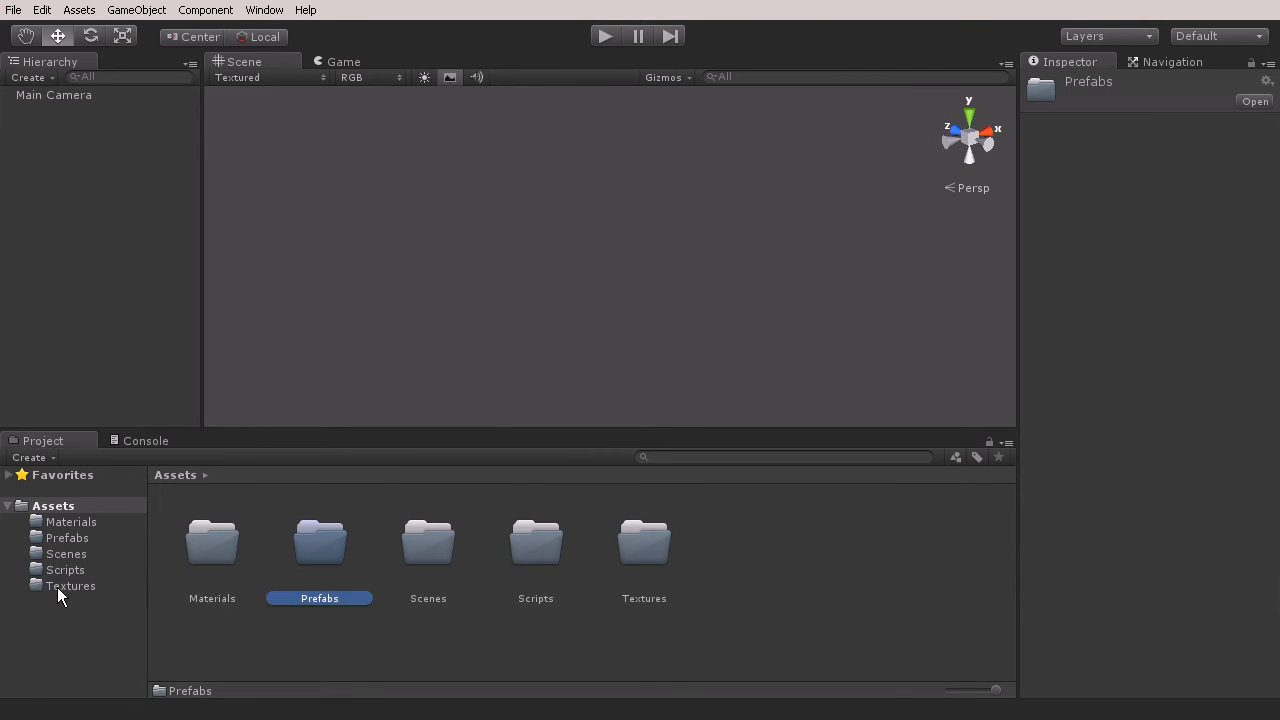
Step: Select the Textures folder and start Import New Asset for it
{"action": "left_click", "coordinate": [70, 585]}
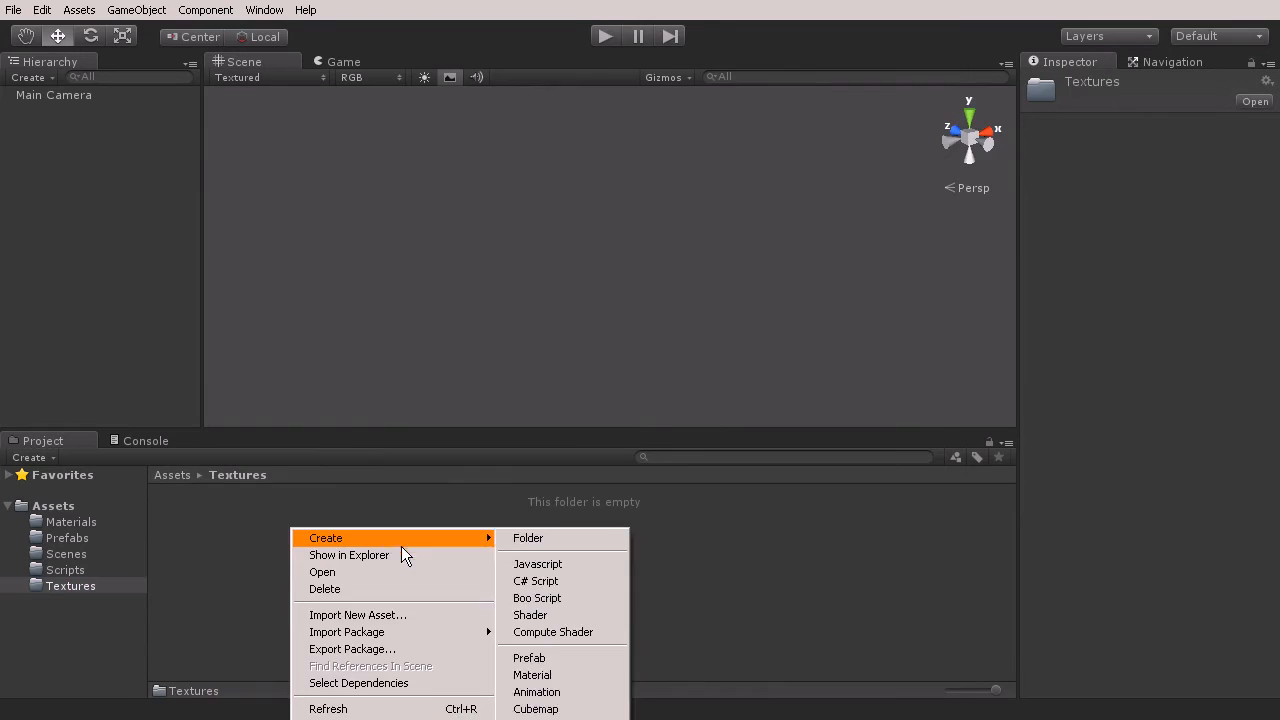
{"action": "mouse_move", "coordinate": [357, 614]}
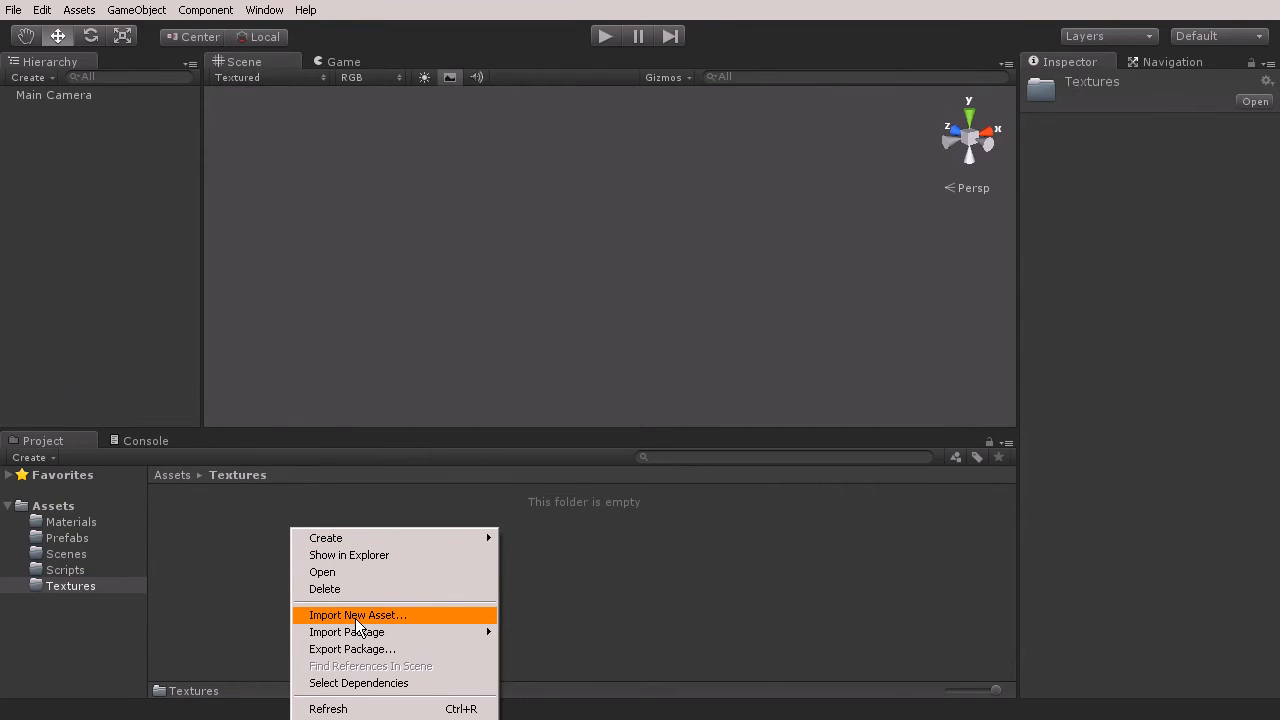
{"action": "mouse_move", "coordinate": [753, 501]}
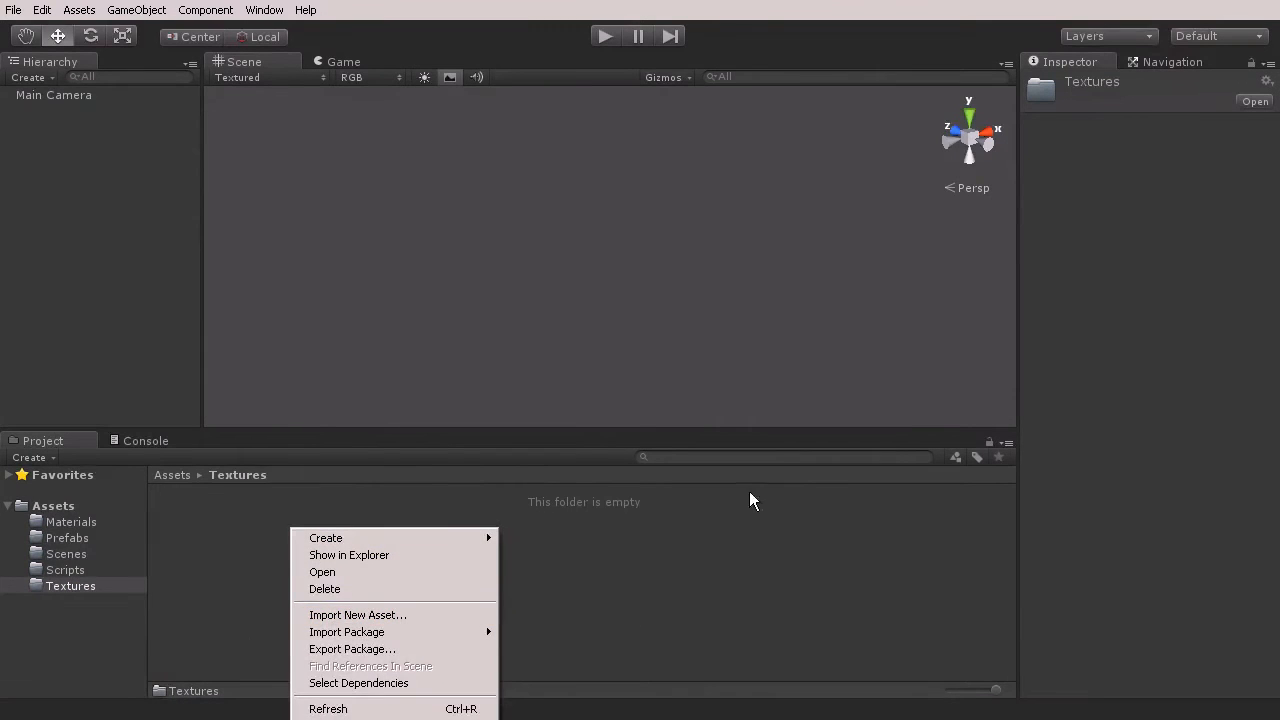
{"action": "left_click", "coordinate": [423, 568]}
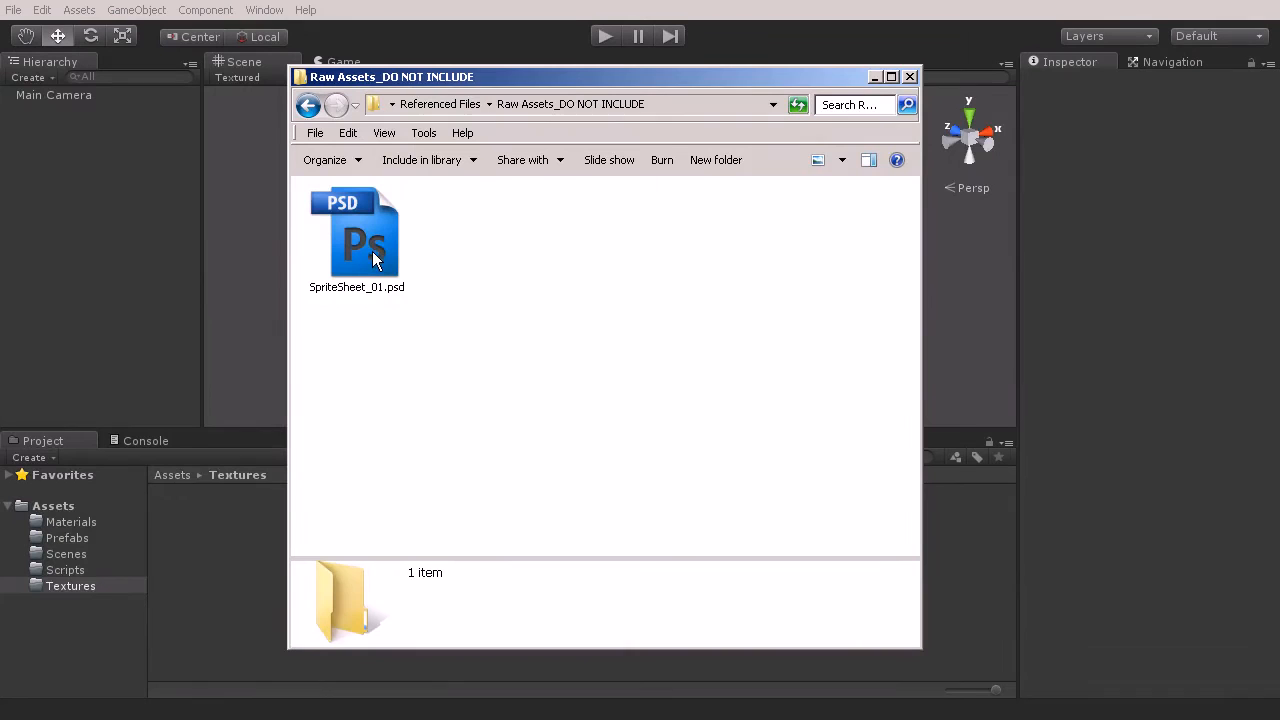
{"action": "mouse_move", "coordinate": [380, 222]}
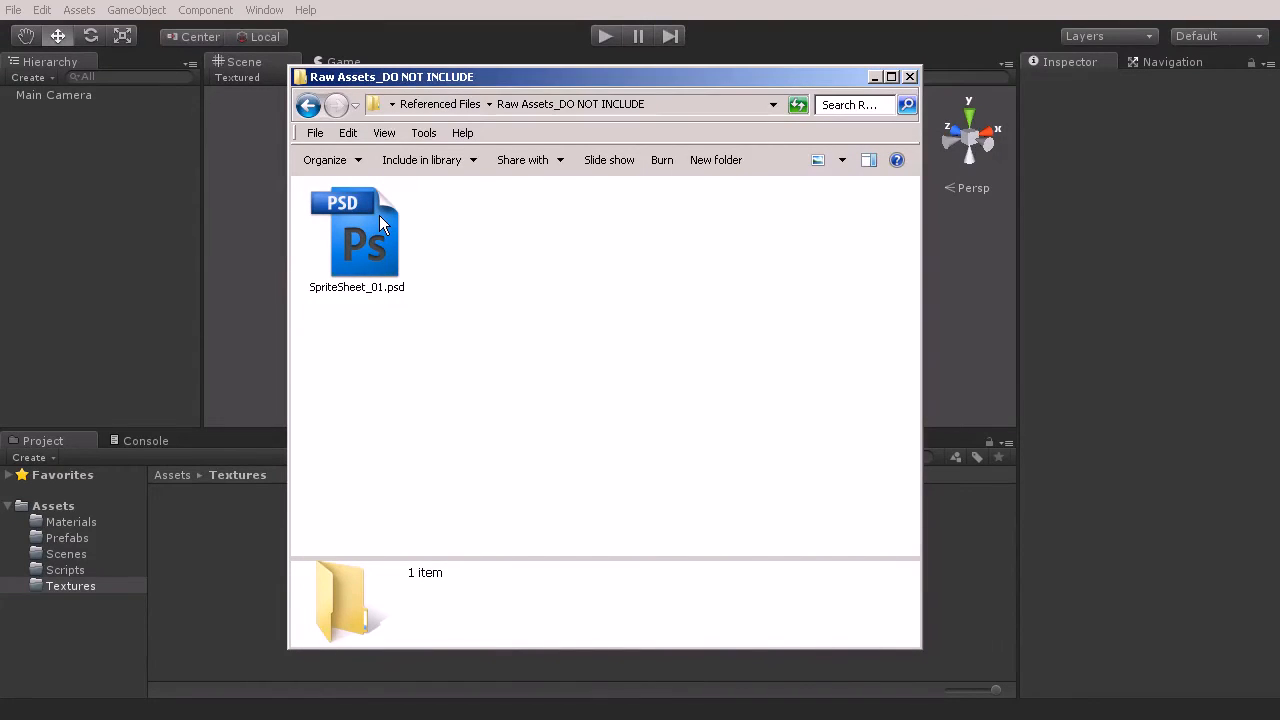
{"action": "mouse_move", "coordinate": [388, 250]}
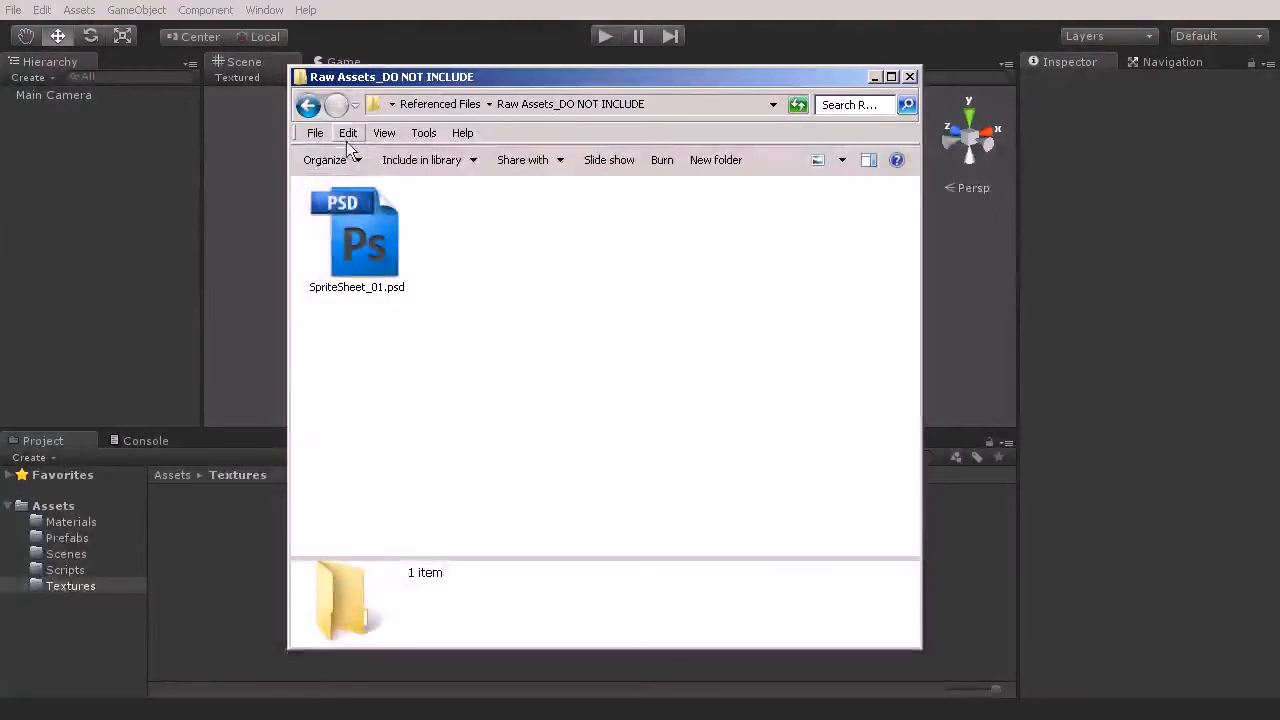
Step: Bring SpriteSheet_01.psd from Raw Assets_DO NOT INCLUDE into Textures, then close Explorer
{"action": "left_click", "coordinate": [308, 104]}
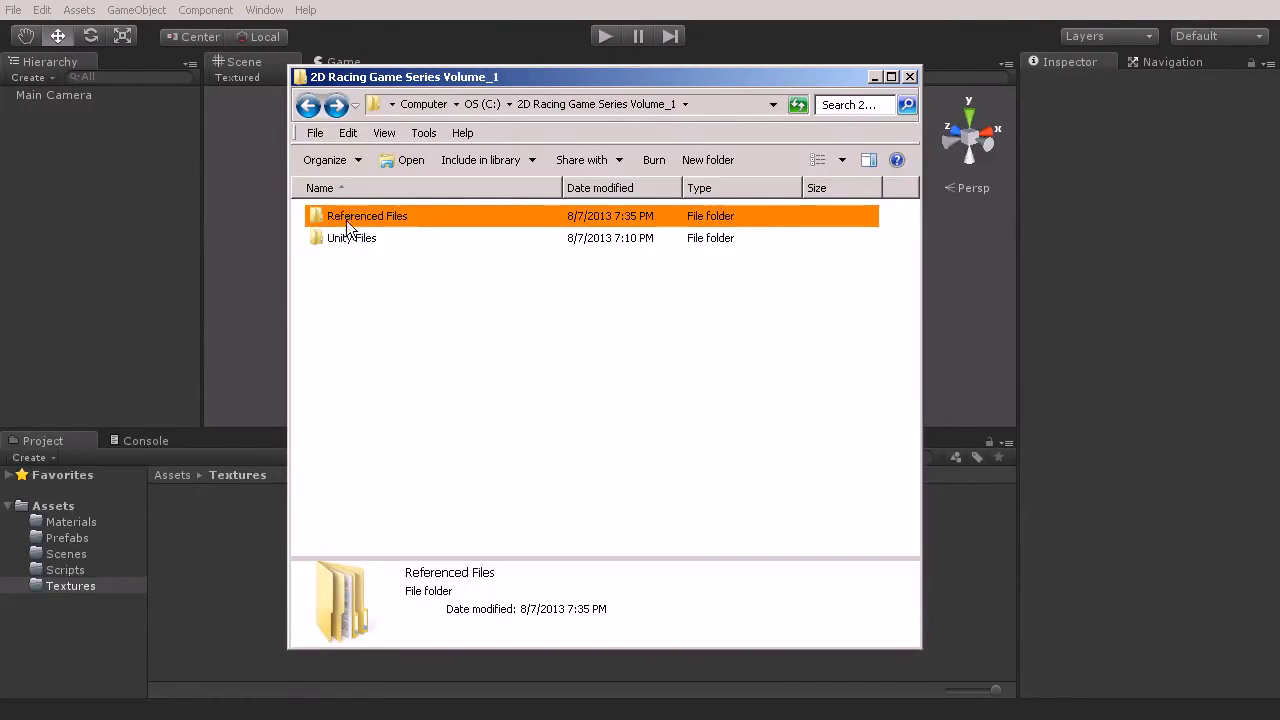
{"action": "mouse_move", "coordinate": [351, 238]}
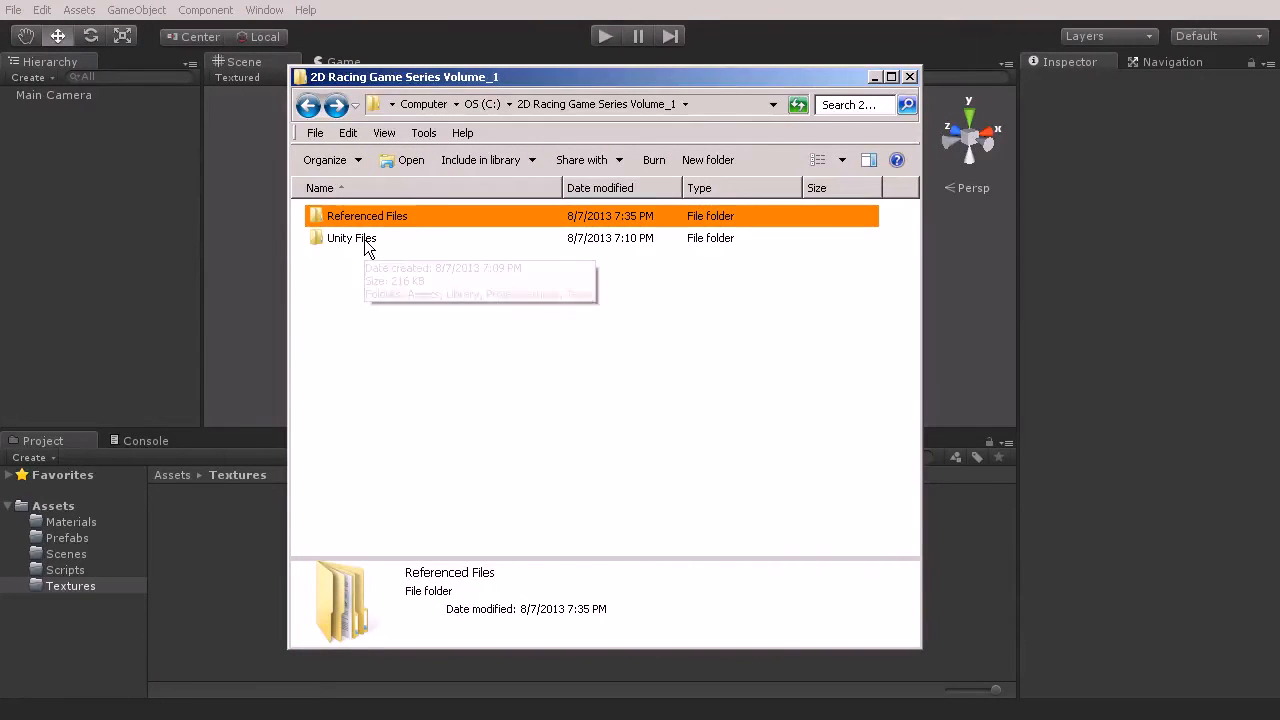
{"action": "mouse_move", "coordinate": [350, 245]}
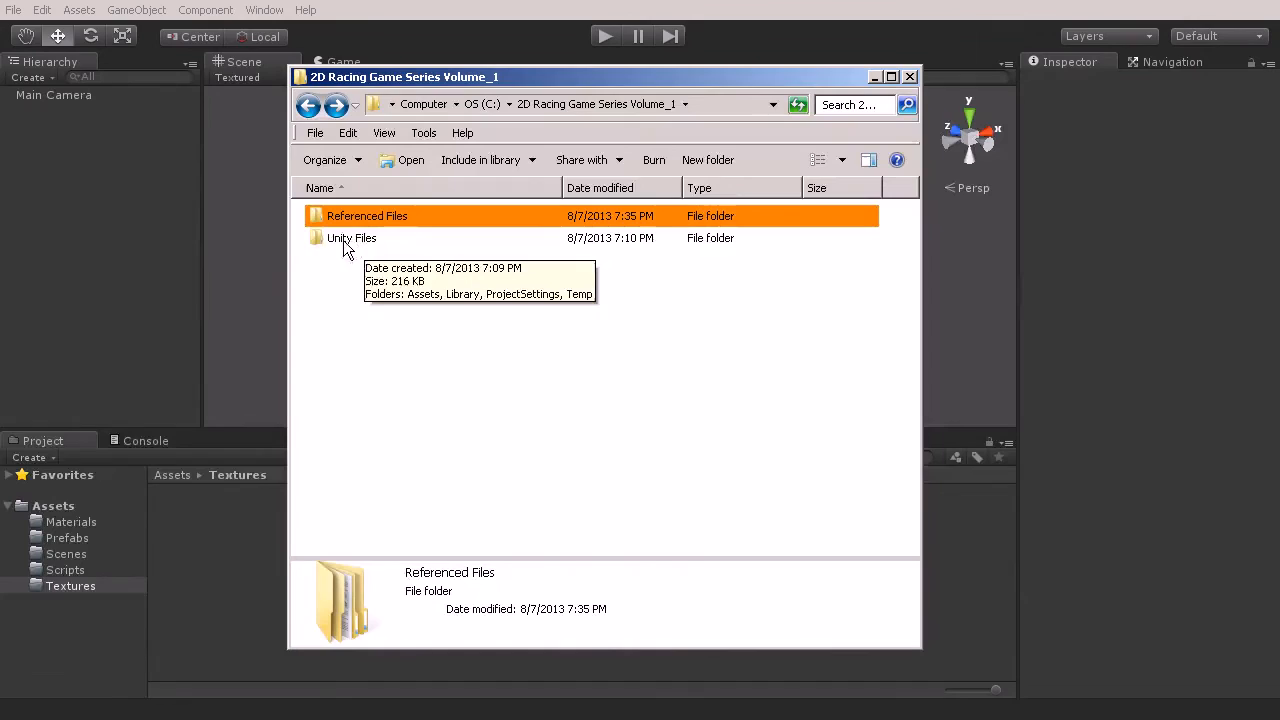
{"action": "double_click", "coordinate": [351, 238]}
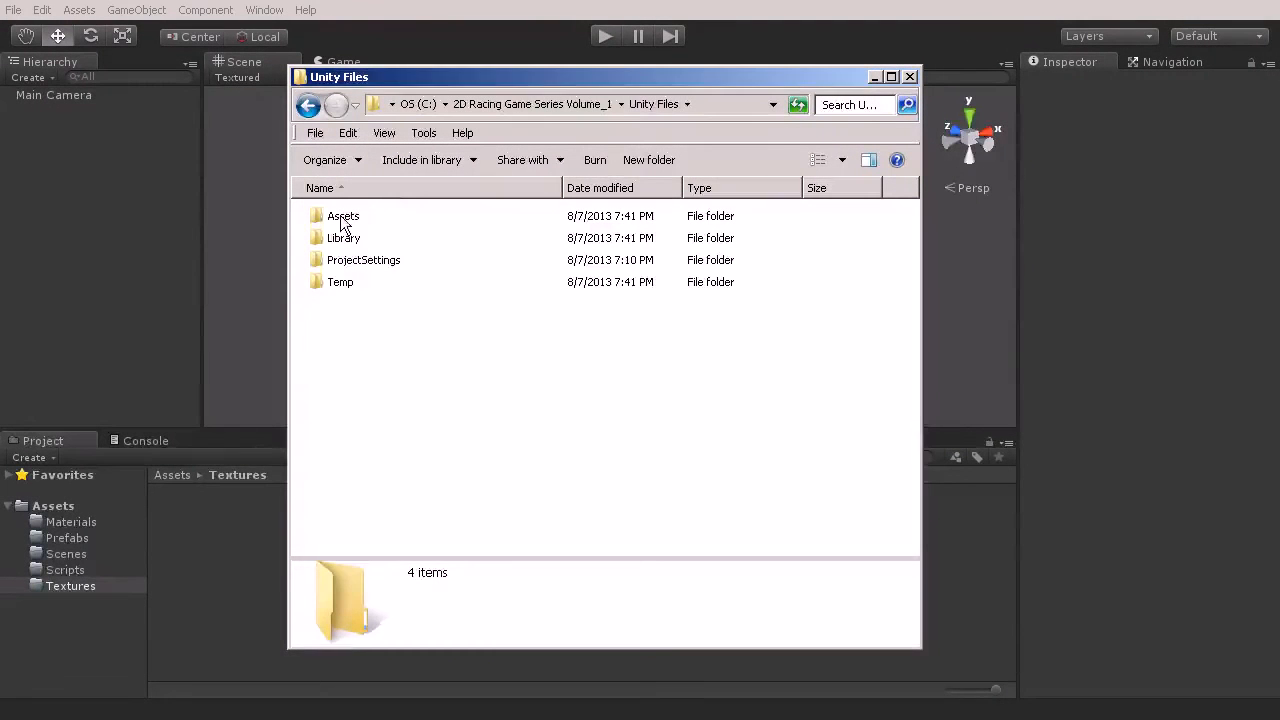
{"action": "double_click", "coordinate": [343, 216]}
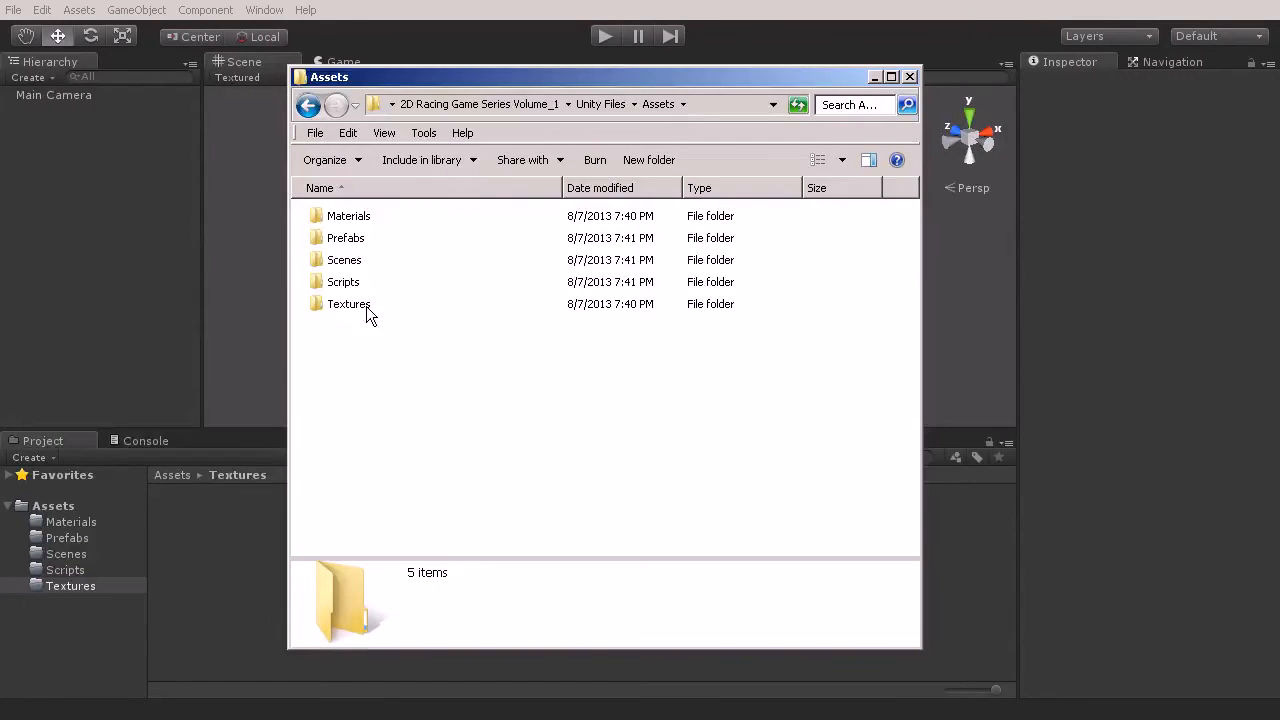
{"action": "left_click", "coordinate": [309, 105]}
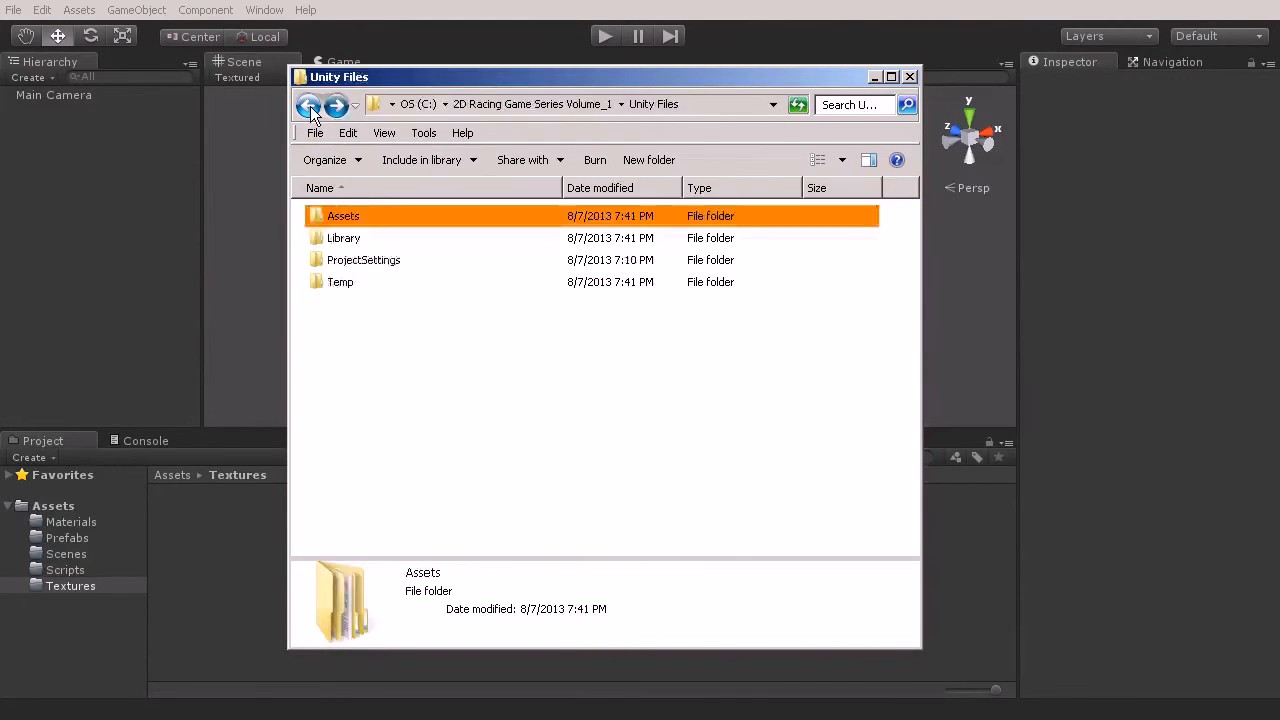
{"action": "left_click", "coordinate": [309, 105]}
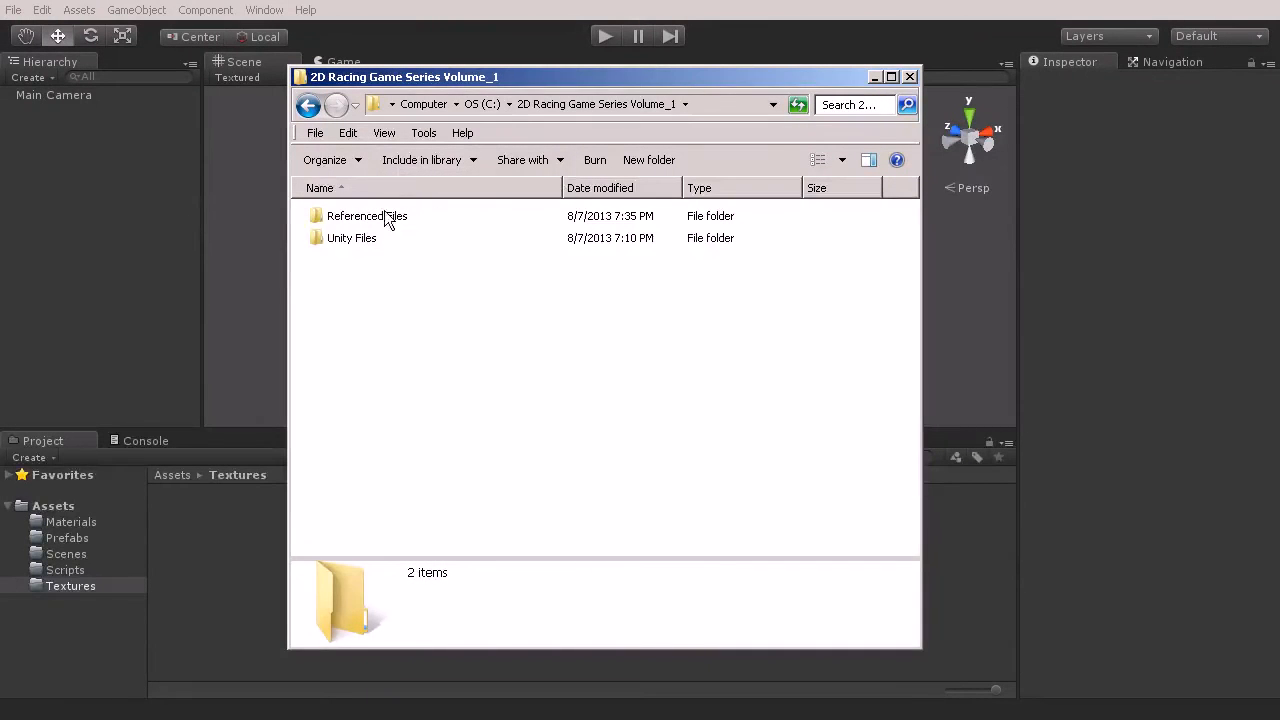
{"action": "mouse_move", "coordinate": [340, 245]}
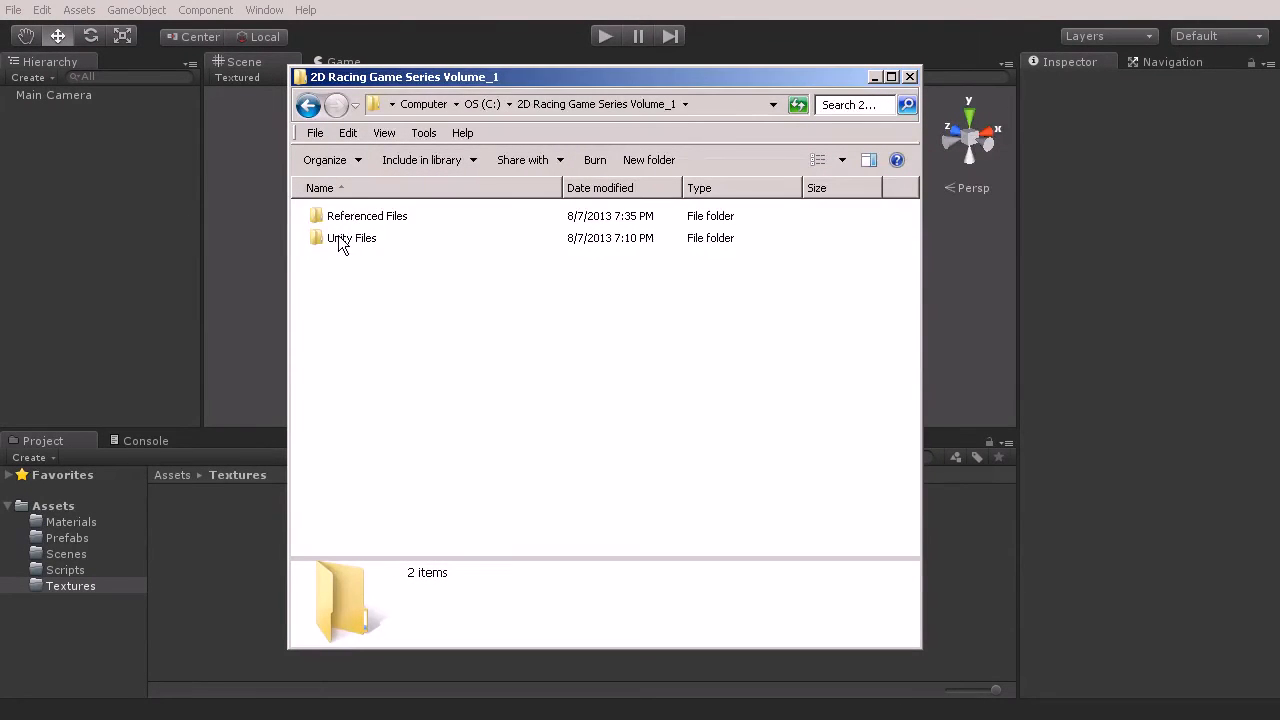
{"action": "double_click", "coordinate": [351, 238]}
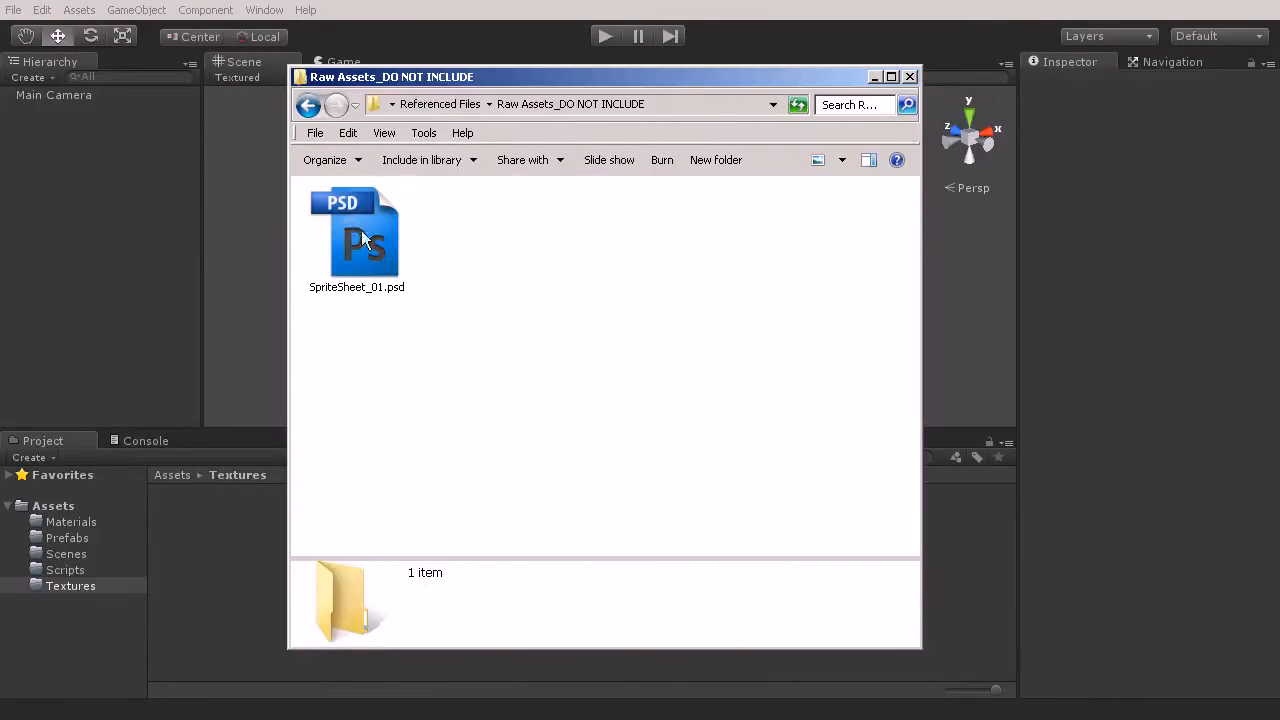
{"action": "left_click", "coordinate": [356, 237]}
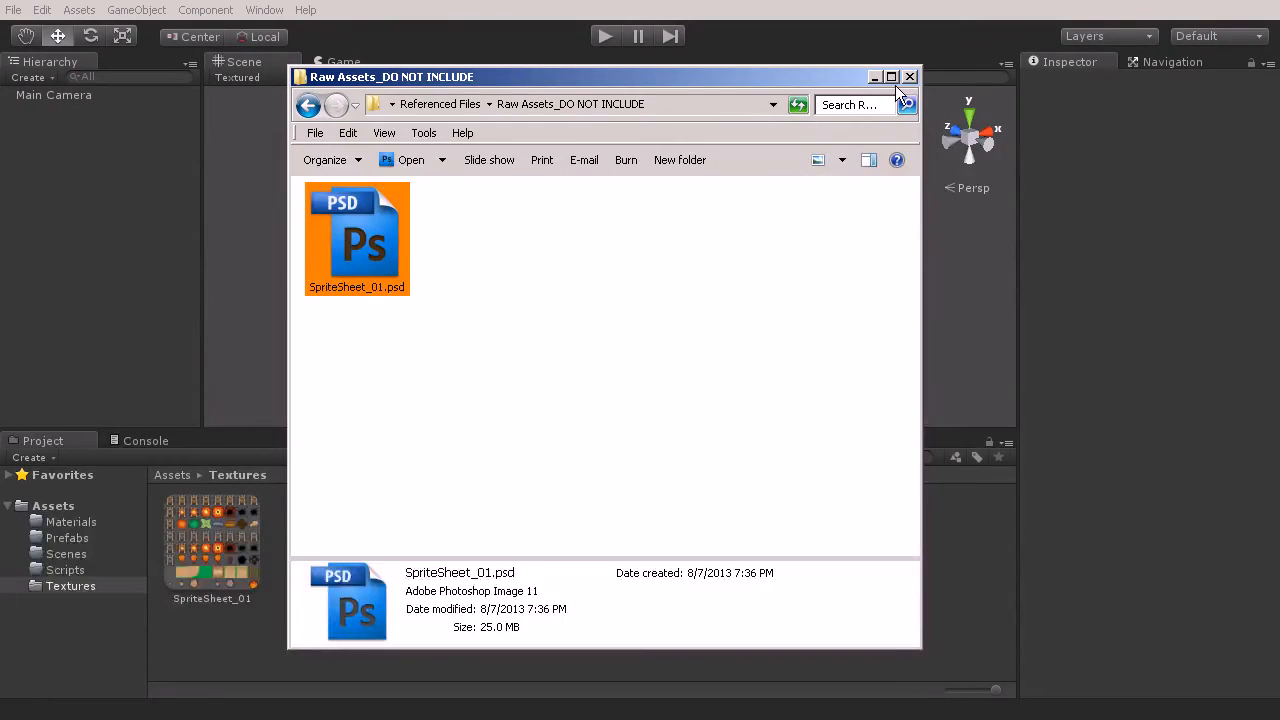
{"action": "left_click", "coordinate": [909, 77]}
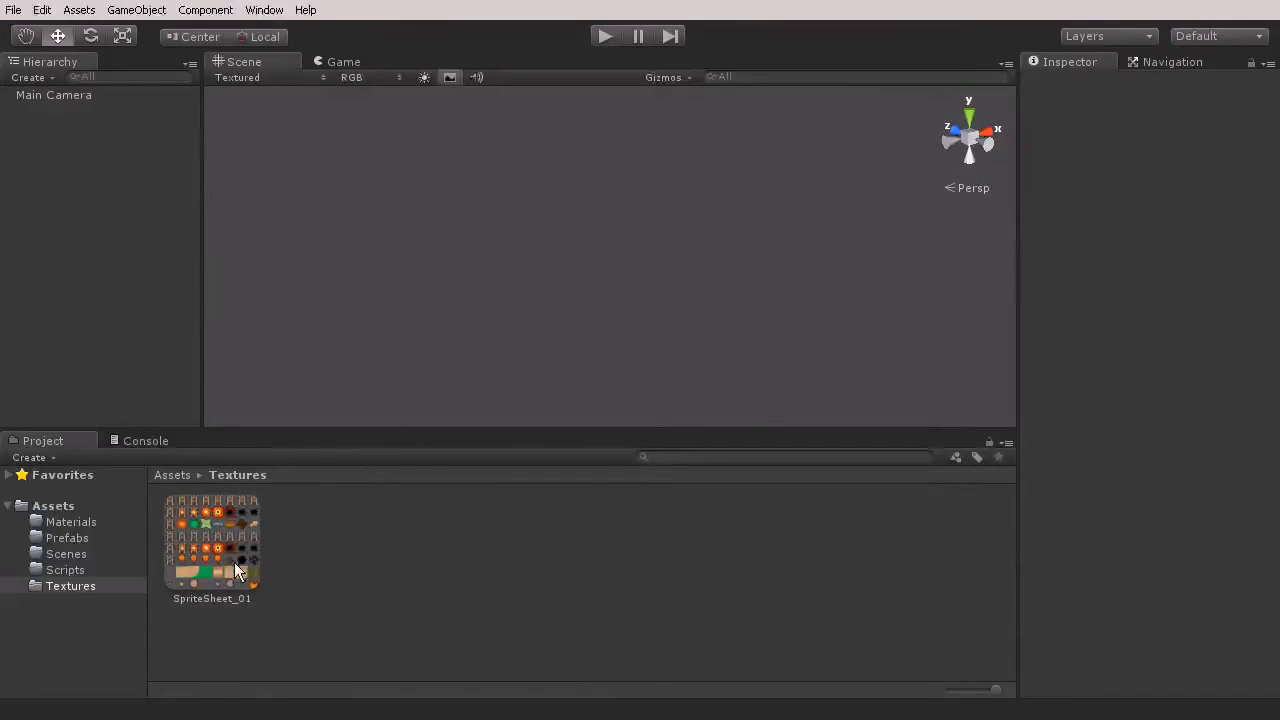
Step: Apply SpriteSheet_01 import settings: Advanced type, mip maps off, max size 2048
{"action": "left_click", "coordinate": [211, 540]}
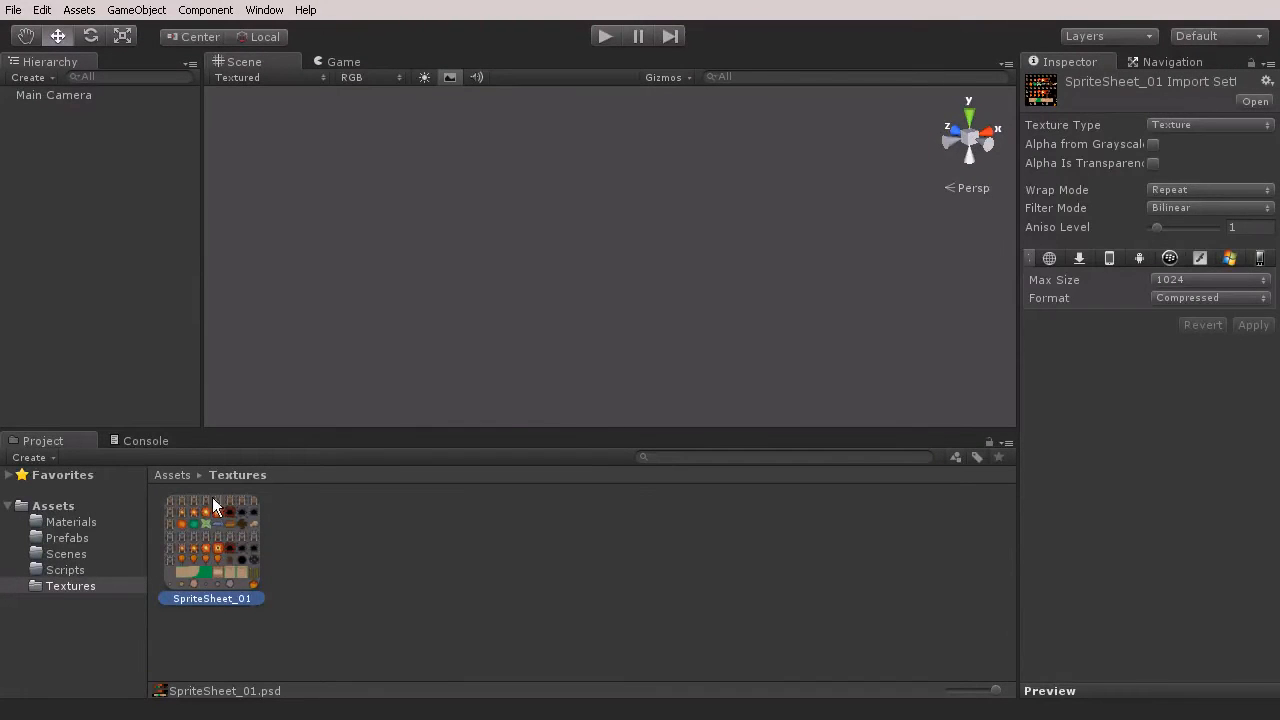
{"action": "mouse_move", "coordinate": [584, 528]}
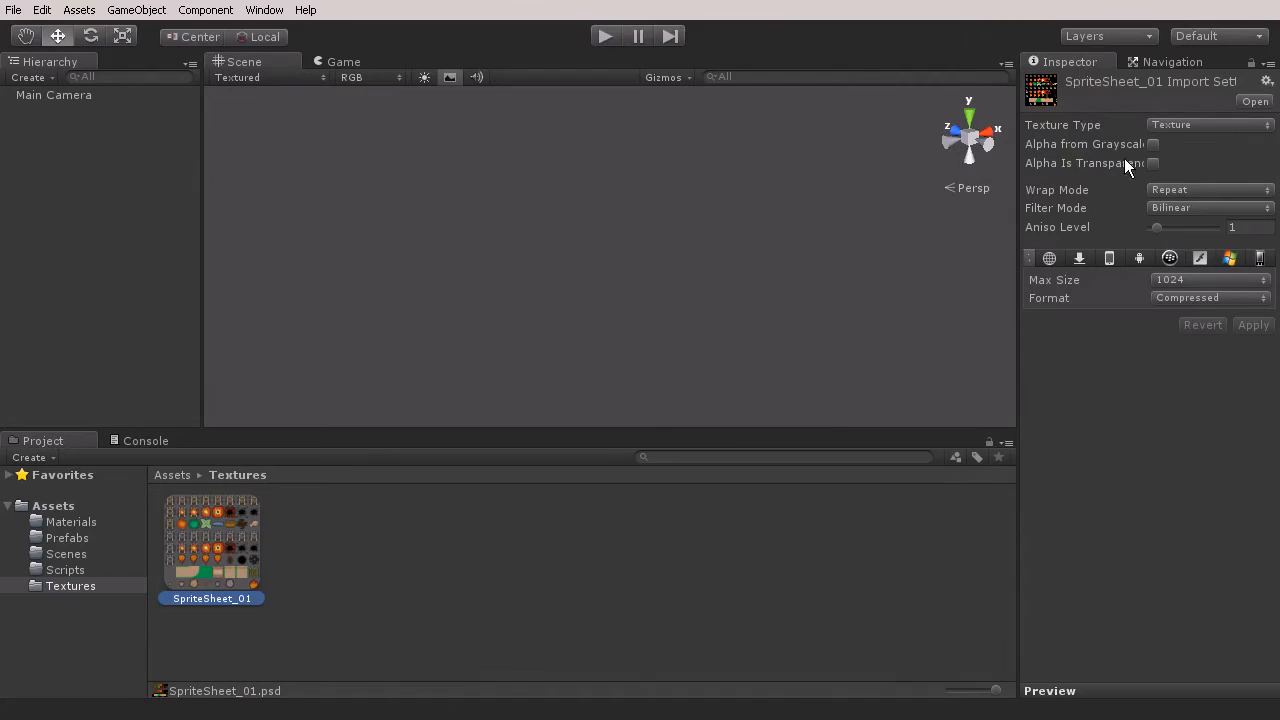
{"action": "left_click", "coordinate": [1208, 124]}
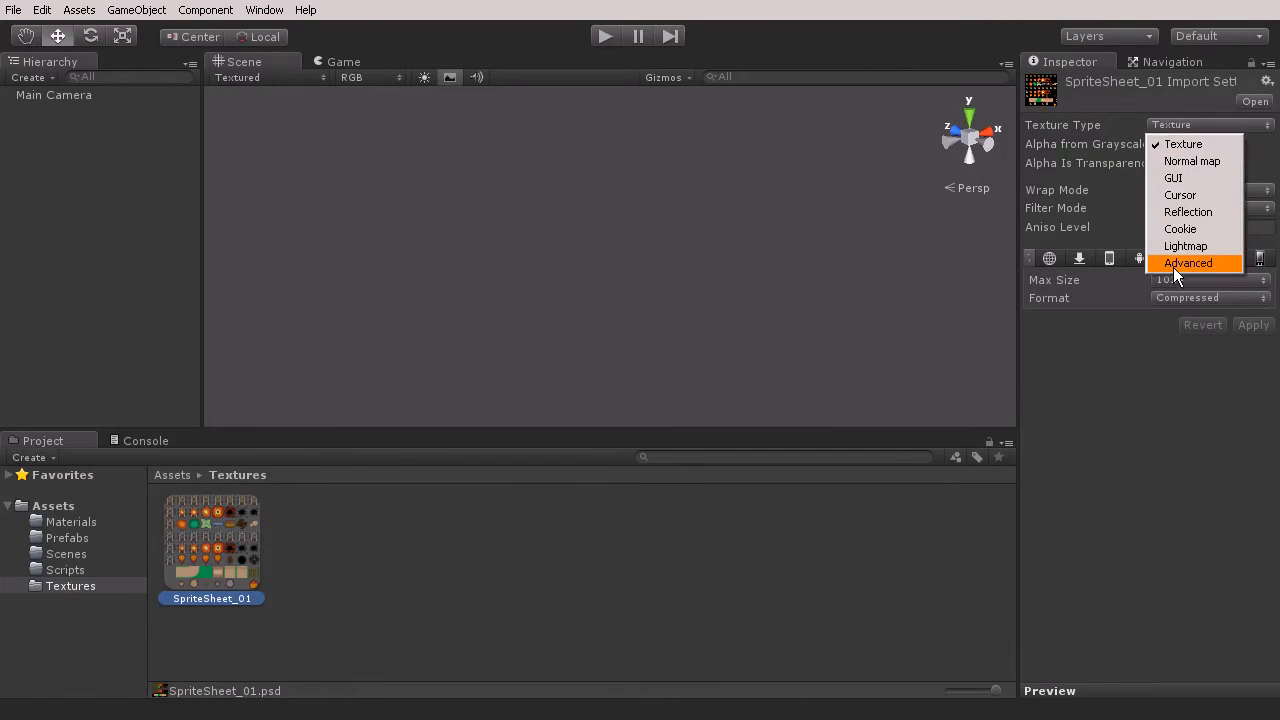
{"action": "left_click", "coordinate": [1188, 263]}
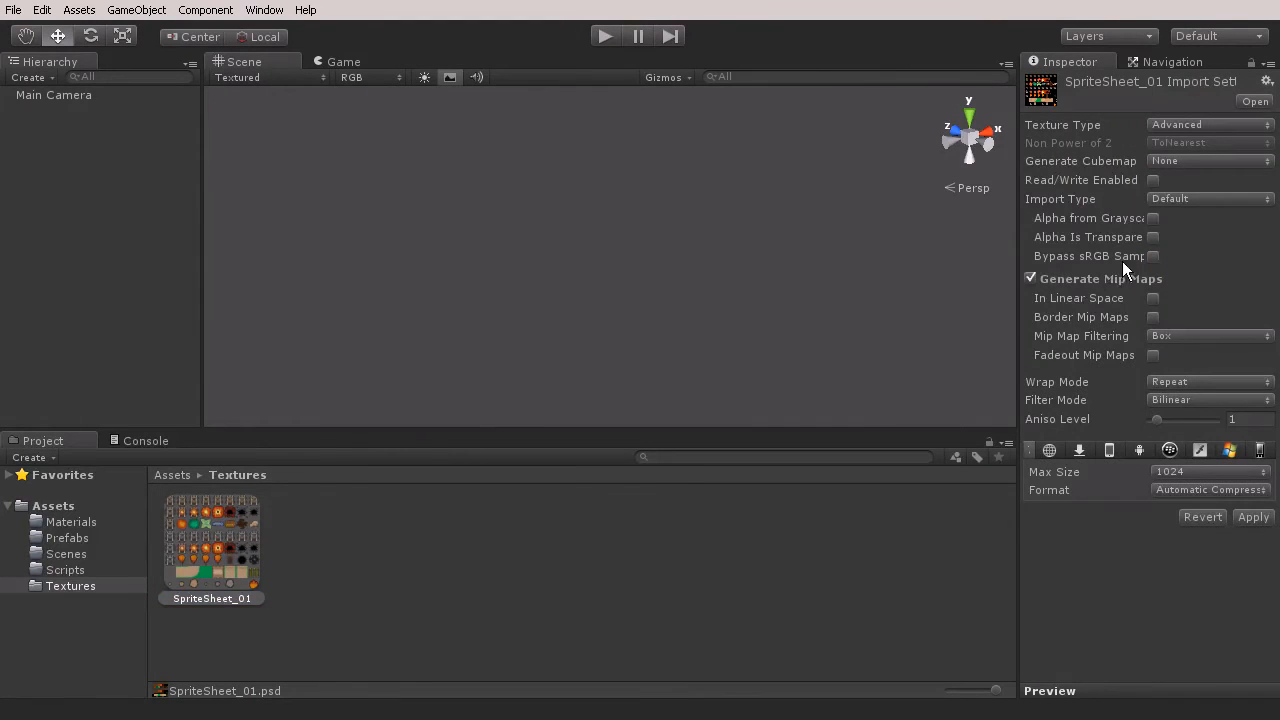
{"action": "mouse_move", "coordinate": [228, 530]}
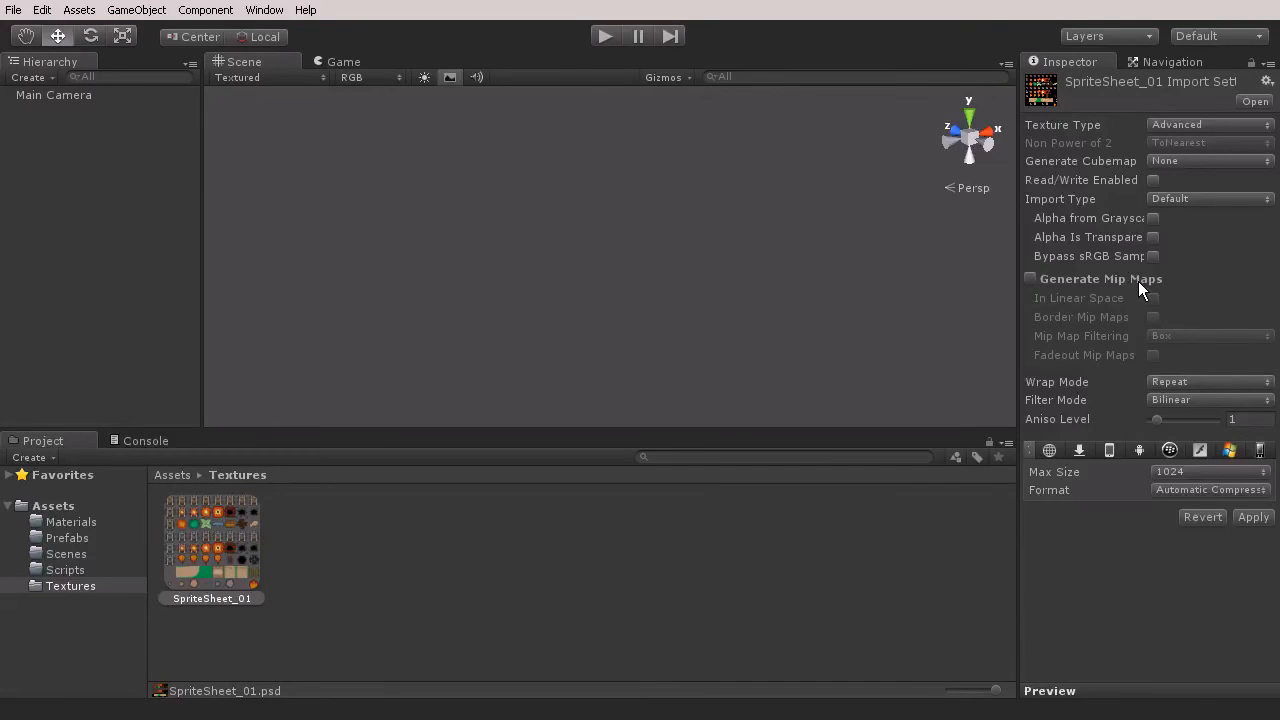
{"action": "mouse_move", "coordinate": [1074, 168]}
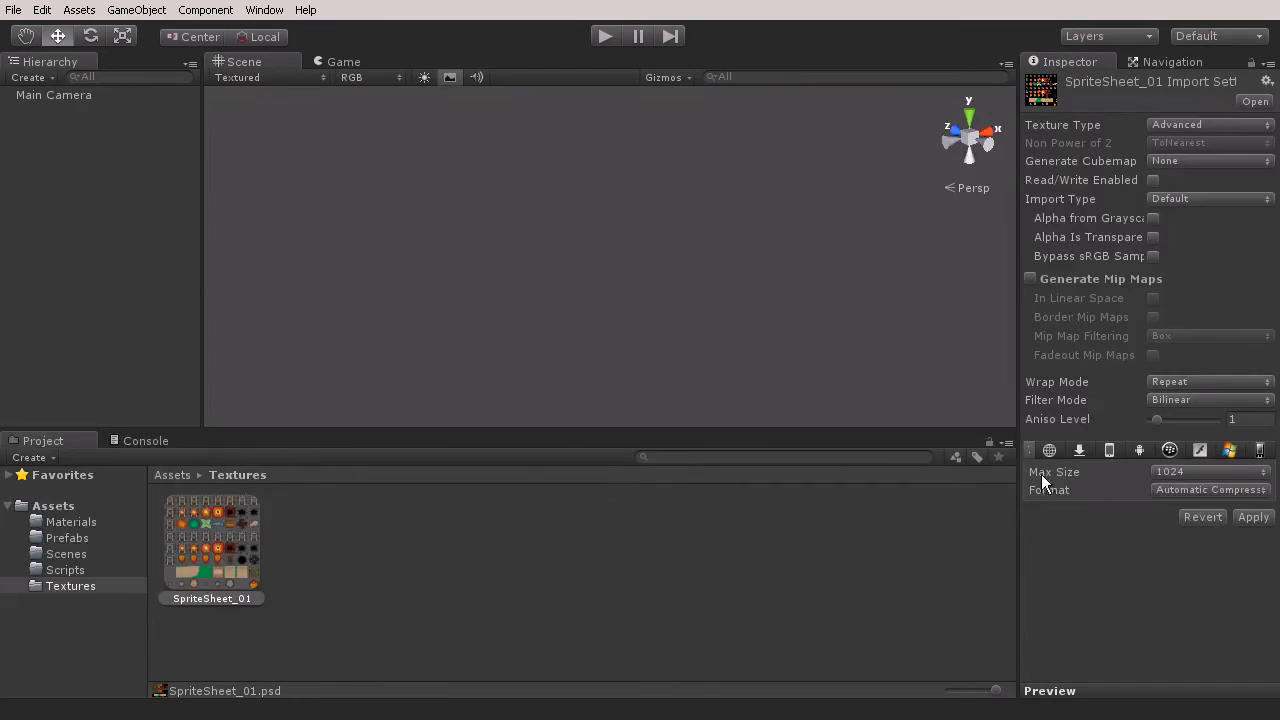
{"action": "left_click", "coordinate": [1210, 471]}
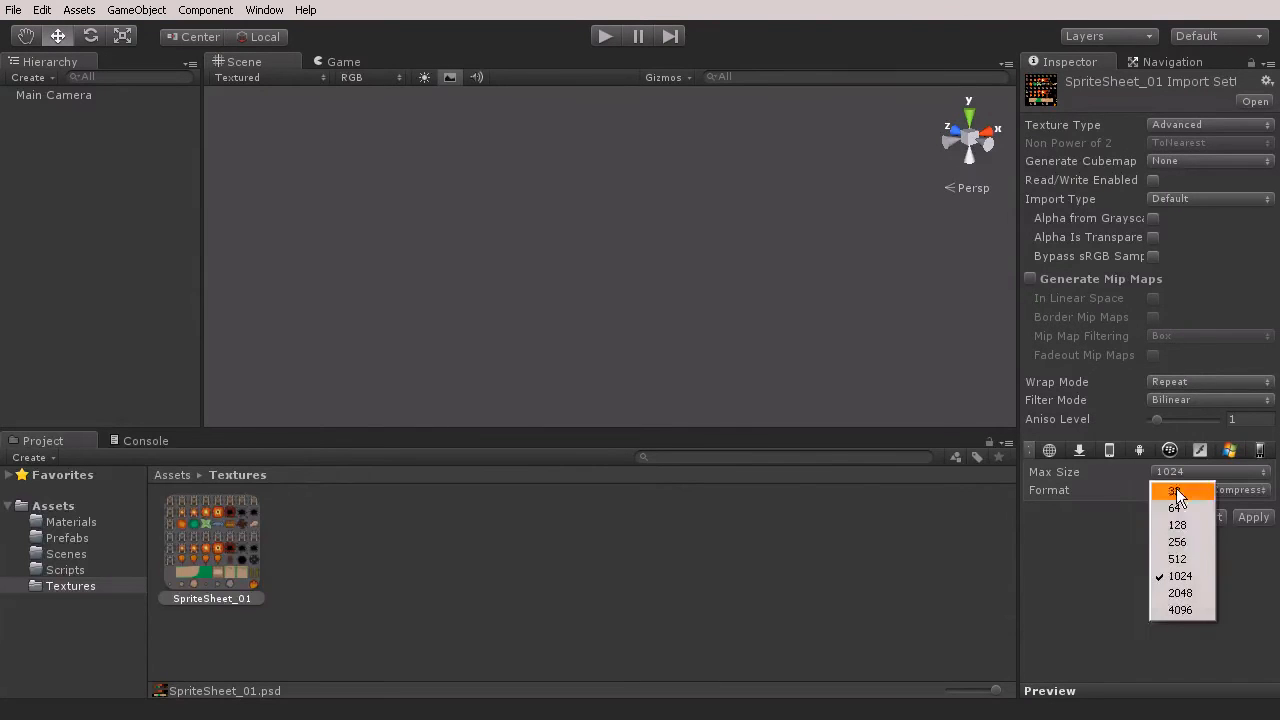
{"action": "left_click", "coordinate": [1180, 592]}
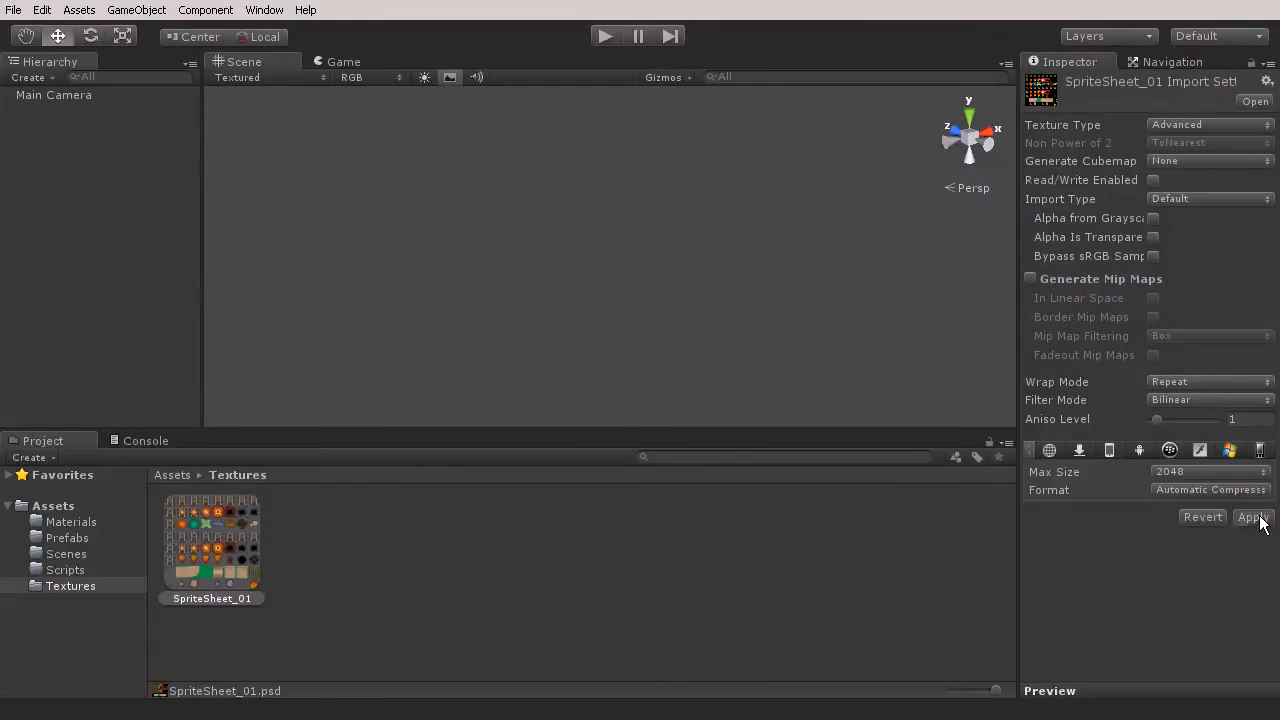
{"action": "left_click", "coordinate": [1253, 517]}
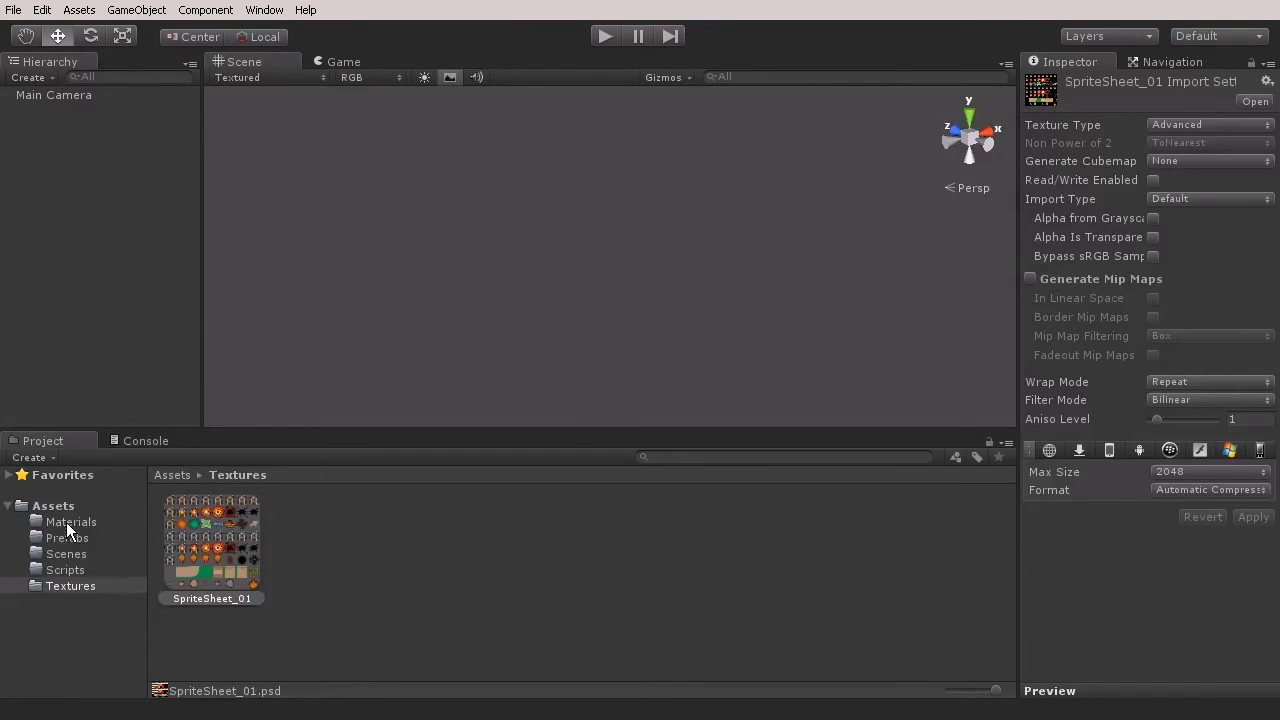
Step: Add material TrackStraight_MAT to Materials using the Unlit > Transparent Cutout shader
{"action": "left_click", "coordinate": [71, 521]}
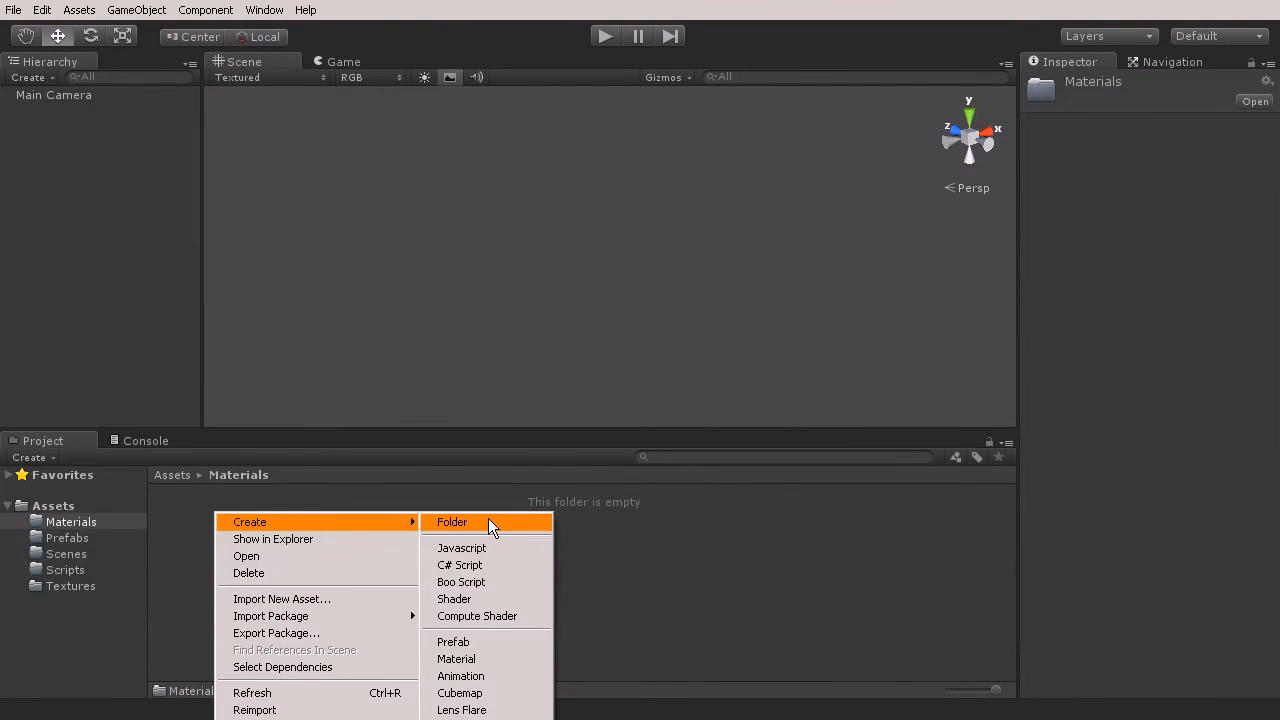
{"action": "mouse_move", "coordinate": [456, 659]}
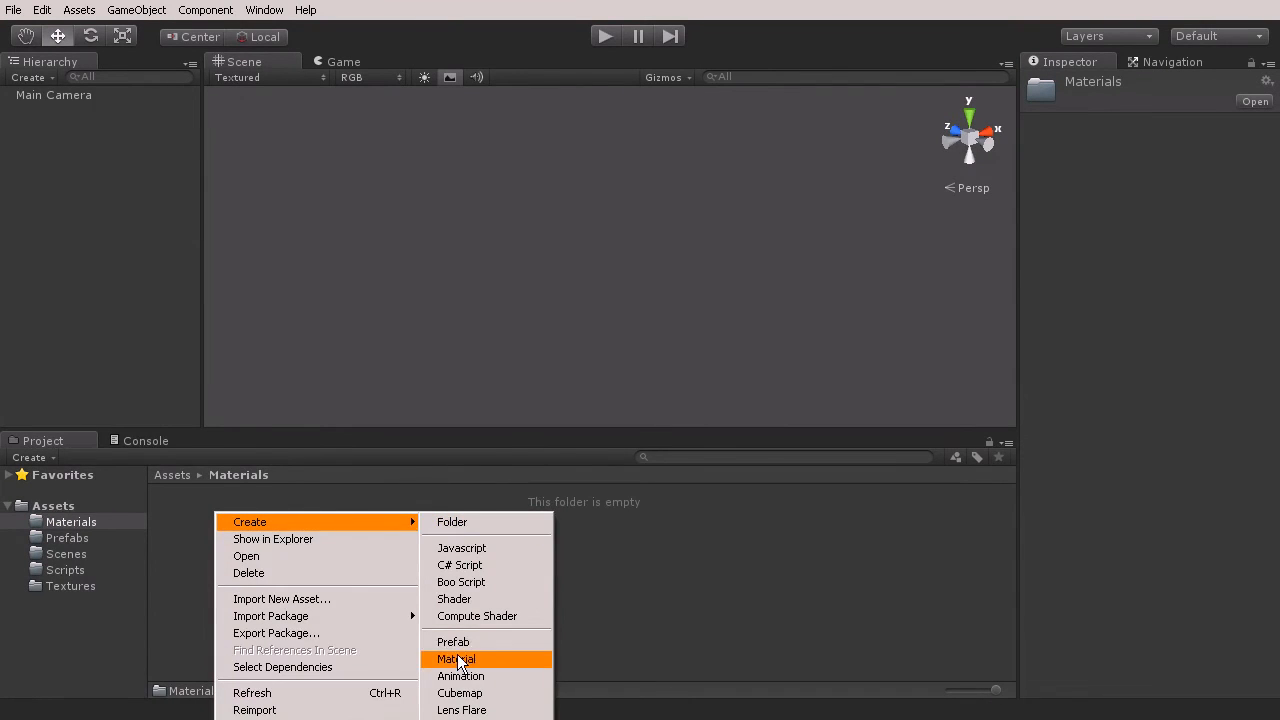
{"action": "left_click", "coordinate": [456, 659]}
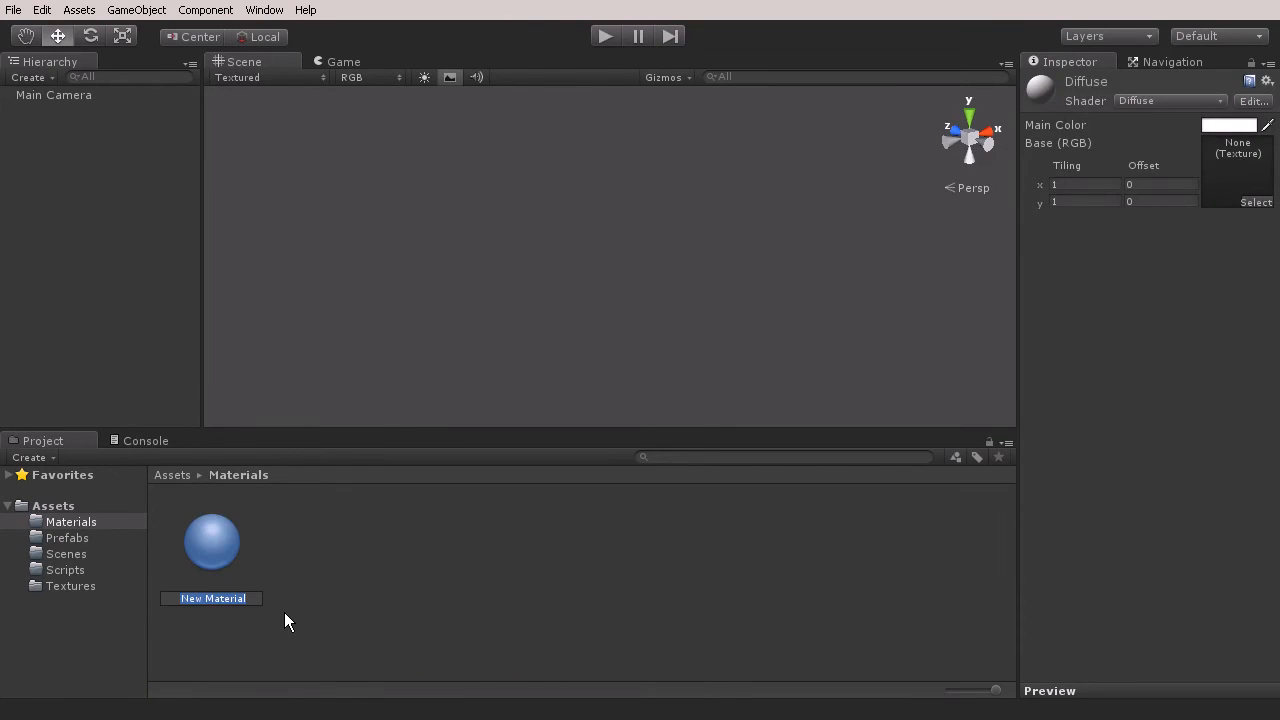
{"action": "type", "text": "TrackStraight_M..."}
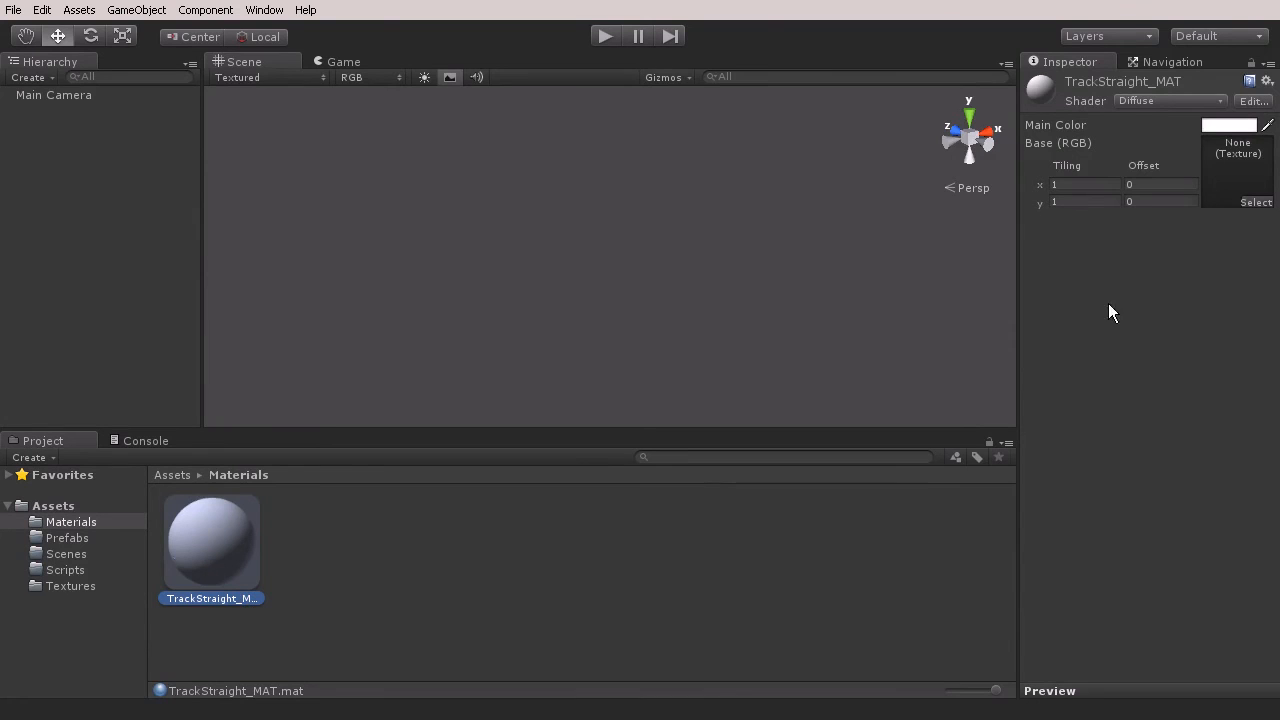
{"action": "left_click", "coordinate": [1170, 101]}
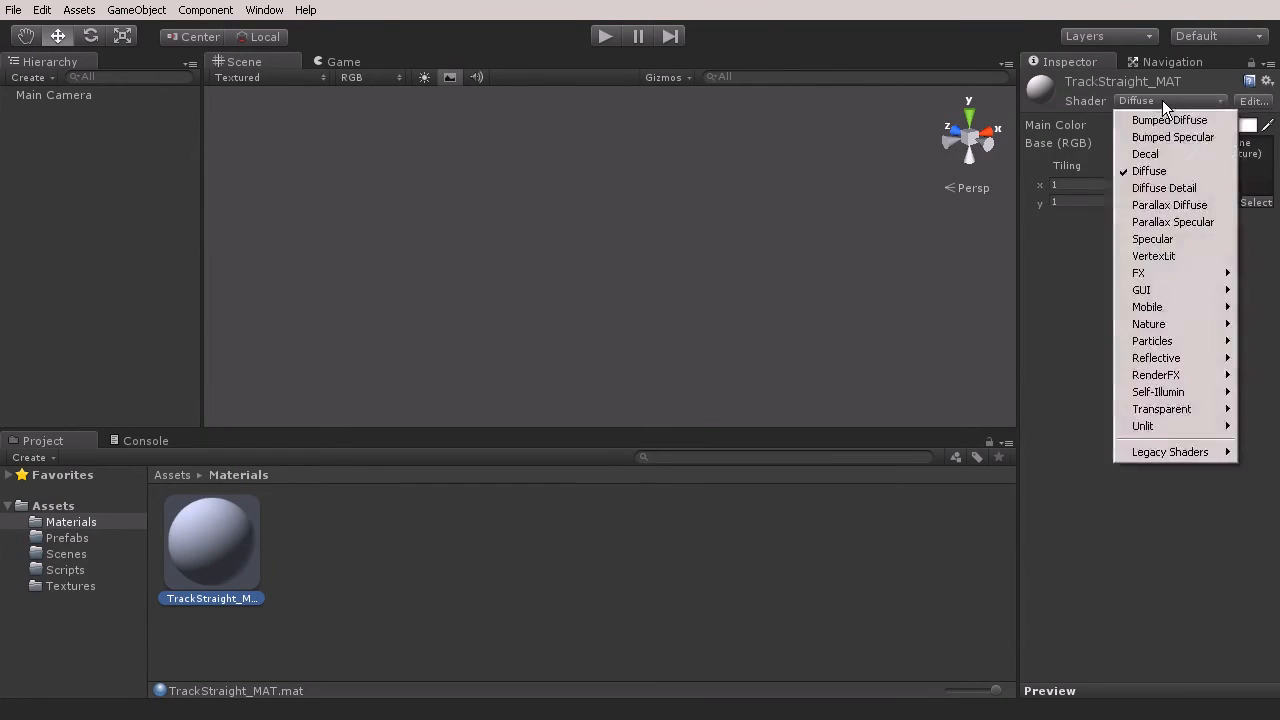
{"action": "mouse_move", "coordinate": [1142, 426]}
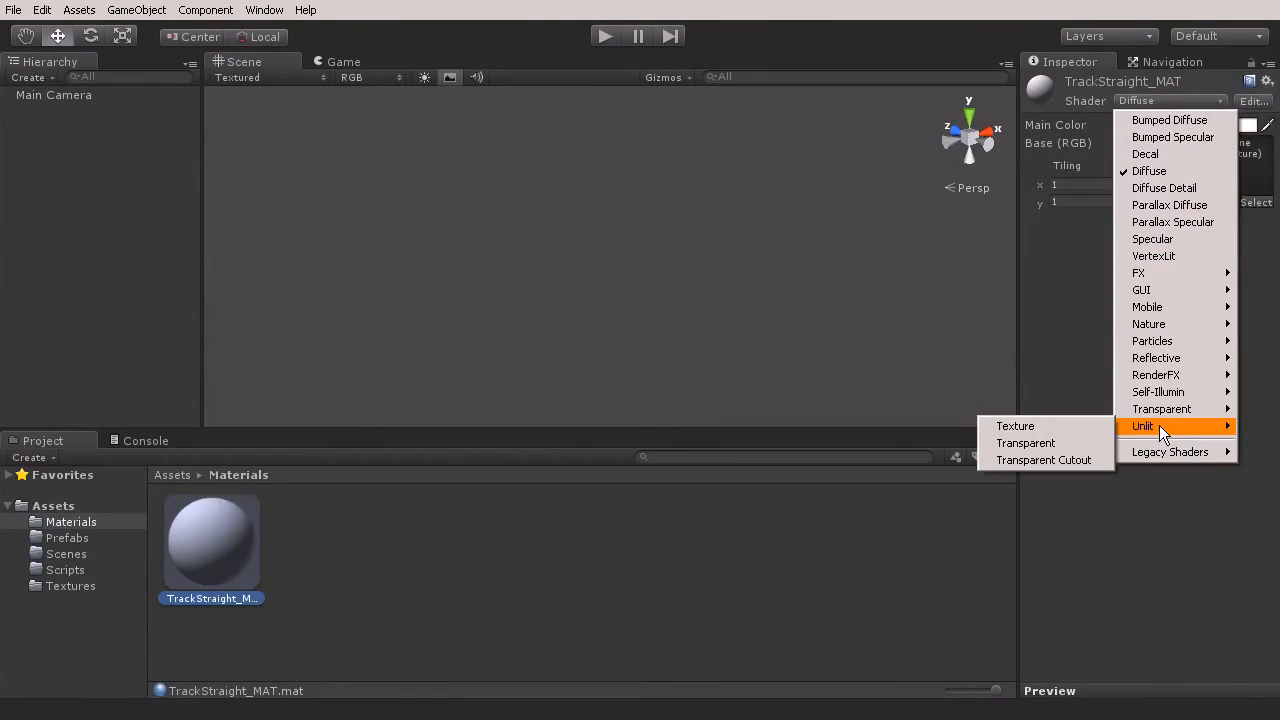
{"action": "mouse_move", "coordinate": [1044, 460]}
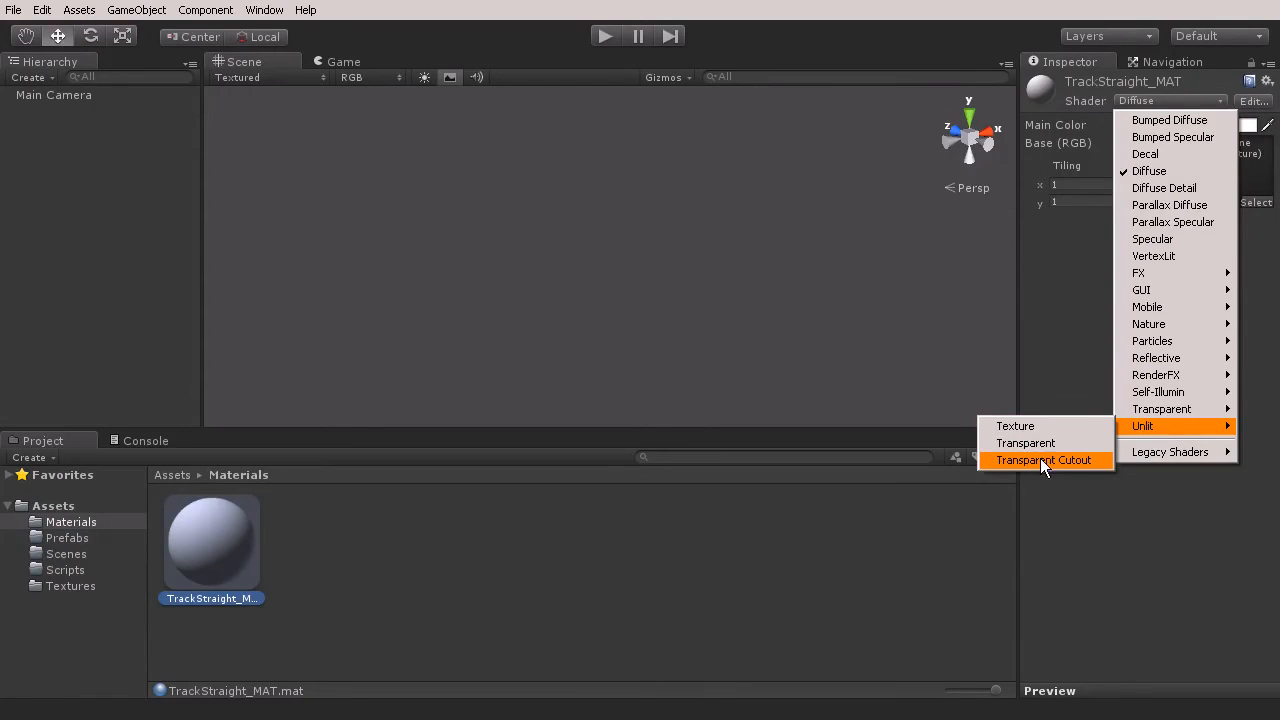
{"action": "left_click", "coordinate": [1043, 460]}
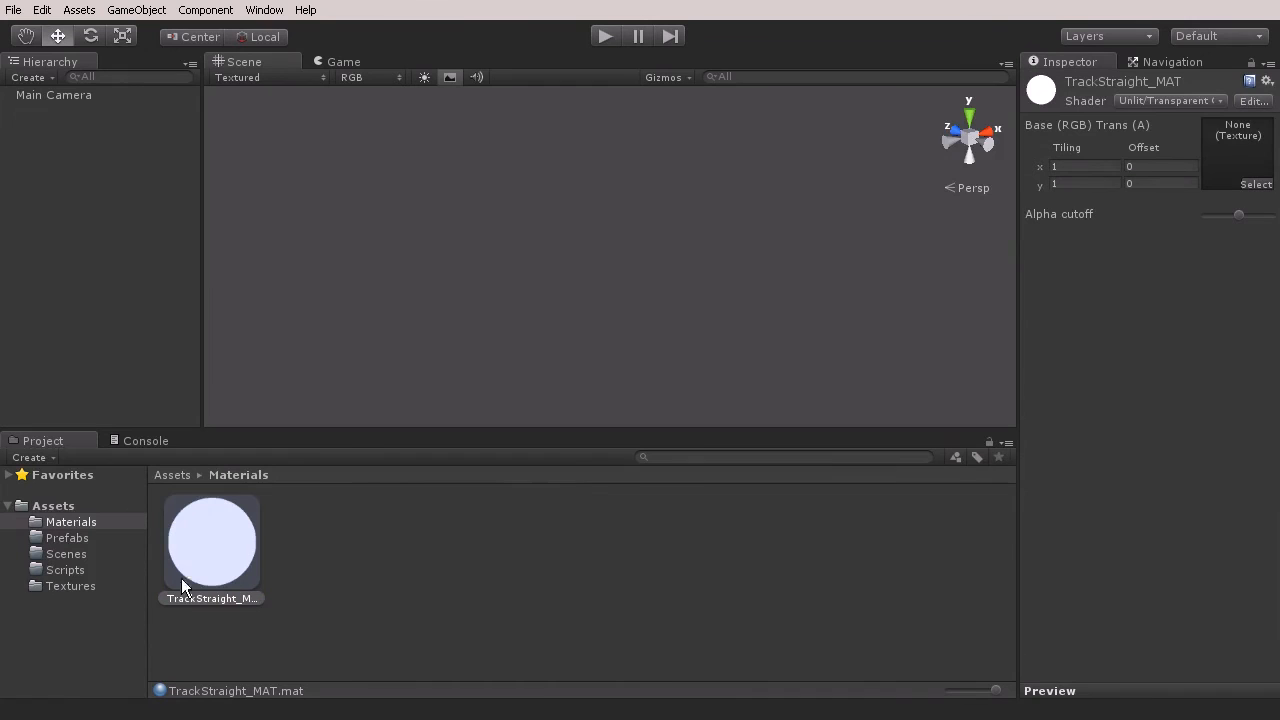
{"action": "mouse_move", "coordinate": [1240, 183]}
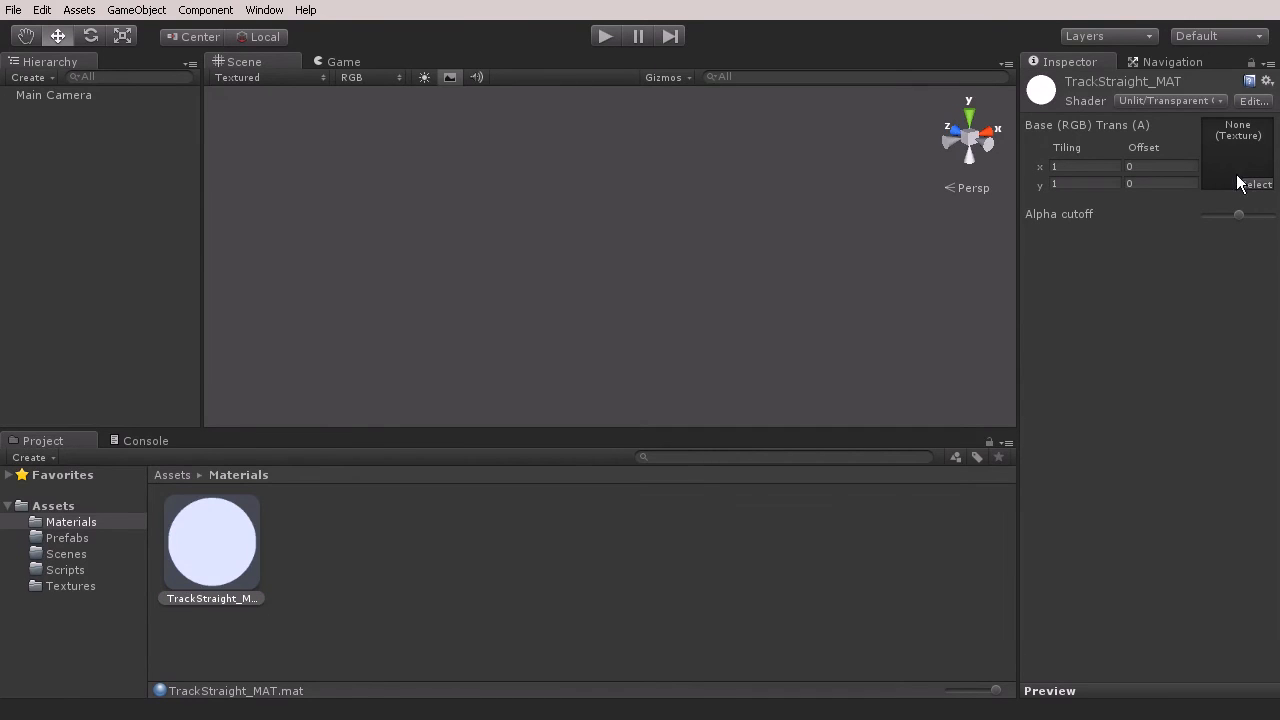
{"action": "left_click", "coordinate": [1256, 184]}
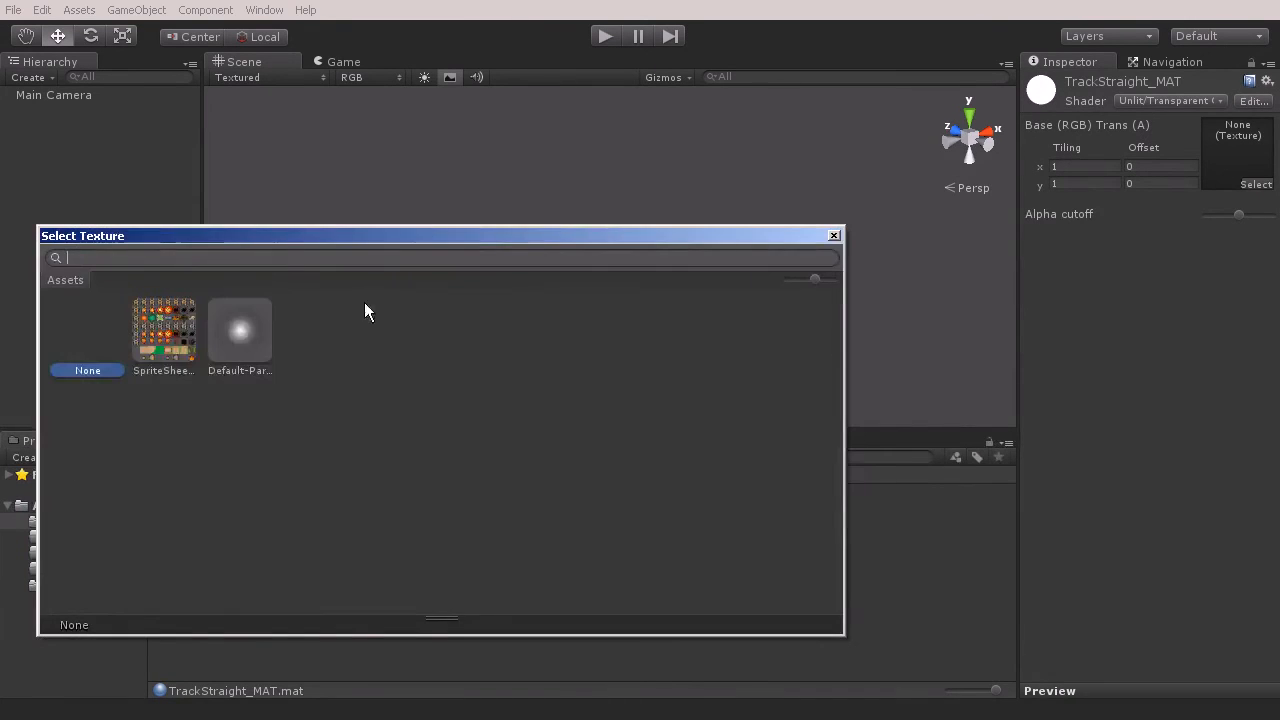
{"action": "double_click", "coordinate": [163, 330]}
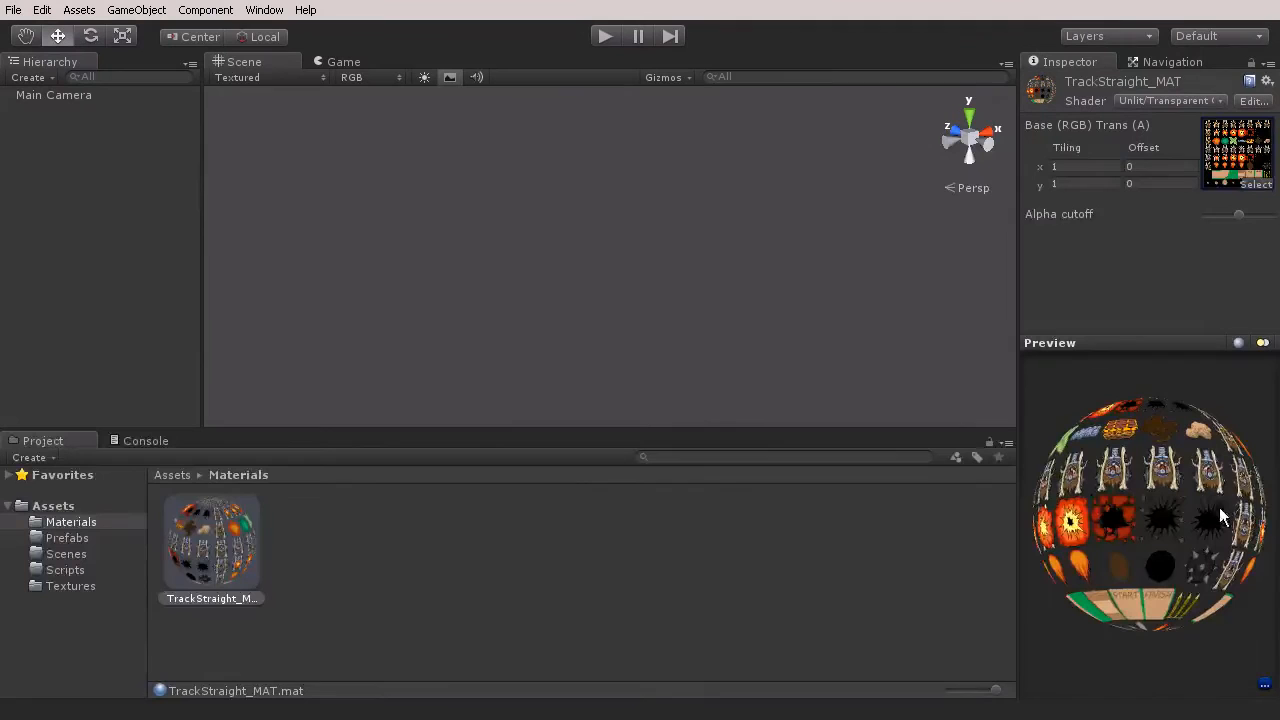
{"action": "left_click_drag", "start_coordinate": [1220, 515], "coordinate": [1180, 505]}
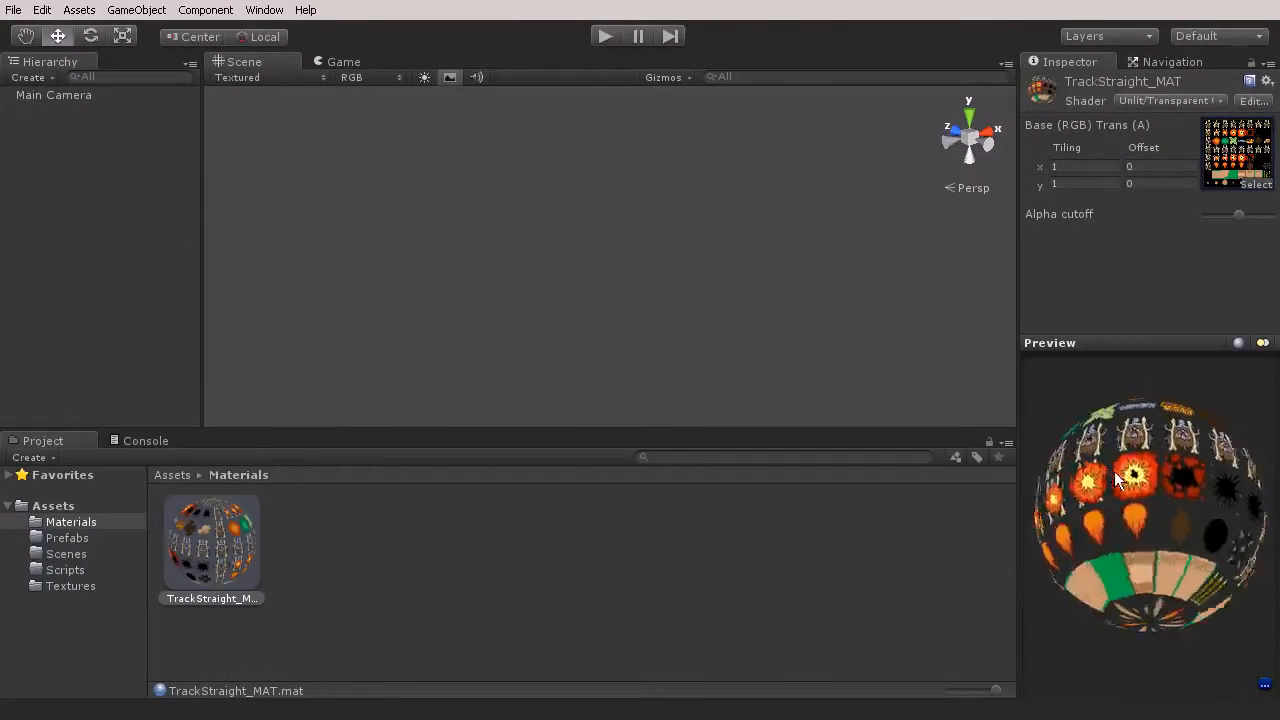
{"action": "left_click_drag", "start_coordinate": [1115, 478], "coordinate": [1135, 537]}
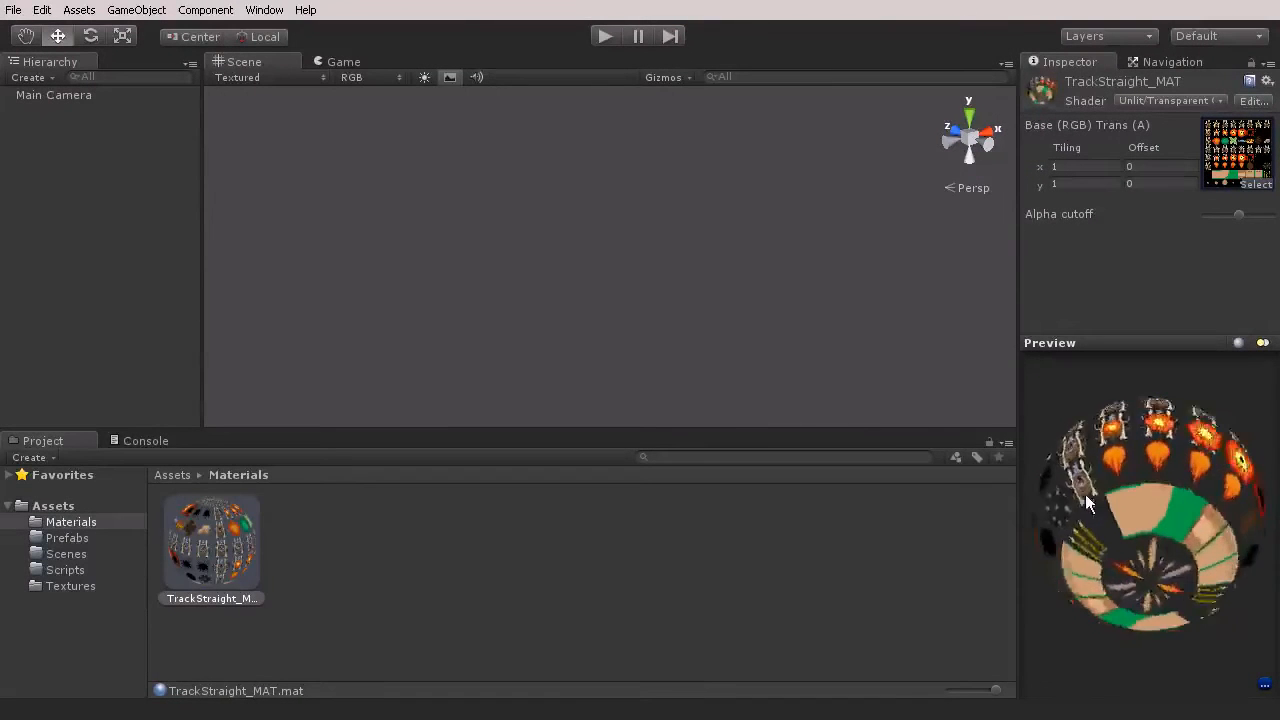
{"action": "left_click_drag", "start_coordinate": [1090, 505], "coordinate": [1160, 478]}
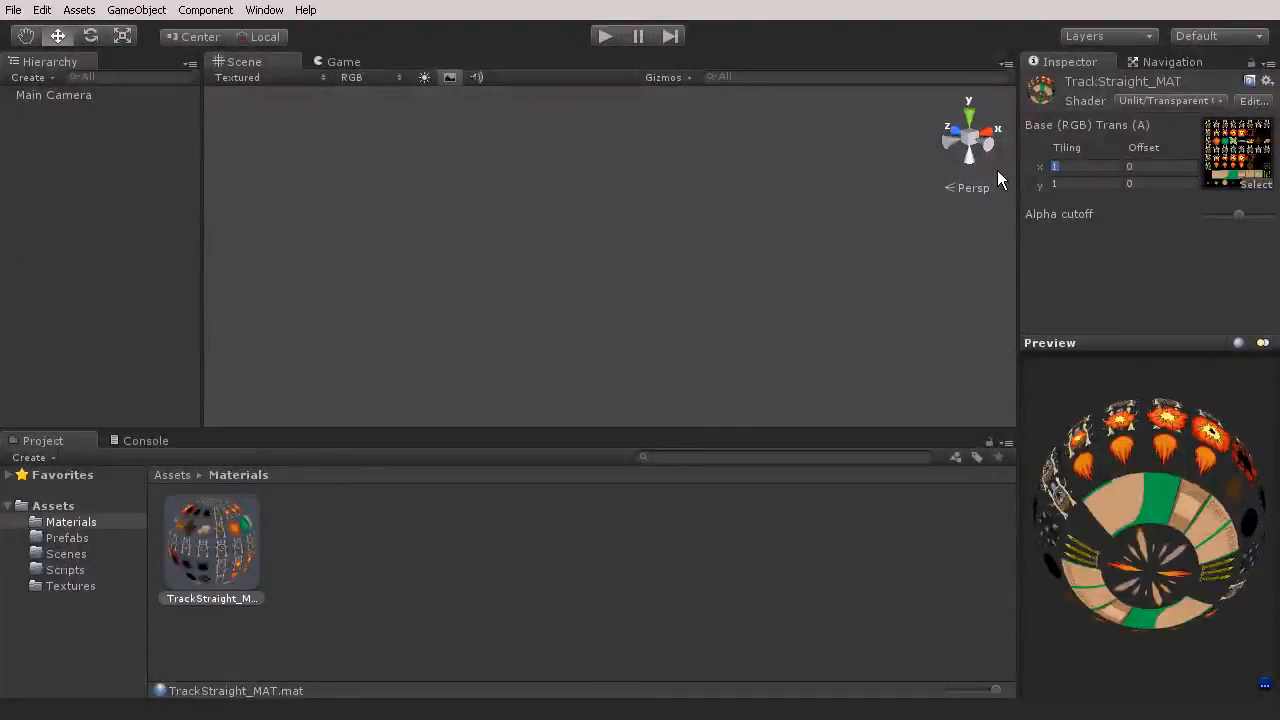
Step: Set TrackStraight_MAT tiling x/y and offset x/y to 0.125
{"action": "type", "text": "0.125"}
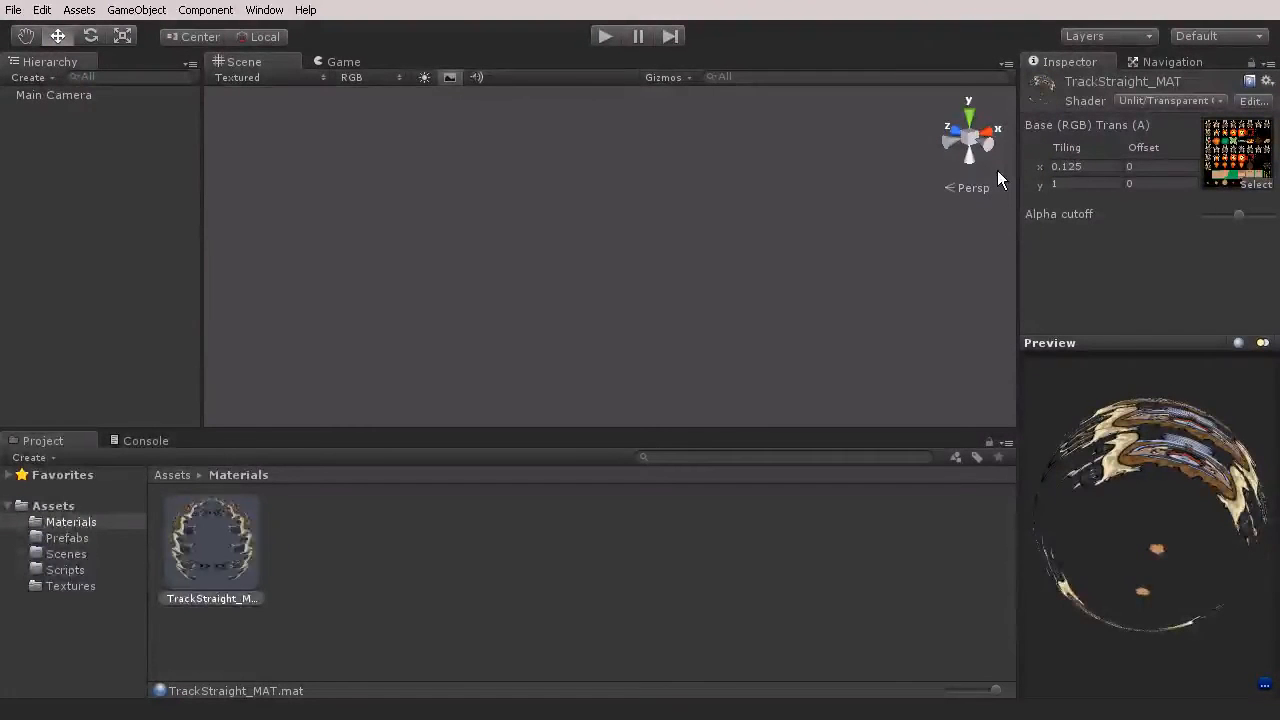
{"action": "left_click", "coordinate": [1085, 183]}
{"action": "type", "text": "0.125"}
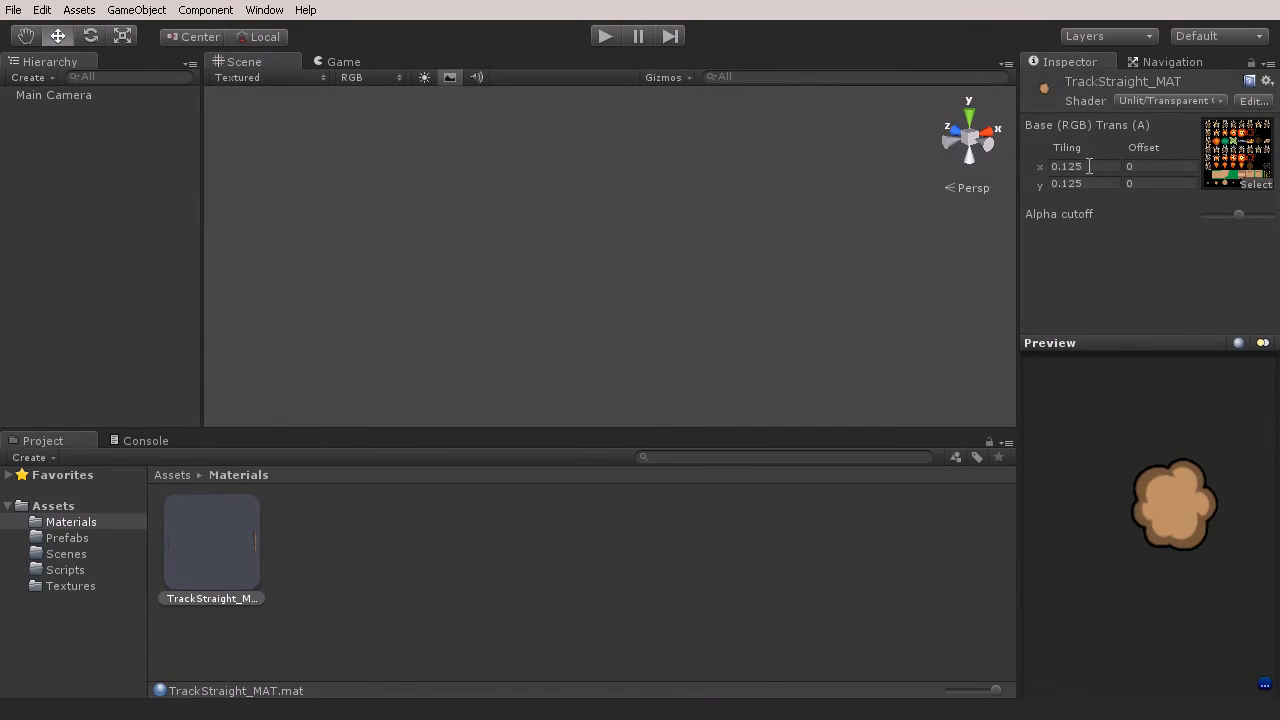
{"action": "double_click", "coordinate": [1066, 166]}
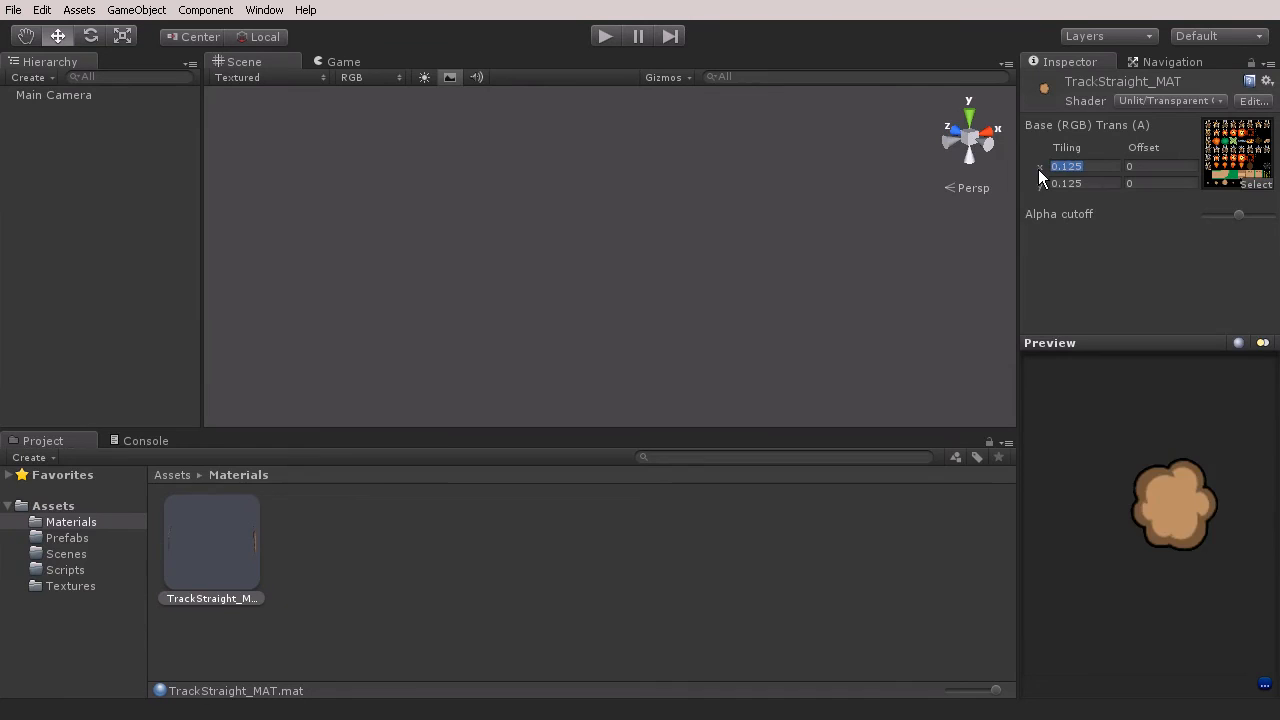
{"action": "type", "text": "0.25"}
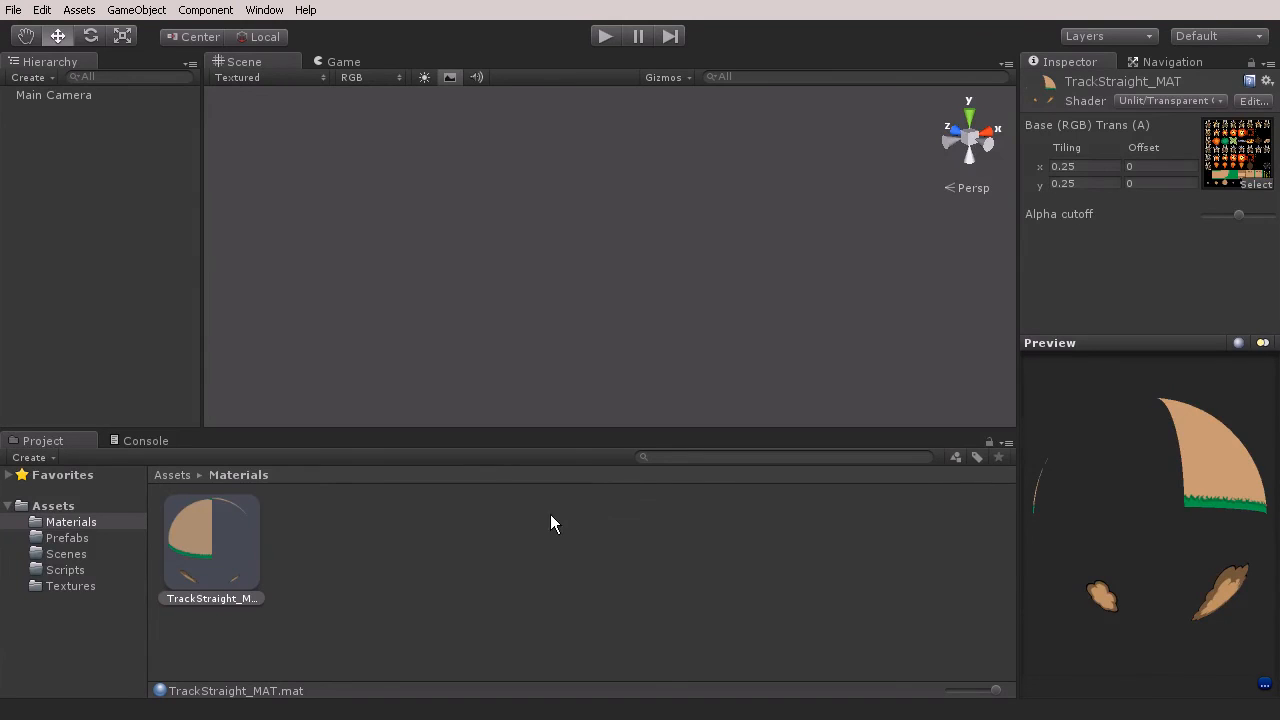
{"action": "left_click", "coordinate": [1085, 166]}
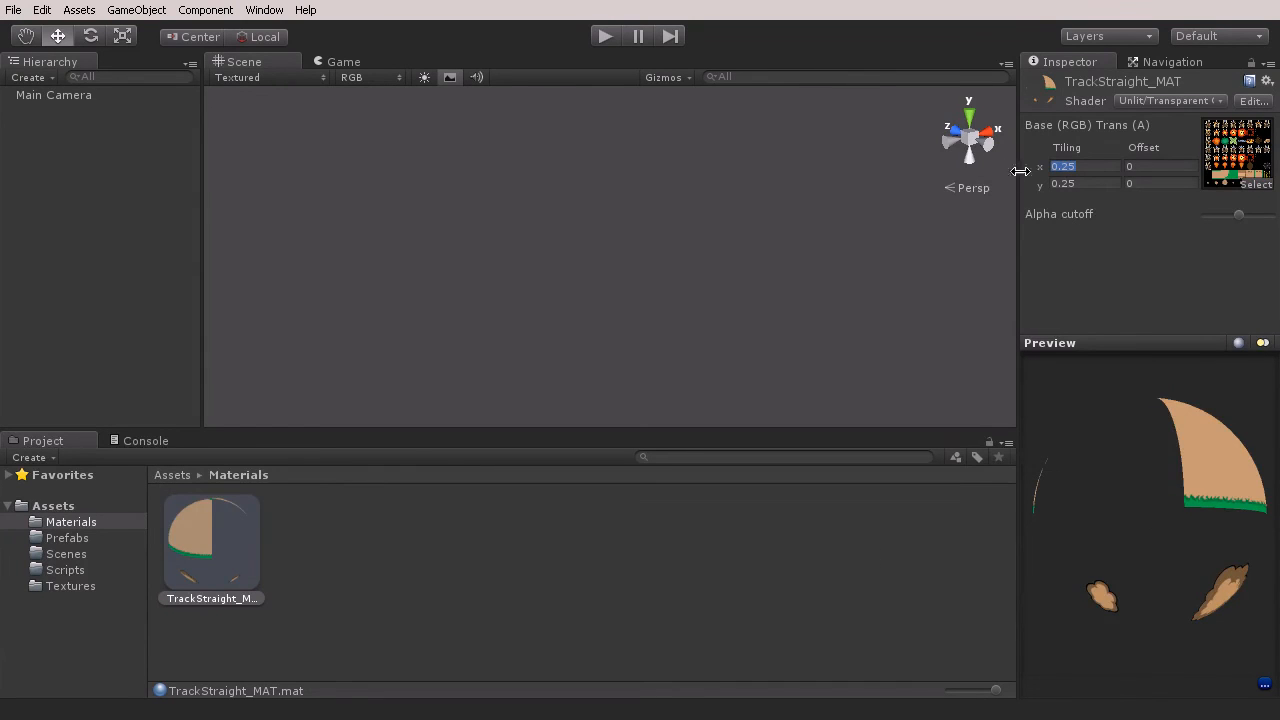
{"action": "type", "text": ".125"}
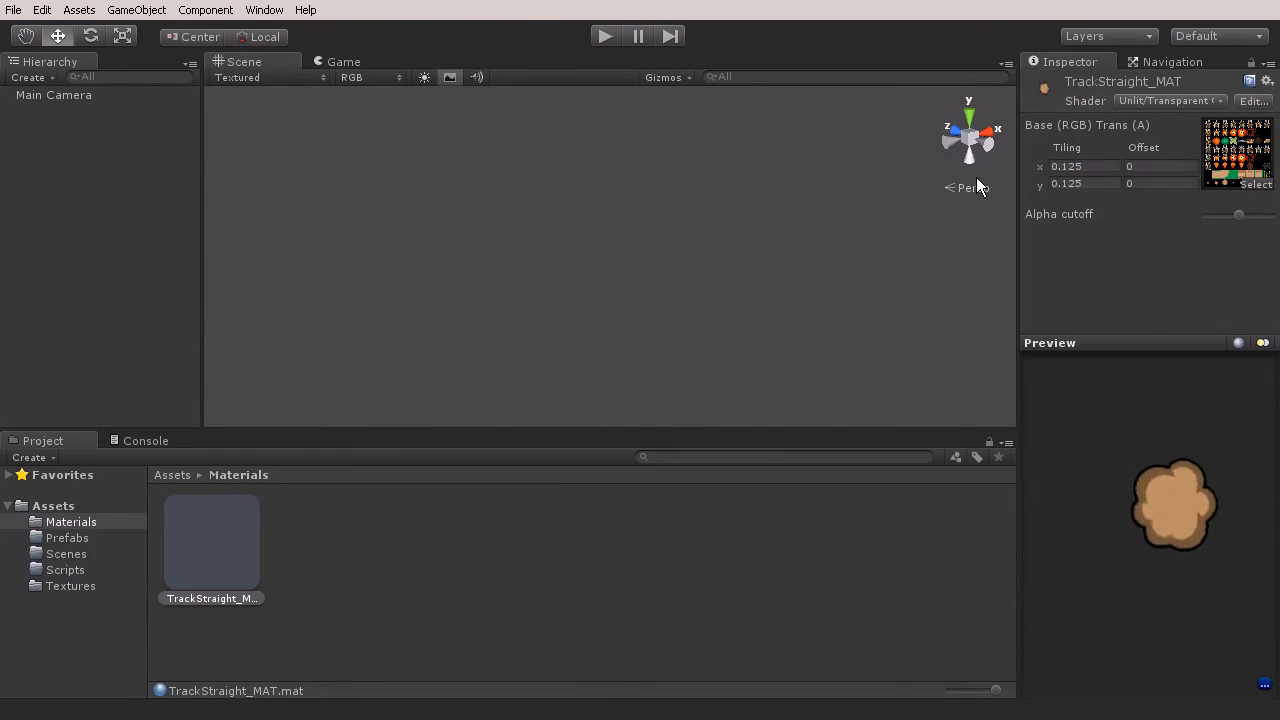
{"action": "left_click", "coordinate": [1160, 166]}
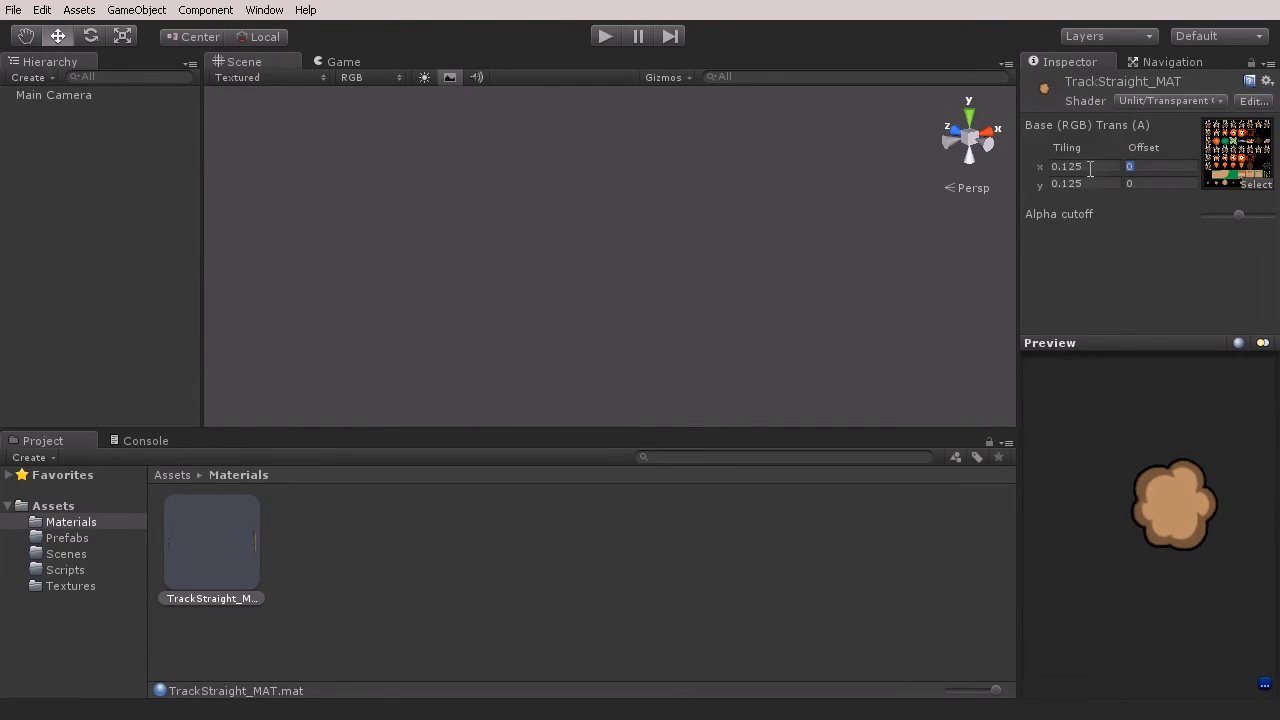
{"action": "type", "text": "0.125"}
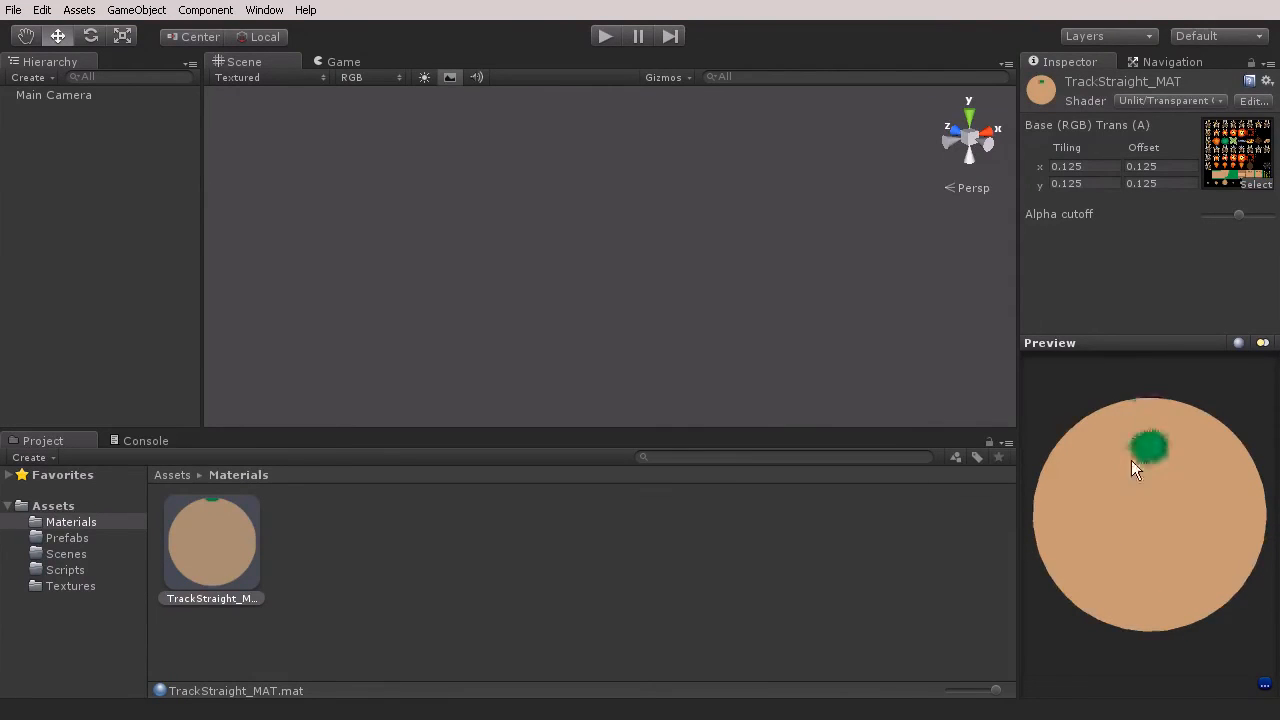
{"action": "mouse_move", "coordinate": [1130, 563]}
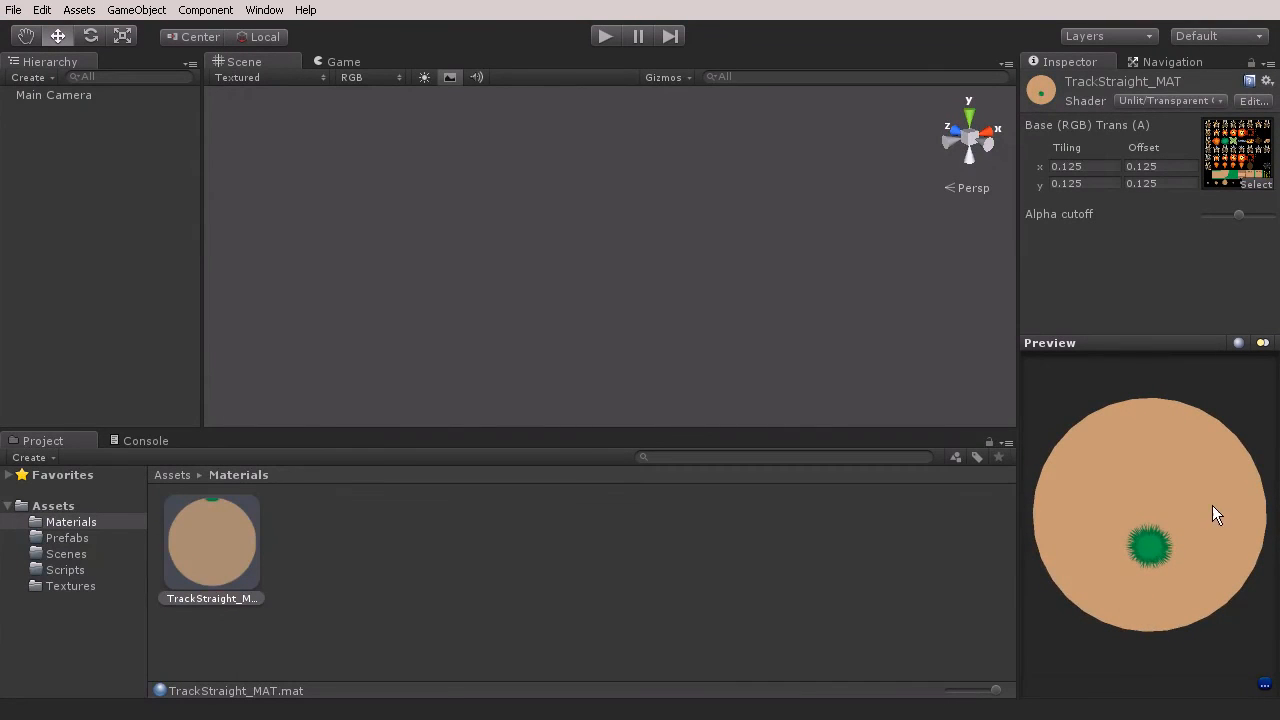
{"action": "mouse_move", "coordinate": [645, 421]}
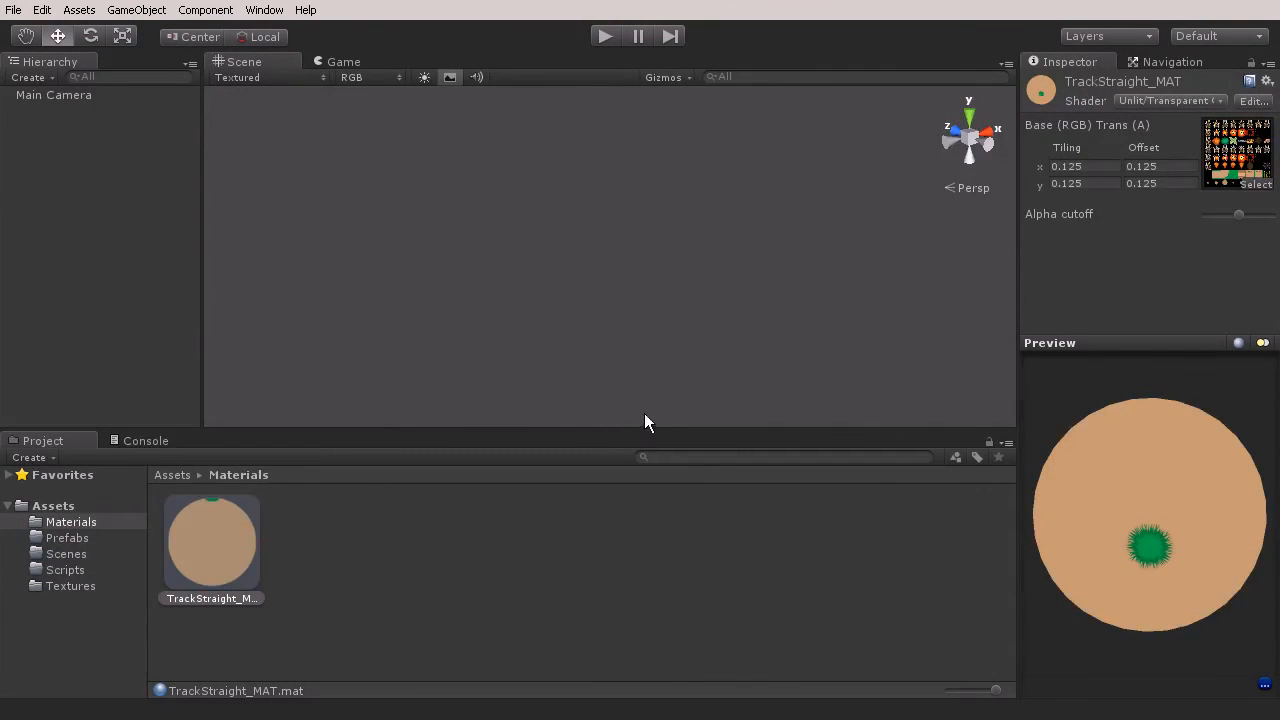
{"action": "mouse_move", "coordinate": [650, 513]}
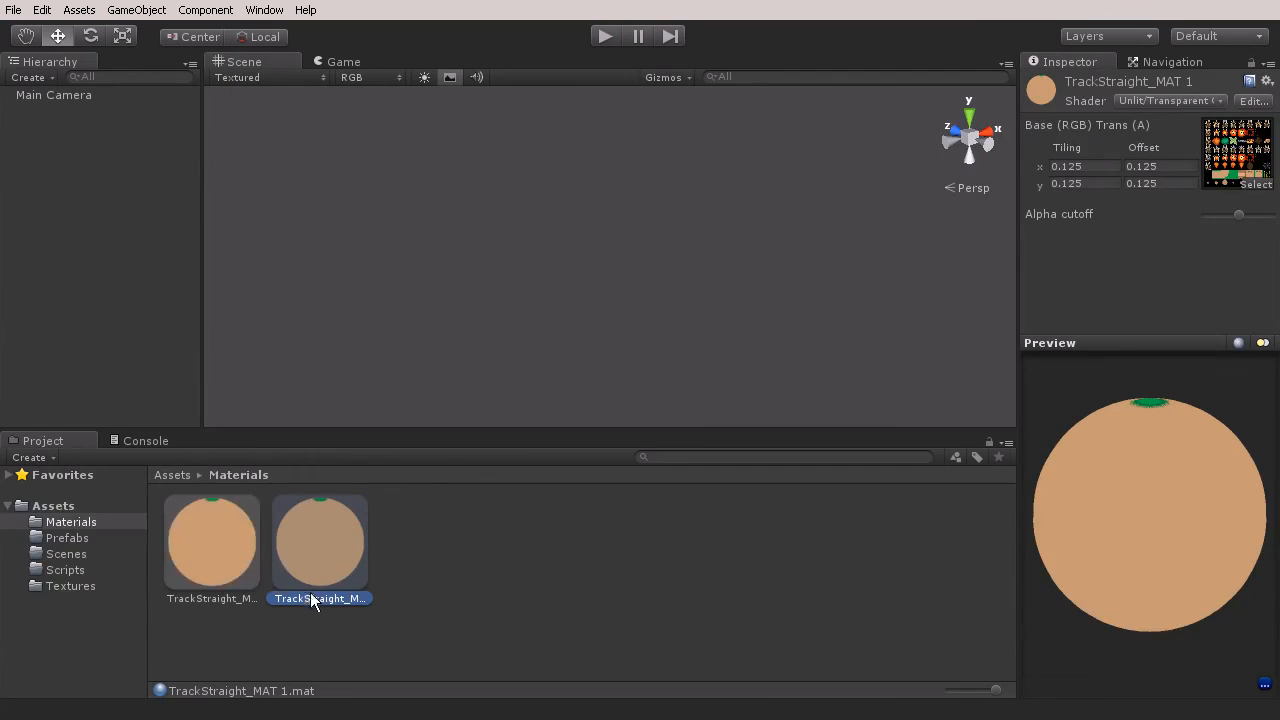
Step: Rename the duplicate TrackCurve_MAT and set its horizontal offset to 0.25
{"action": "double_click", "coordinate": [319, 598]}
{"action": "type", "text": "TrackCurve_MAT"}
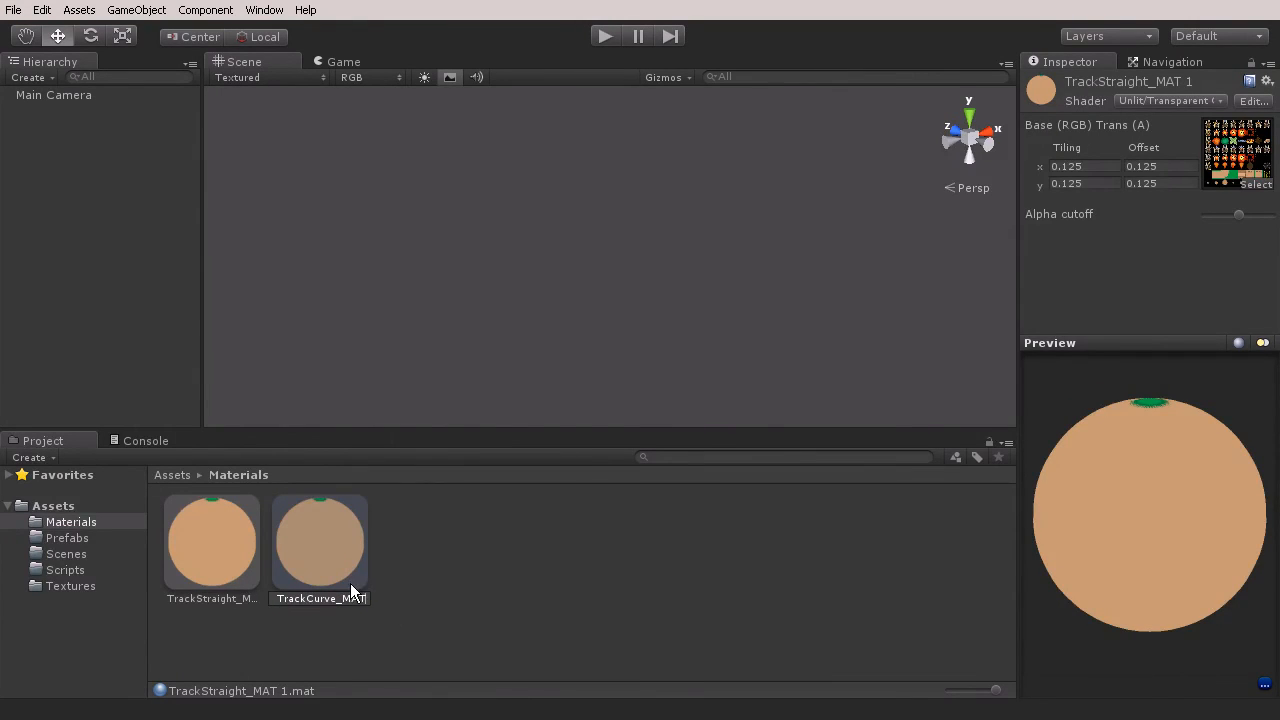
{"action": "left_click", "coordinate": [211, 540]}
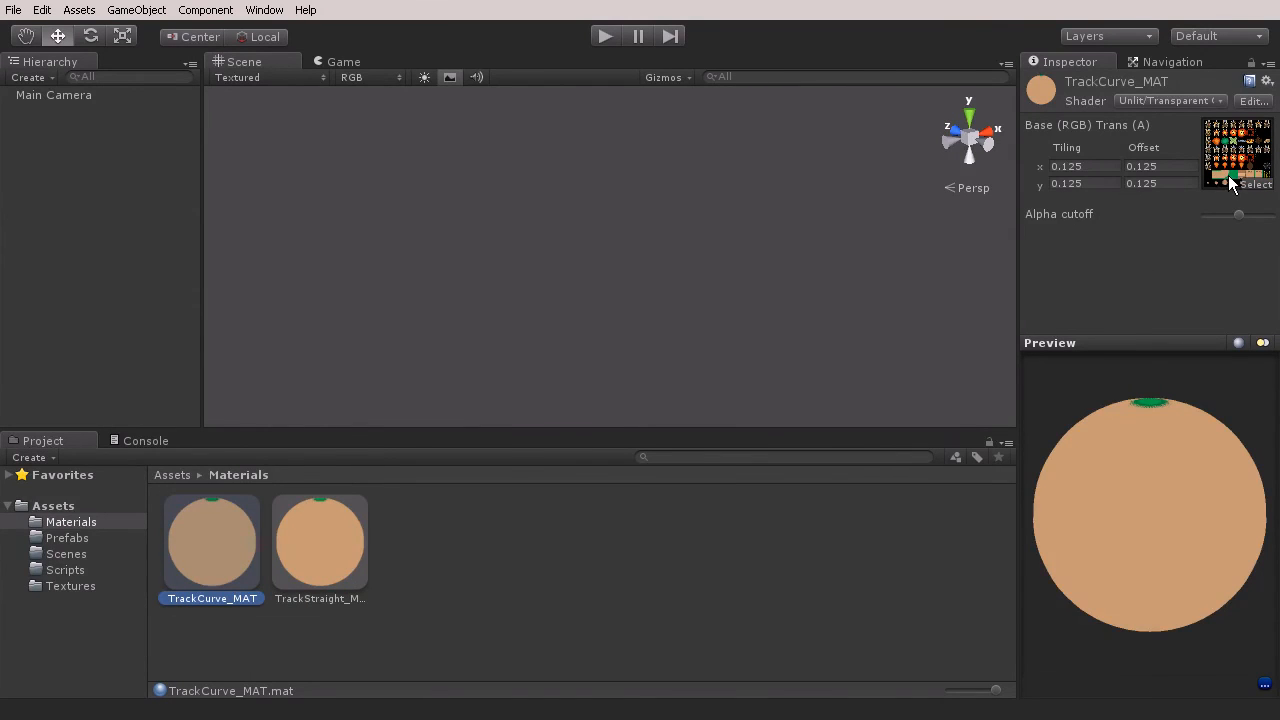
{"action": "left_click", "coordinate": [1141, 166]}
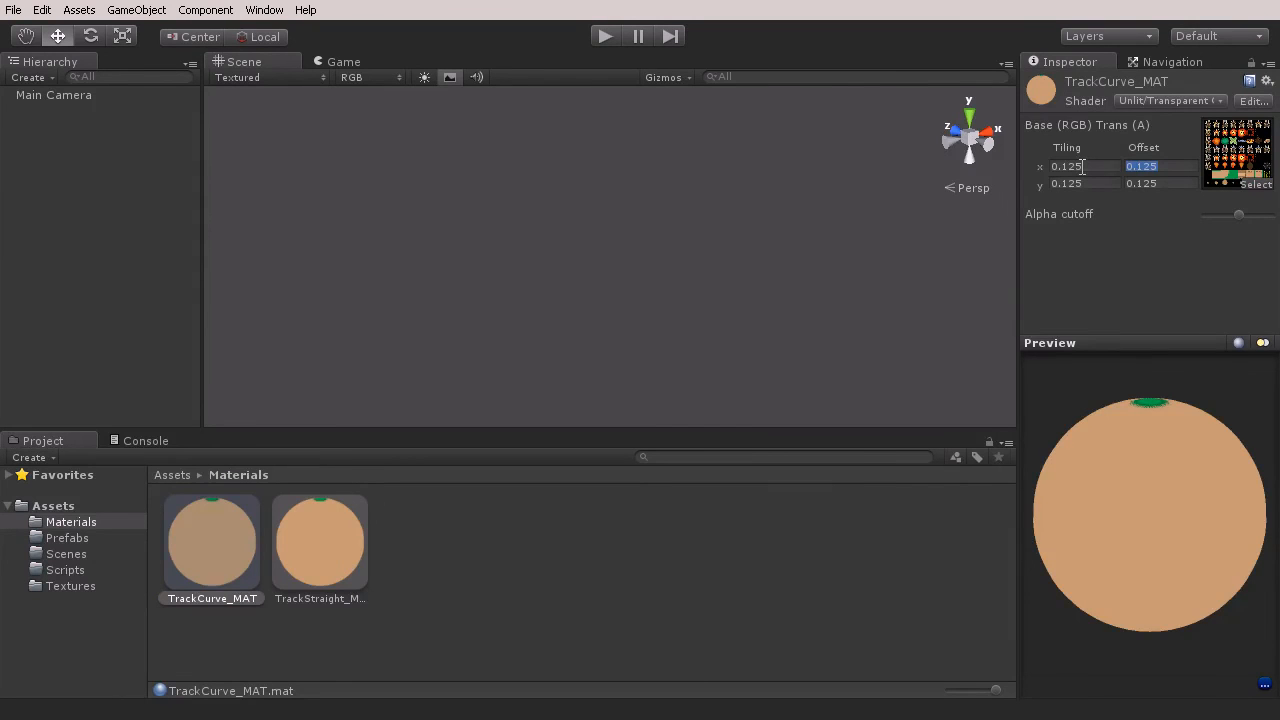
{"action": "type", "text": "0.25"}
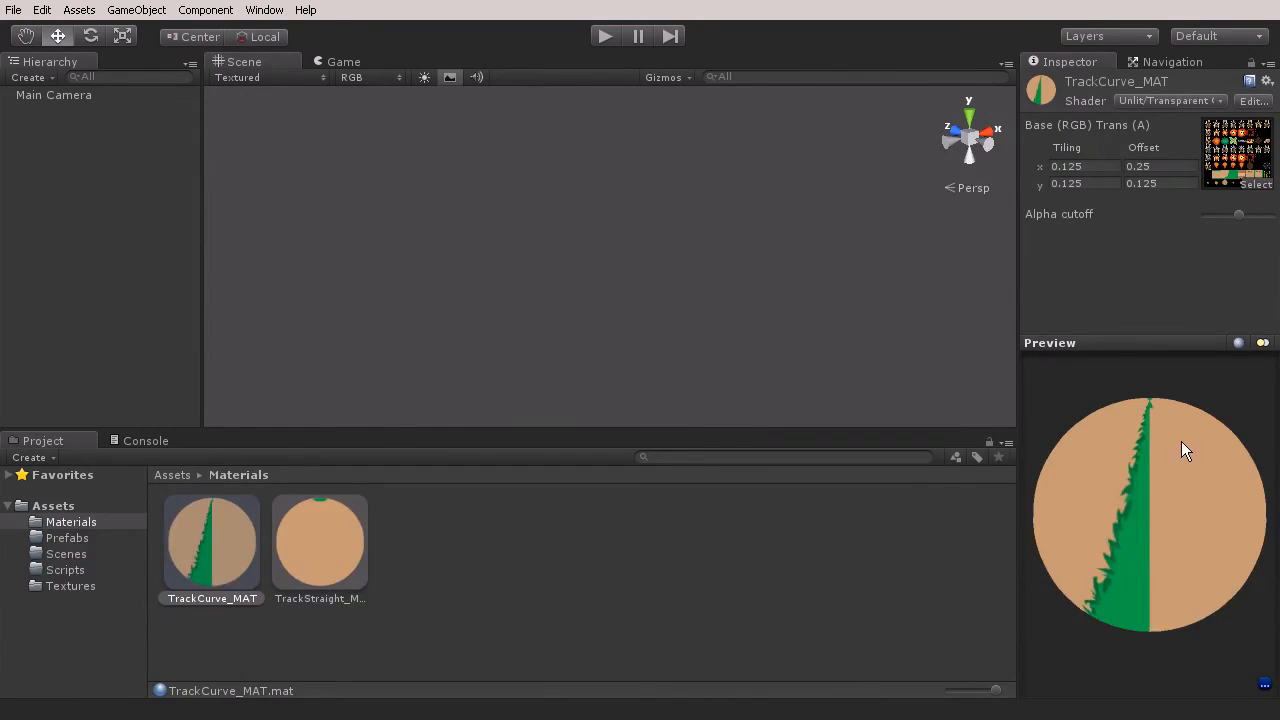
{"action": "left_click_drag", "start_coordinate": [1185, 448], "coordinate": [1183, 512]}
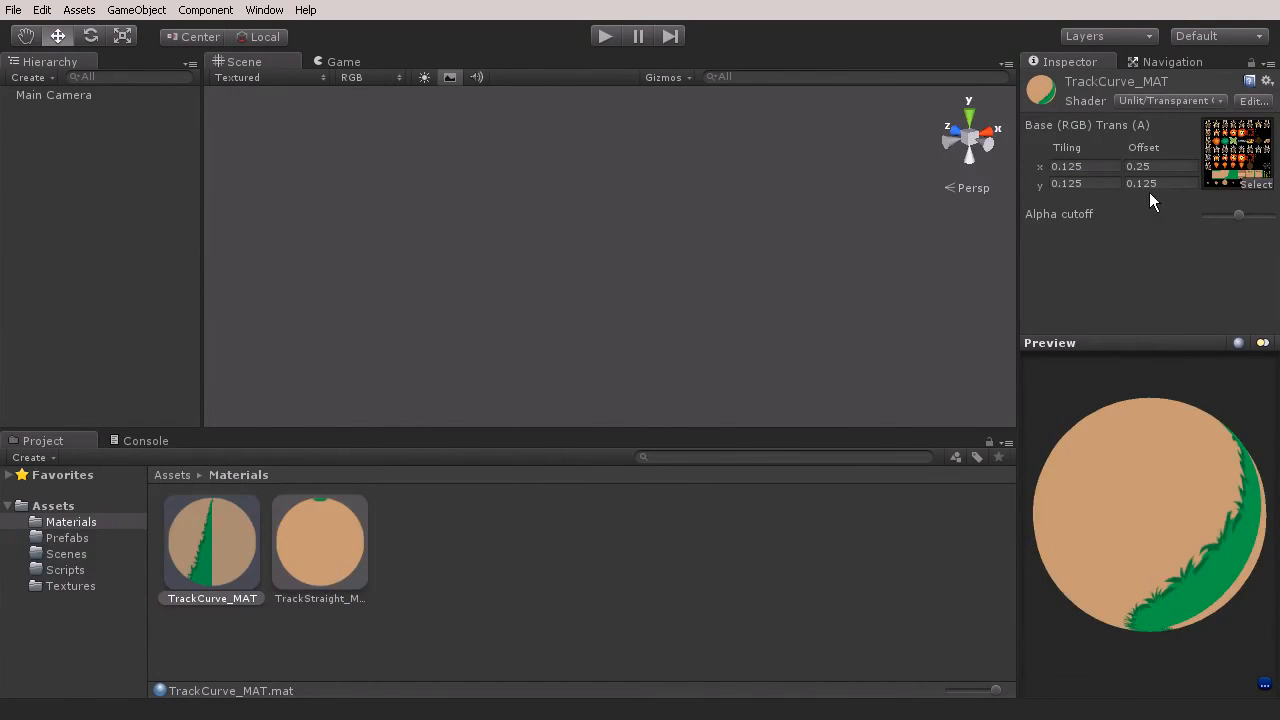
{"action": "left_click", "coordinate": [319, 540]}
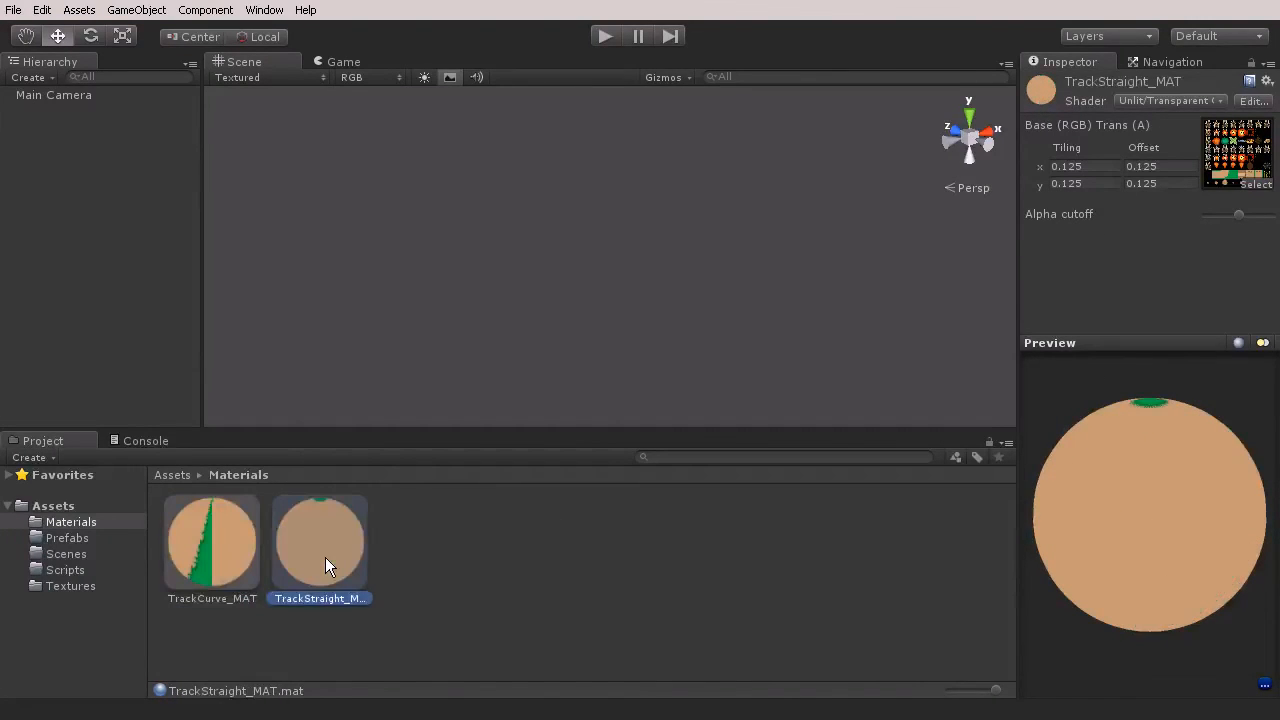
Step: Make a grass material copy with horizontal offset 0.375
{"action": "left_click", "coordinate": [211, 540]}
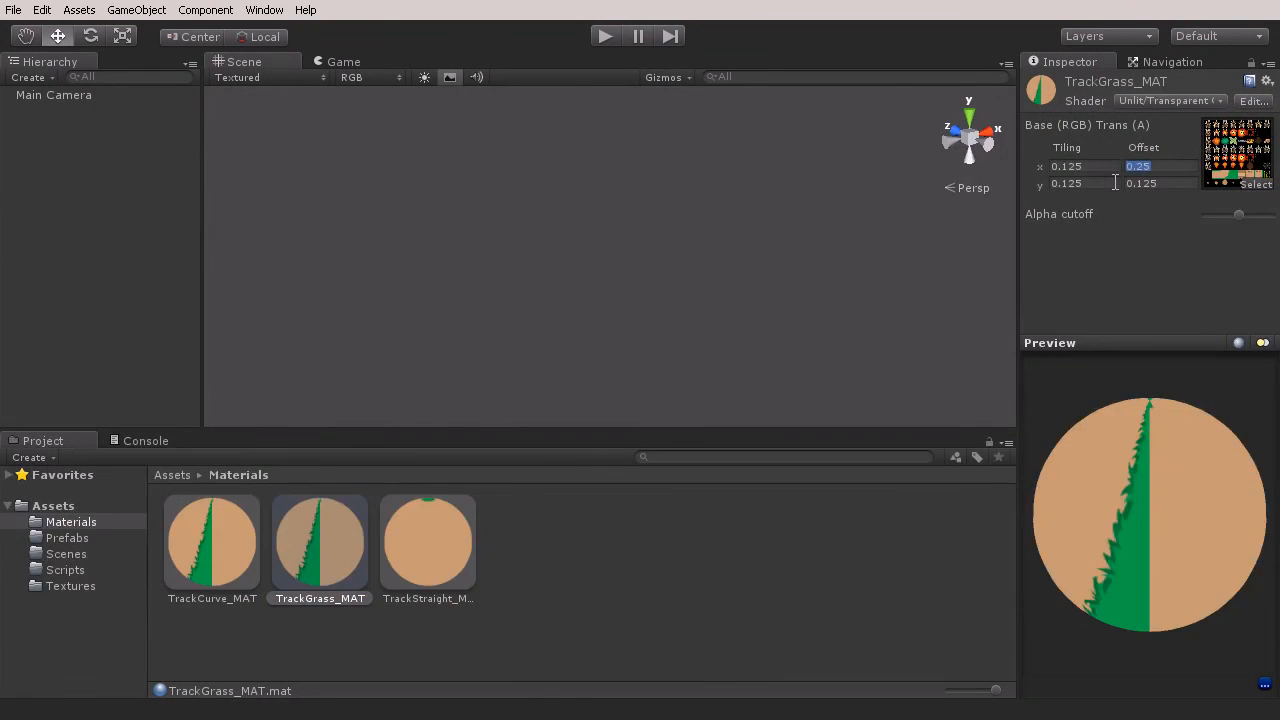
{"action": "type", "text": "0.375"}
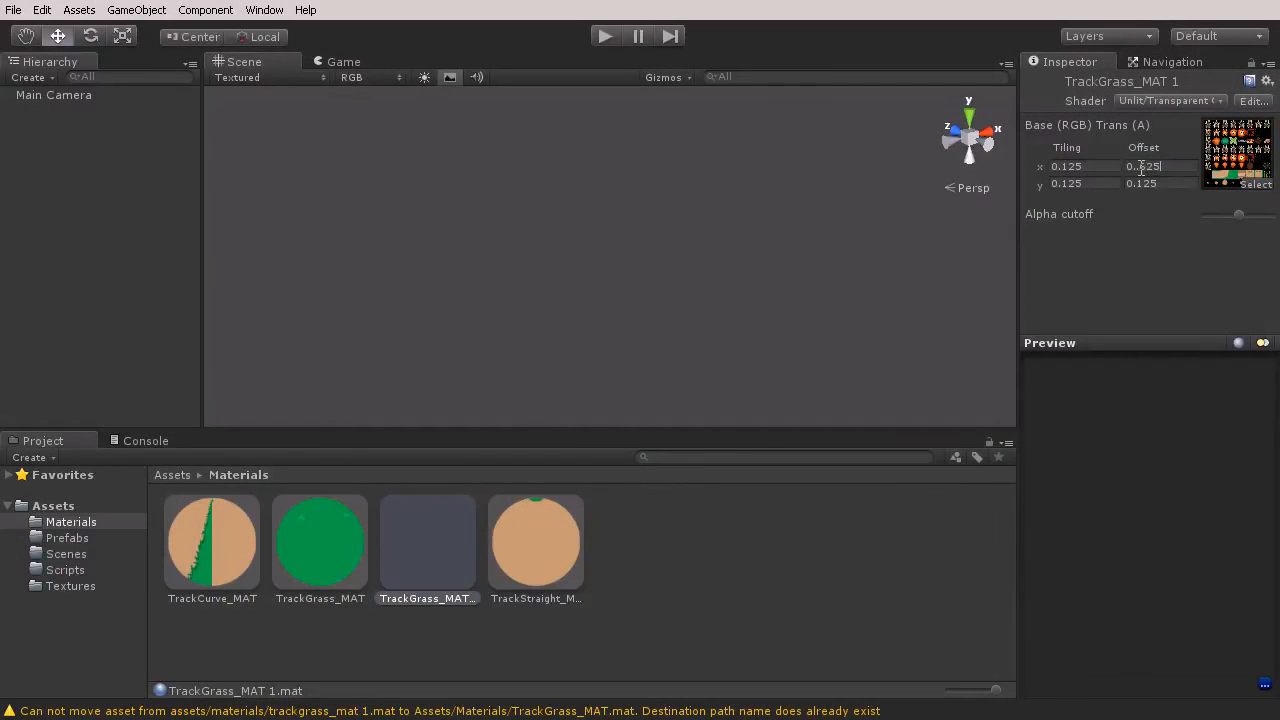
Step: Set the copy's horizontal offset to 0.625 and rename it TrackStart_MAT
{"action": "type", "text": "0"}
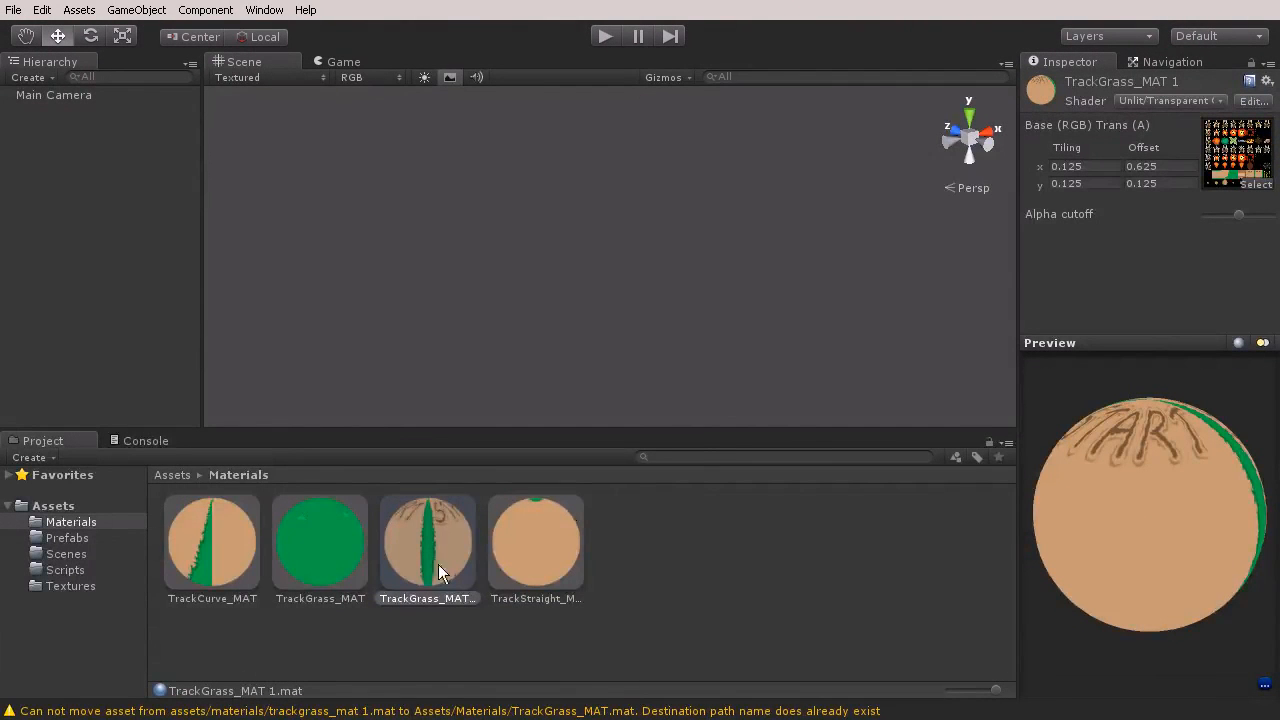
{"action": "left_click", "coordinate": [427, 598]}
{"action": "type", "text": "TrackGr"}
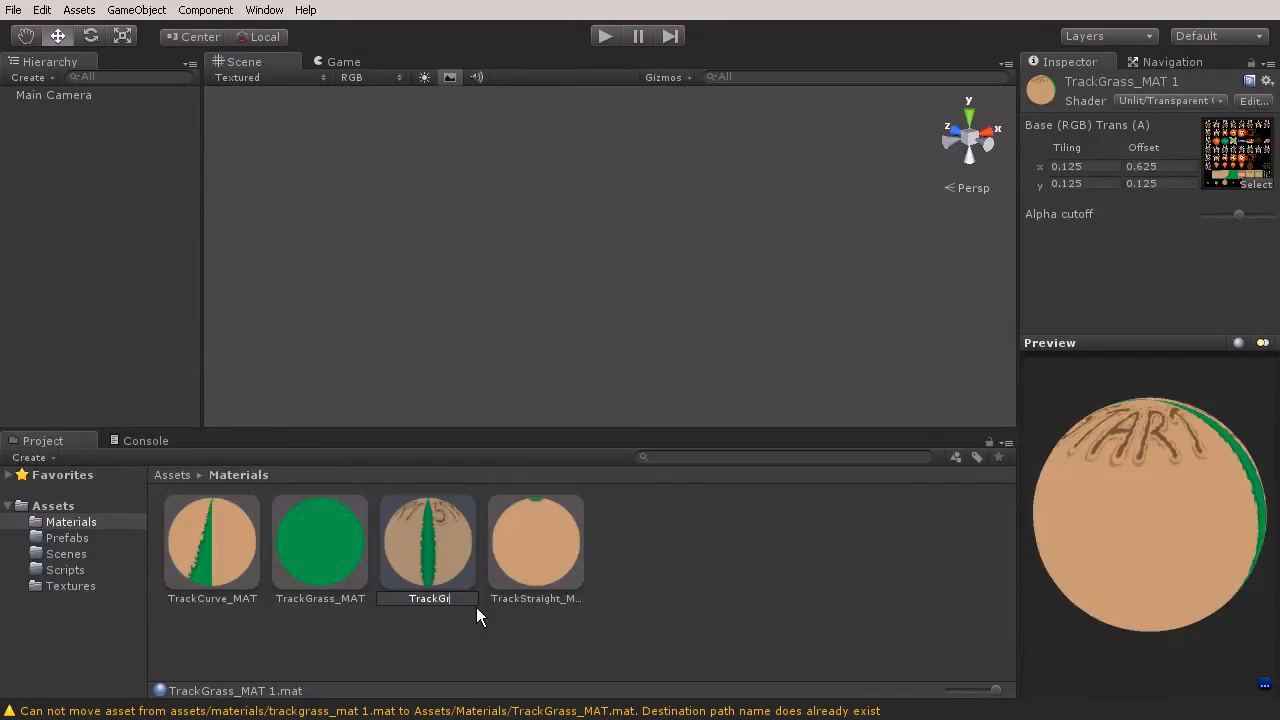
{"action": "type", "text": "TrackStart_MAT"}
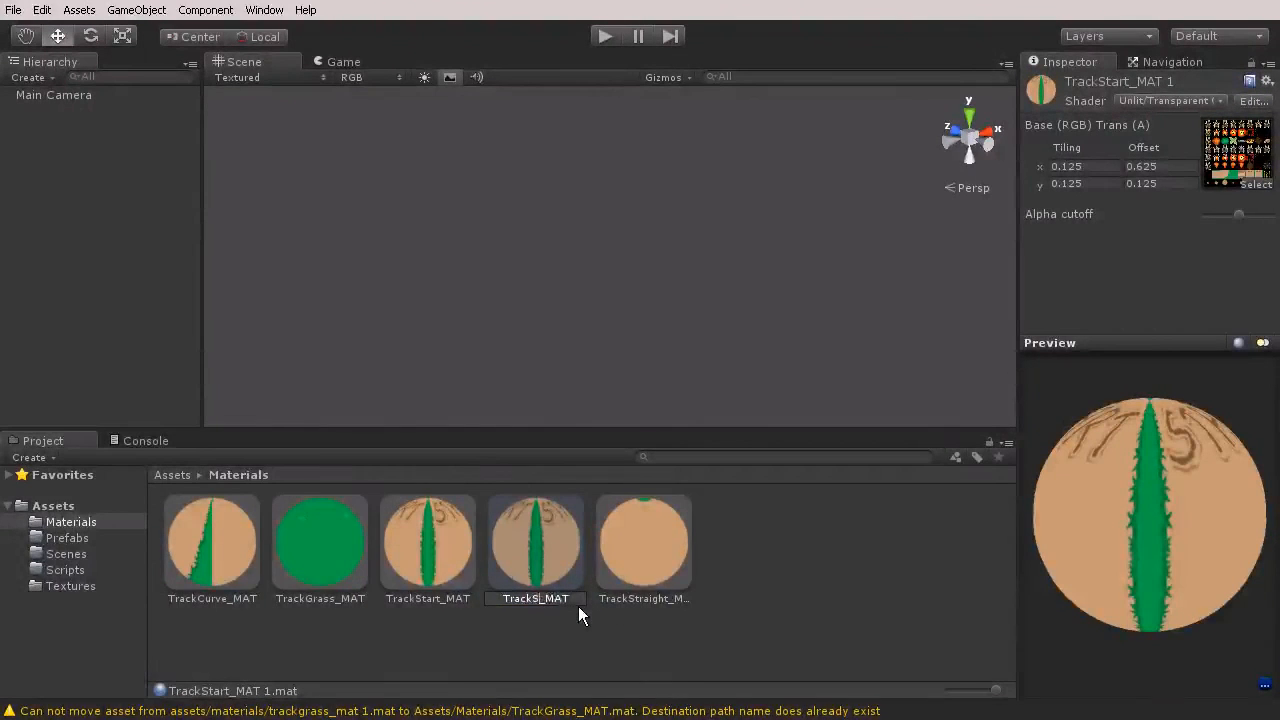
Step: Set the TrackFinish_MAT horizontal offset to 0.75 to show the finish tile
{"action": "left_click", "coordinate": [320, 541]}
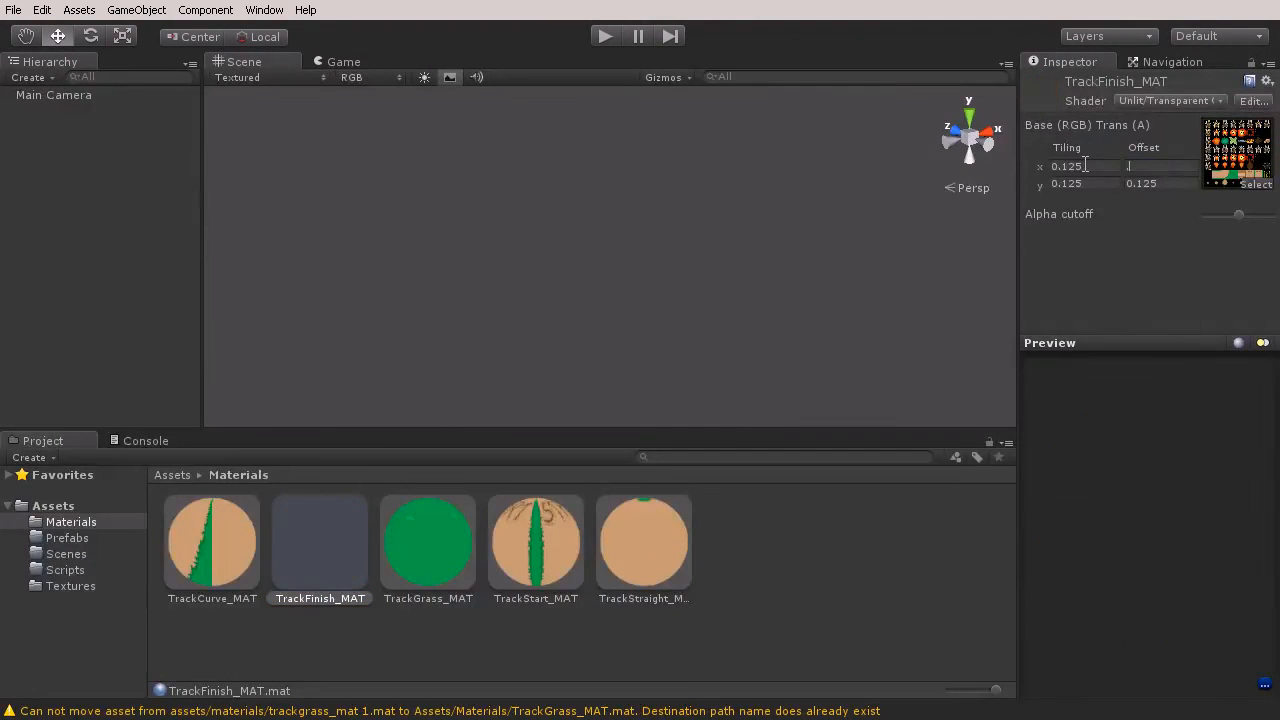
{"action": "type", "text": "0.75"}
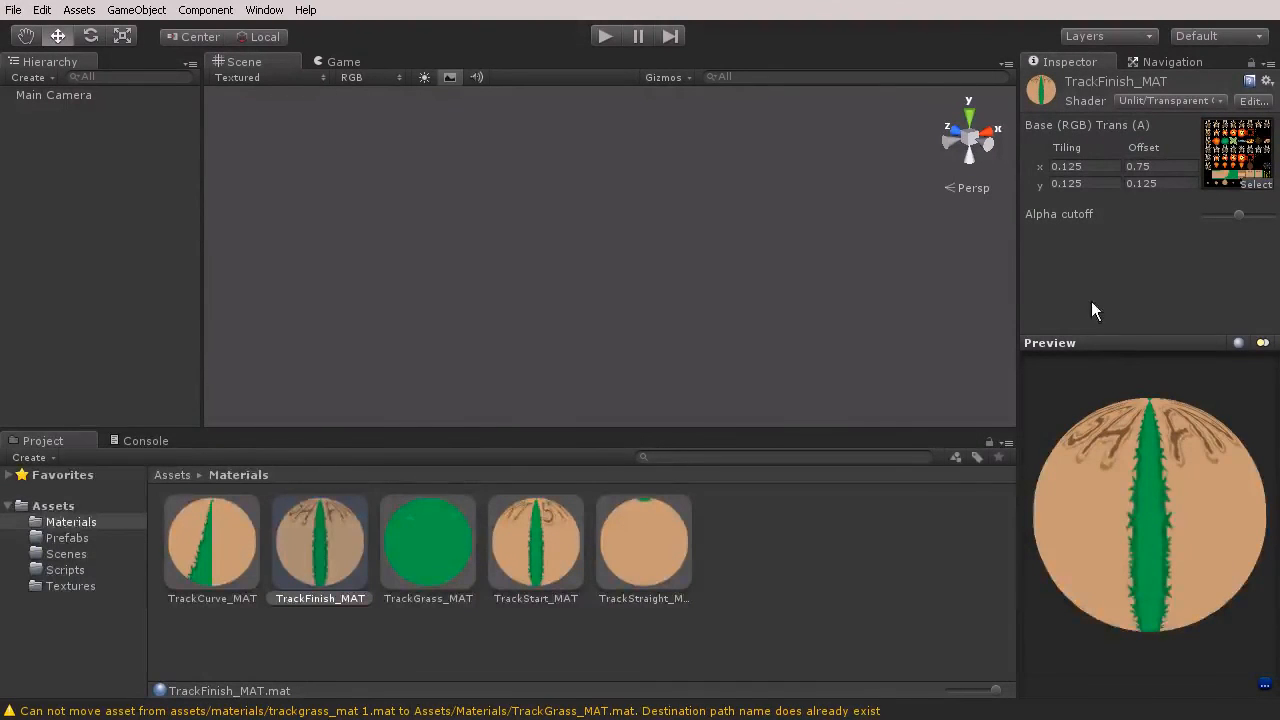